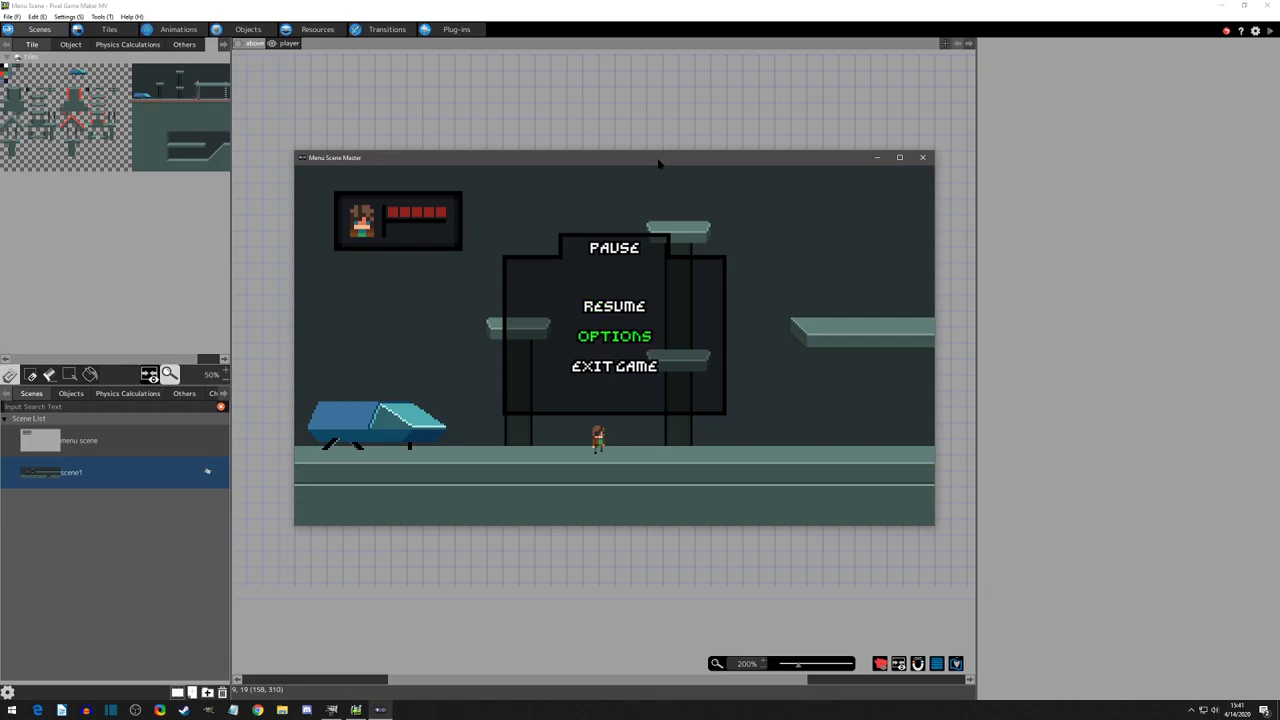
# Toggle the label overlay layers on the pause and options menu background images.
pyautogui.click(614, 336)
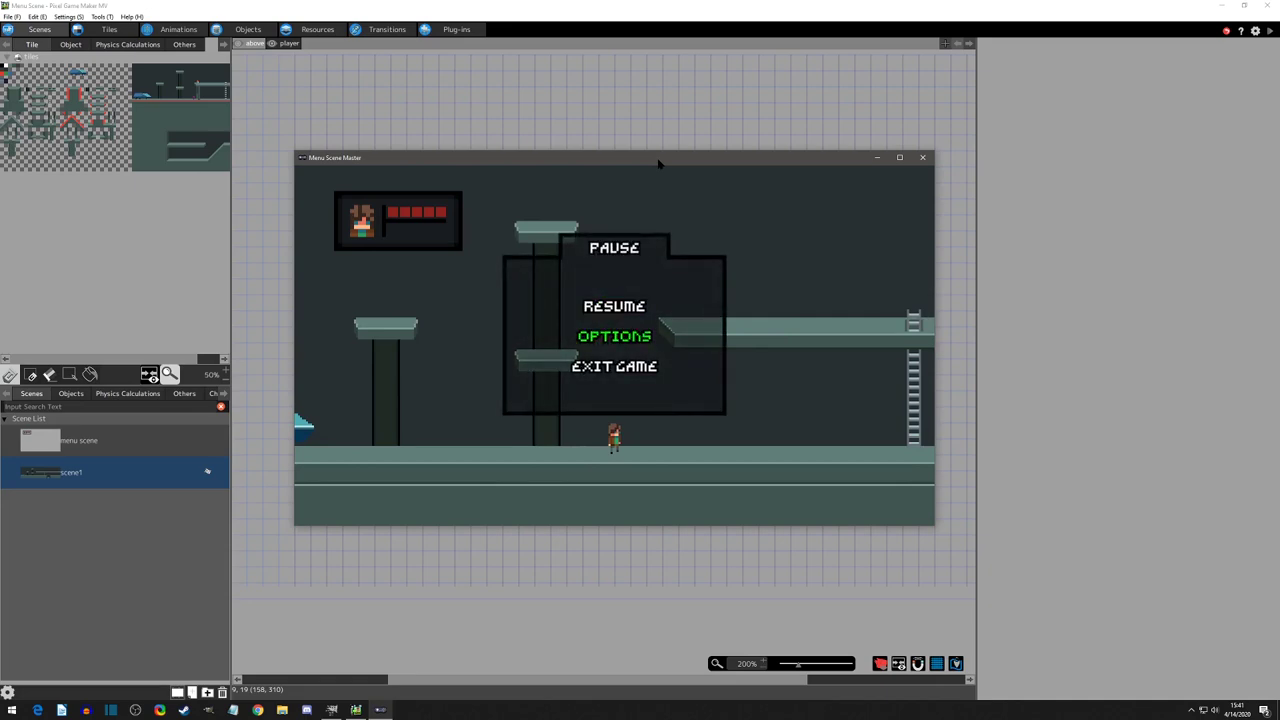
pyautogui.click(614, 336)
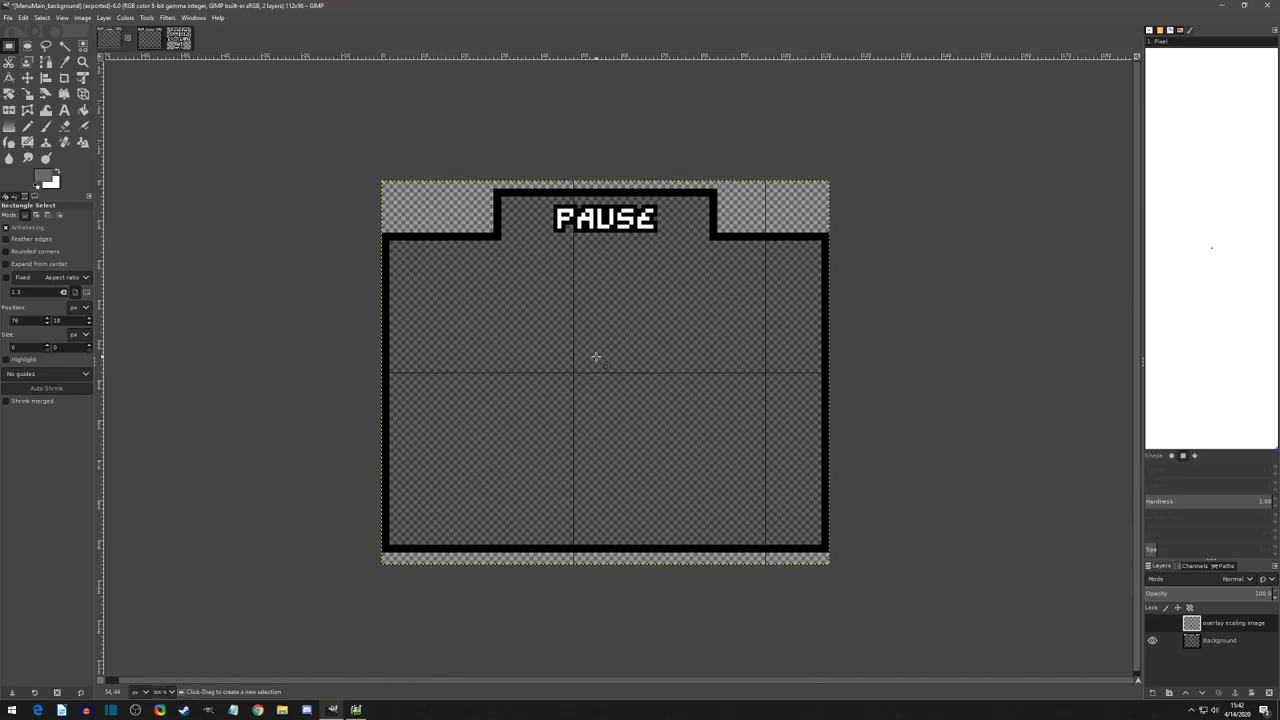
pyautogui.moveTo(668, 377)
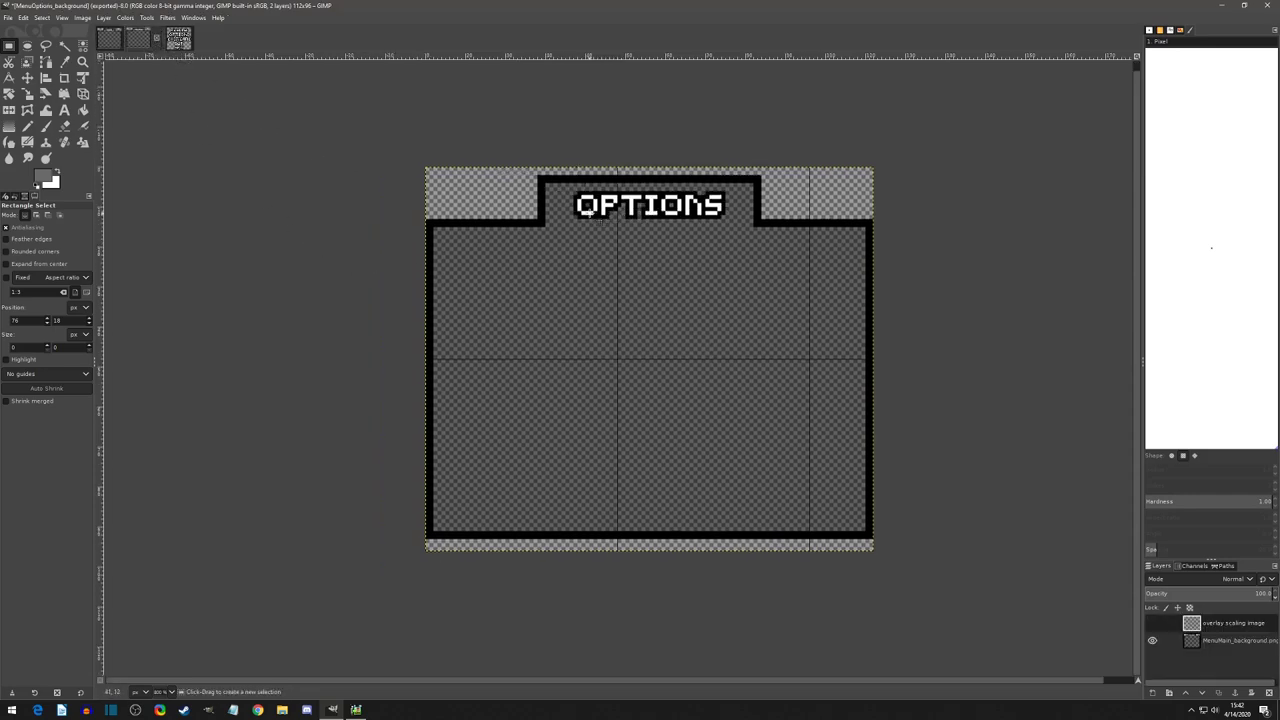
pyautogui.moveTo(727, 362)
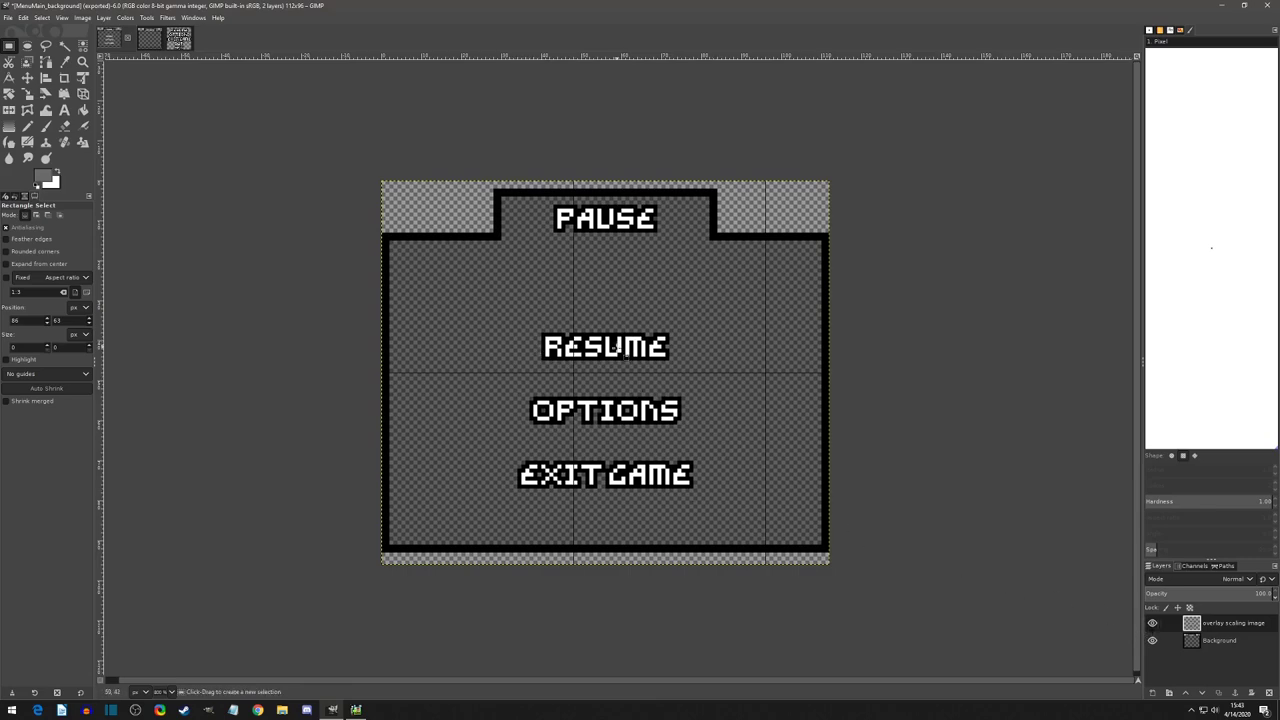
pyautogui.click(1152, 623)
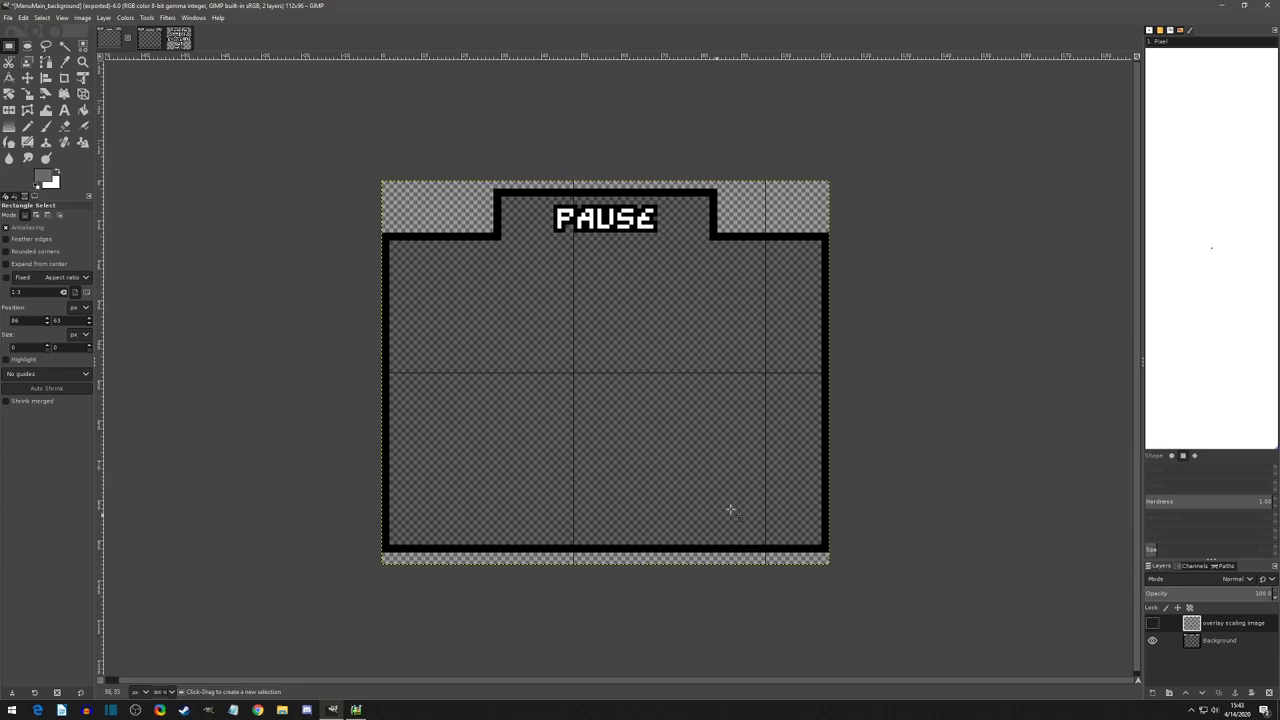
pyautogui.moveTo(798, 237)
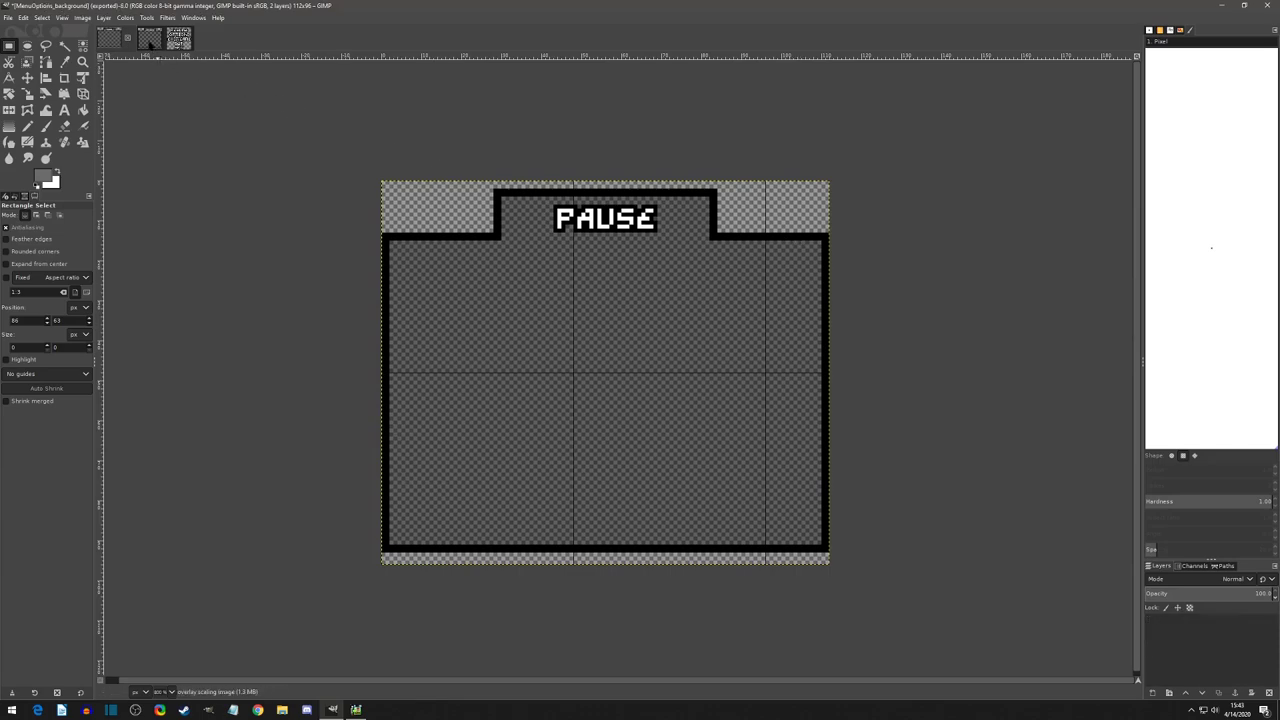
pyautogui.click(148, 38)
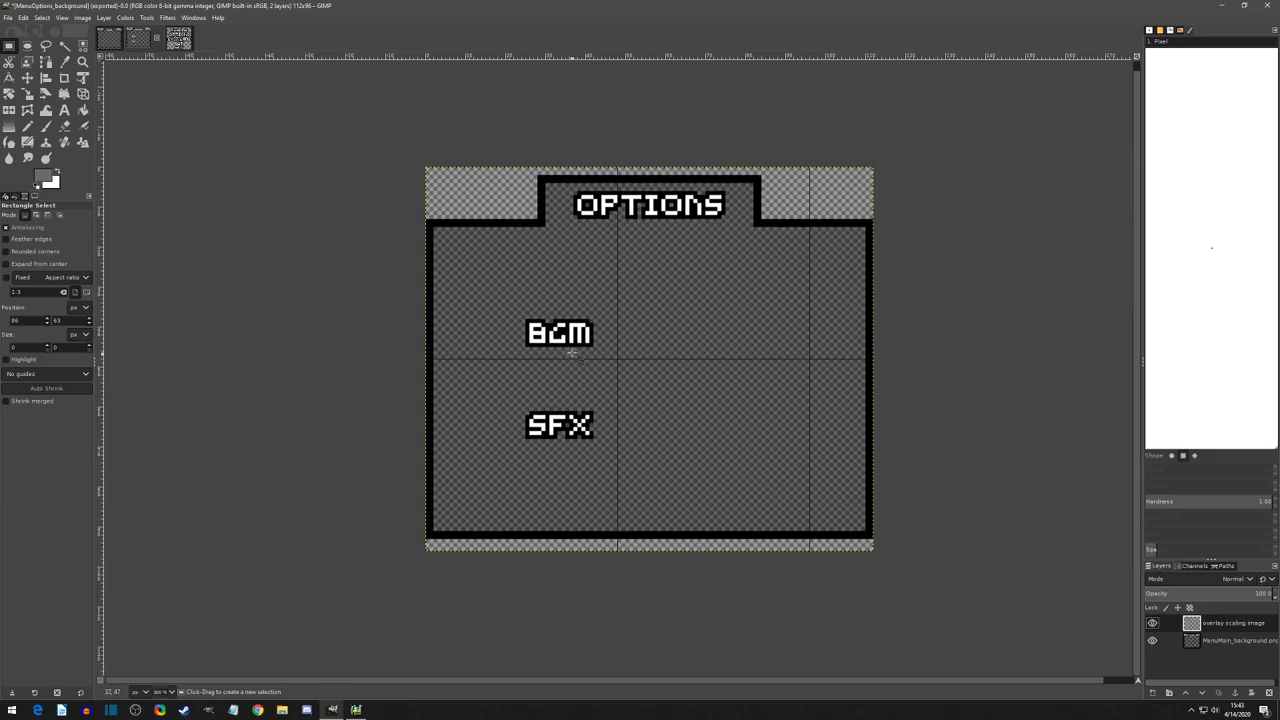
pyautogui.moveTo(572, 470)
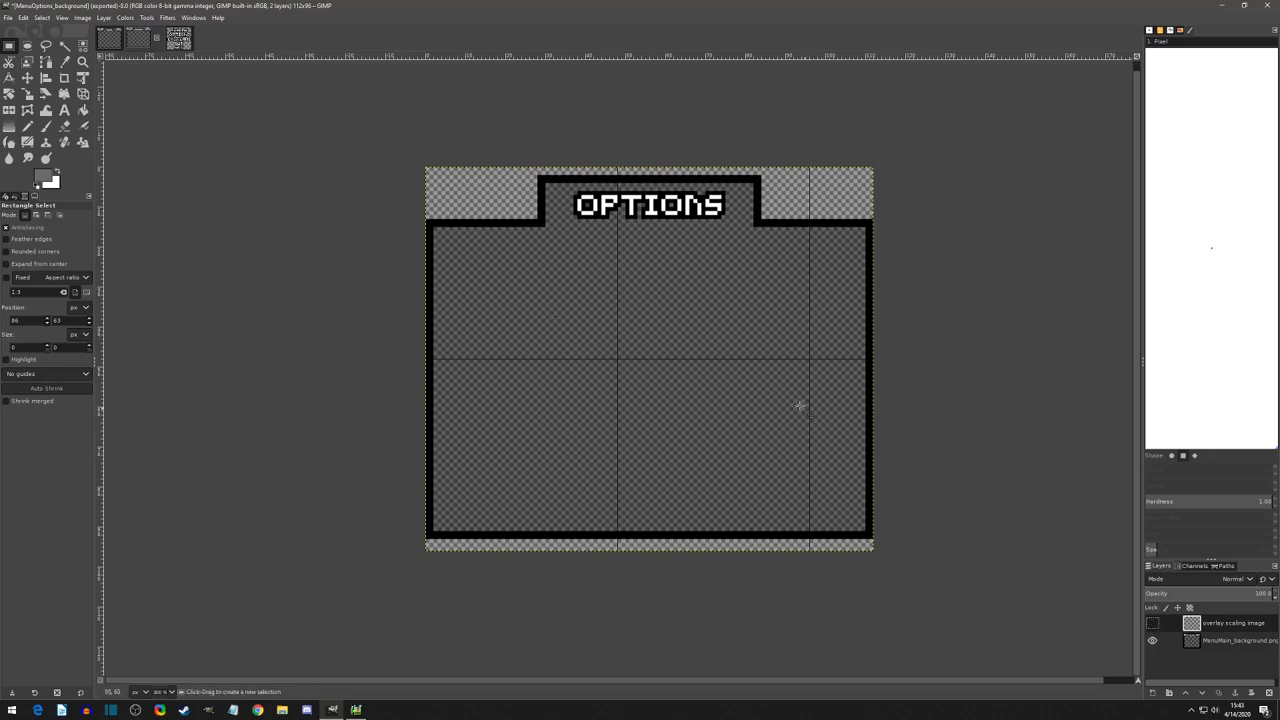
pyautogui.moveTo(927, 395)
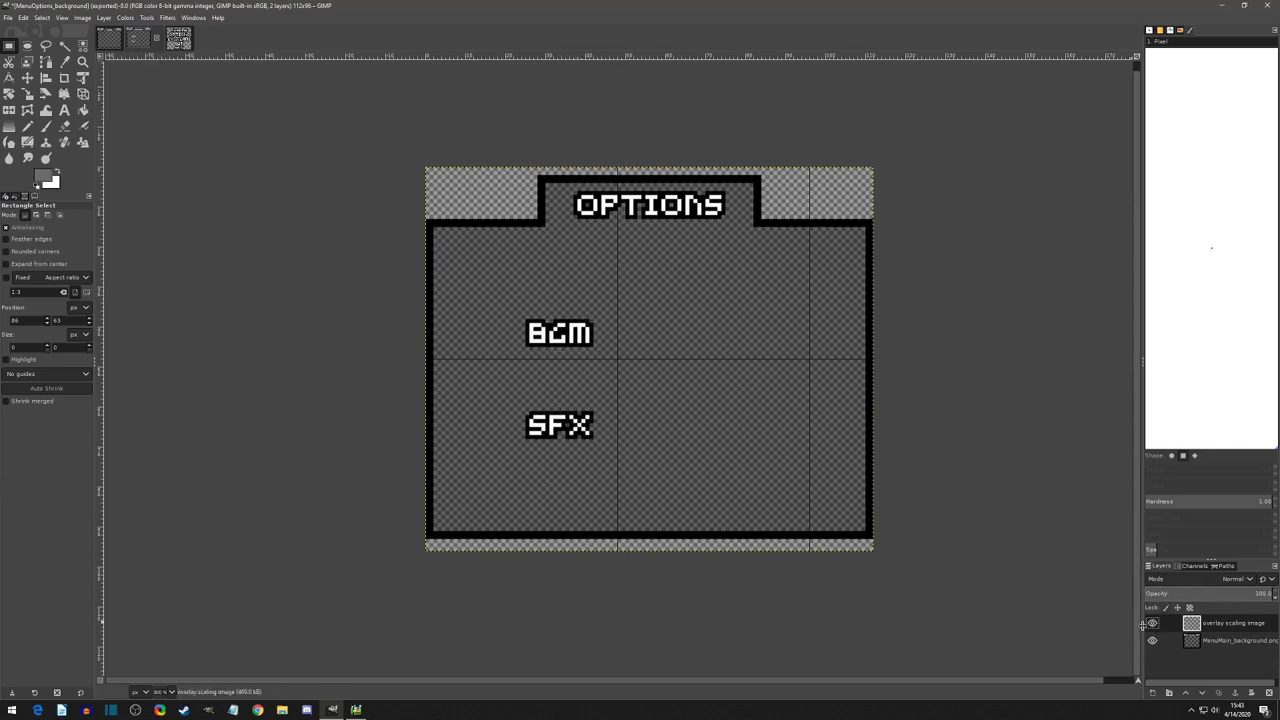
pyautogui.click(1151, 623)
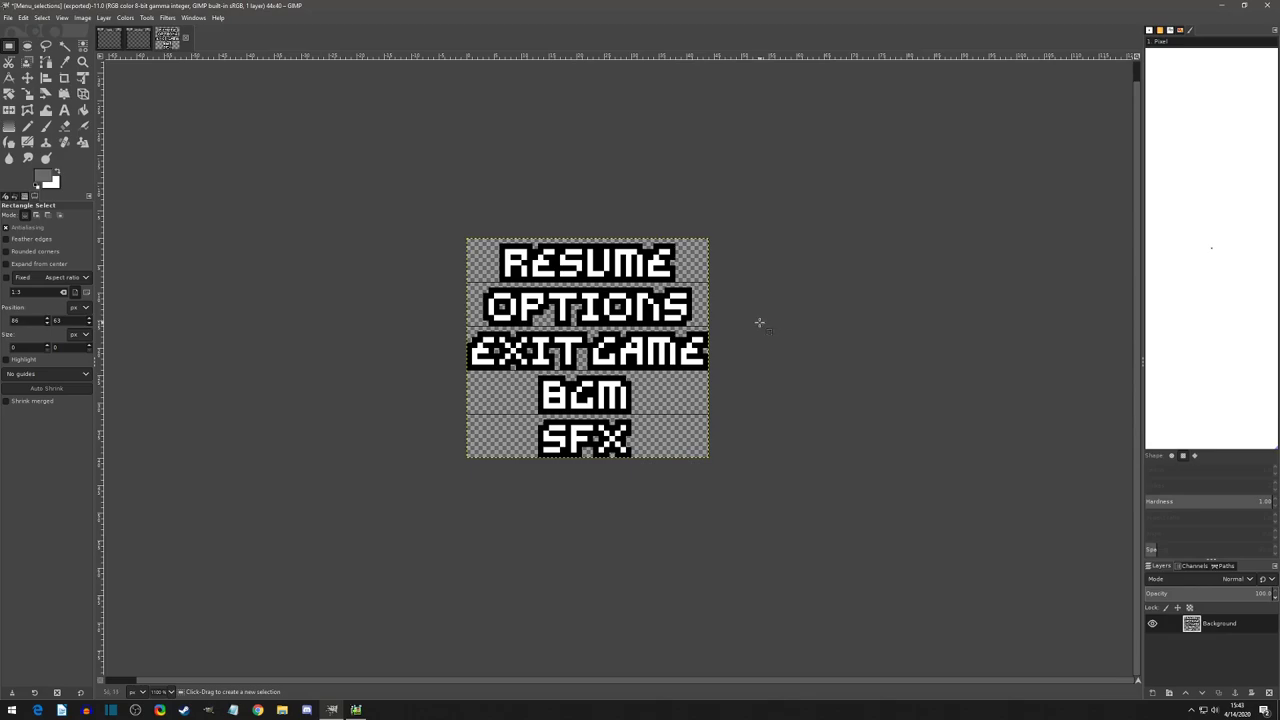
pyautogui.moveTo(703, 507)
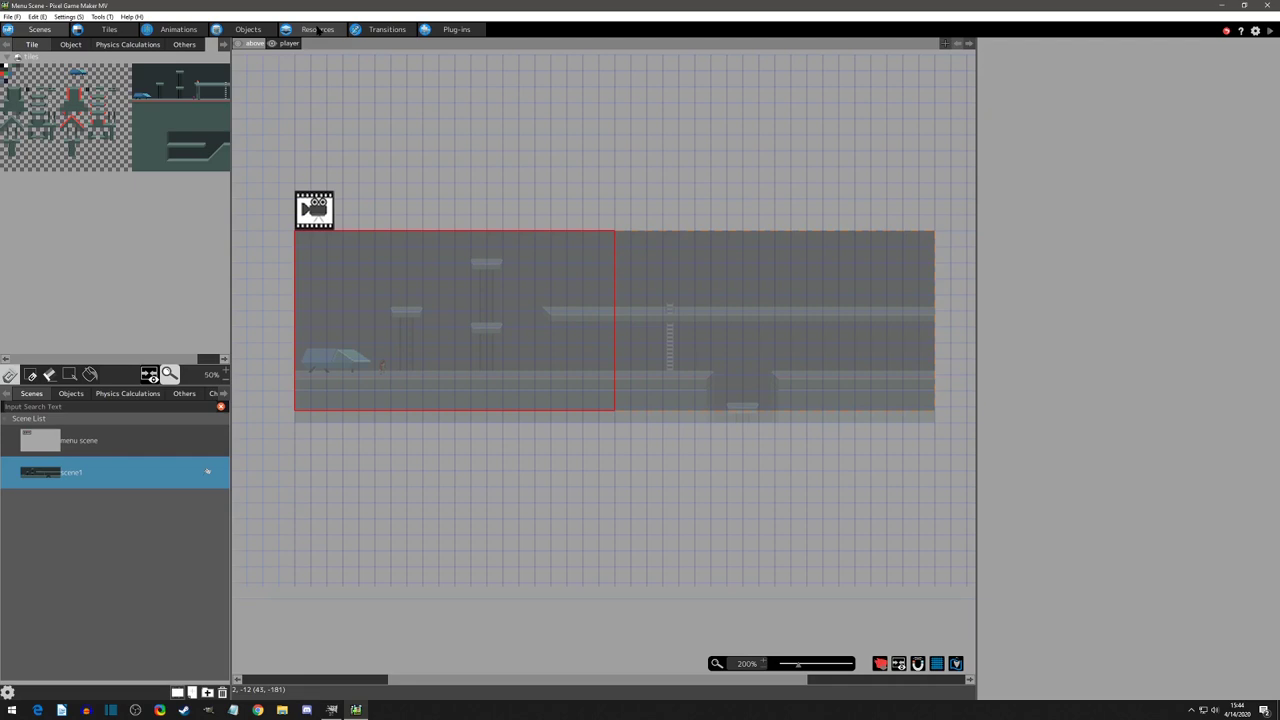
# Add the three menu PNGs to the project's image resources via Add Image.
pyautogui.click(317, 29)
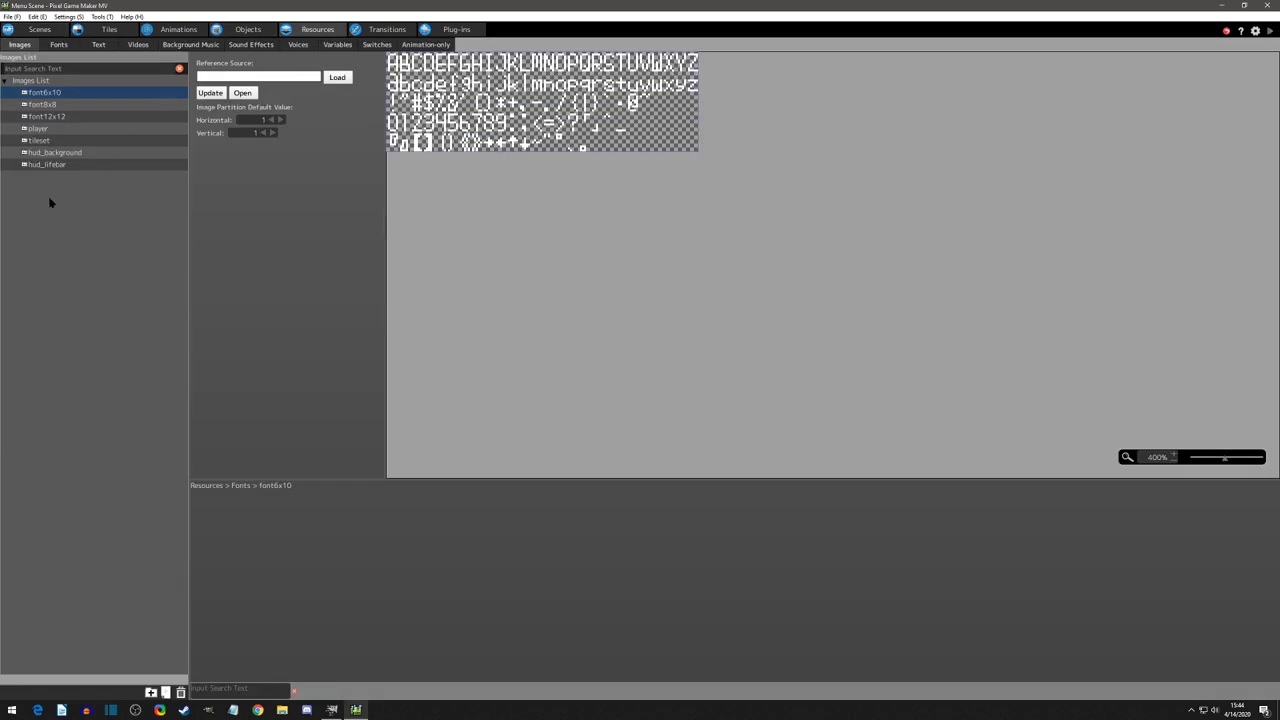
pyautogui.rightClick(45, 200)
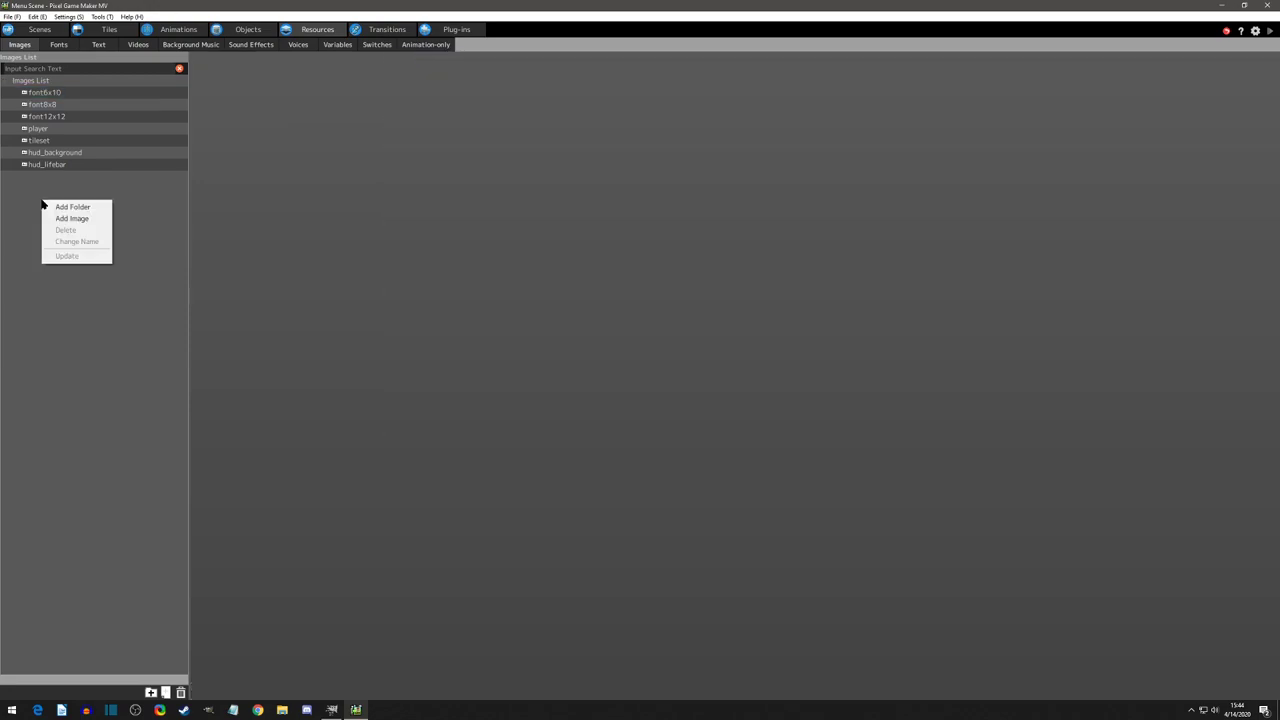
pyautogui.click(72, 218)
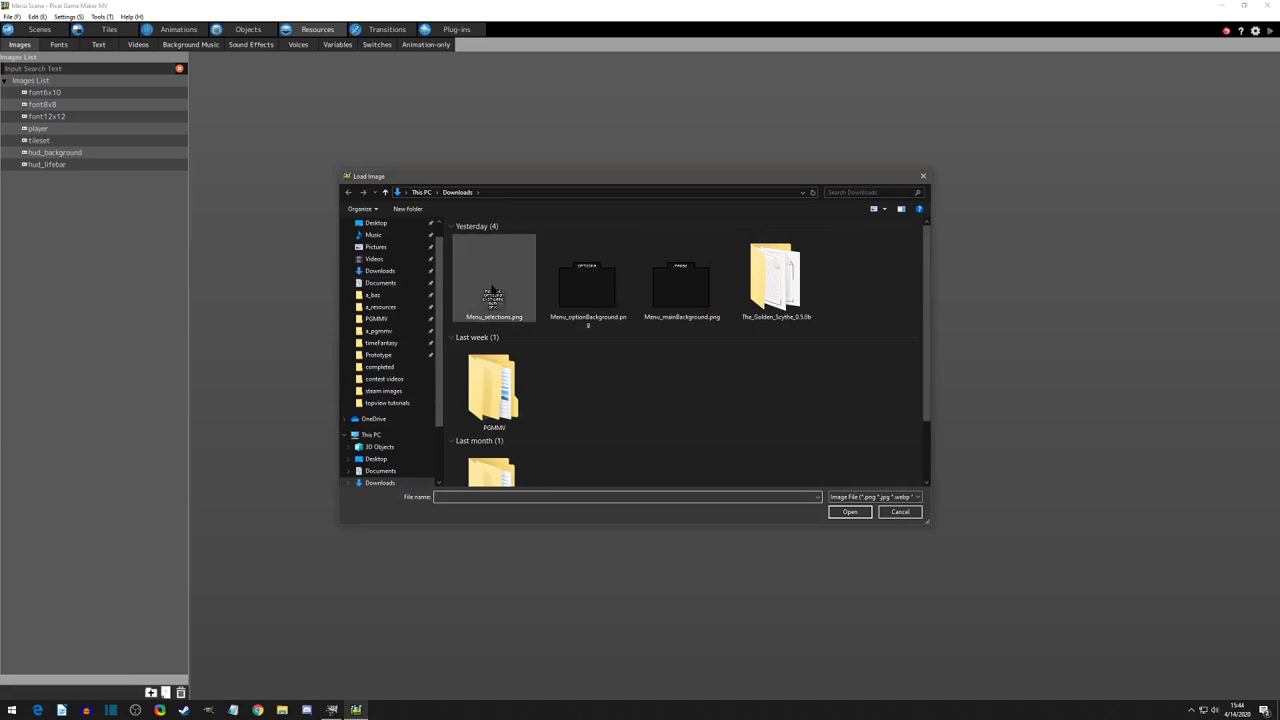
pyautogui.click(494, 278)
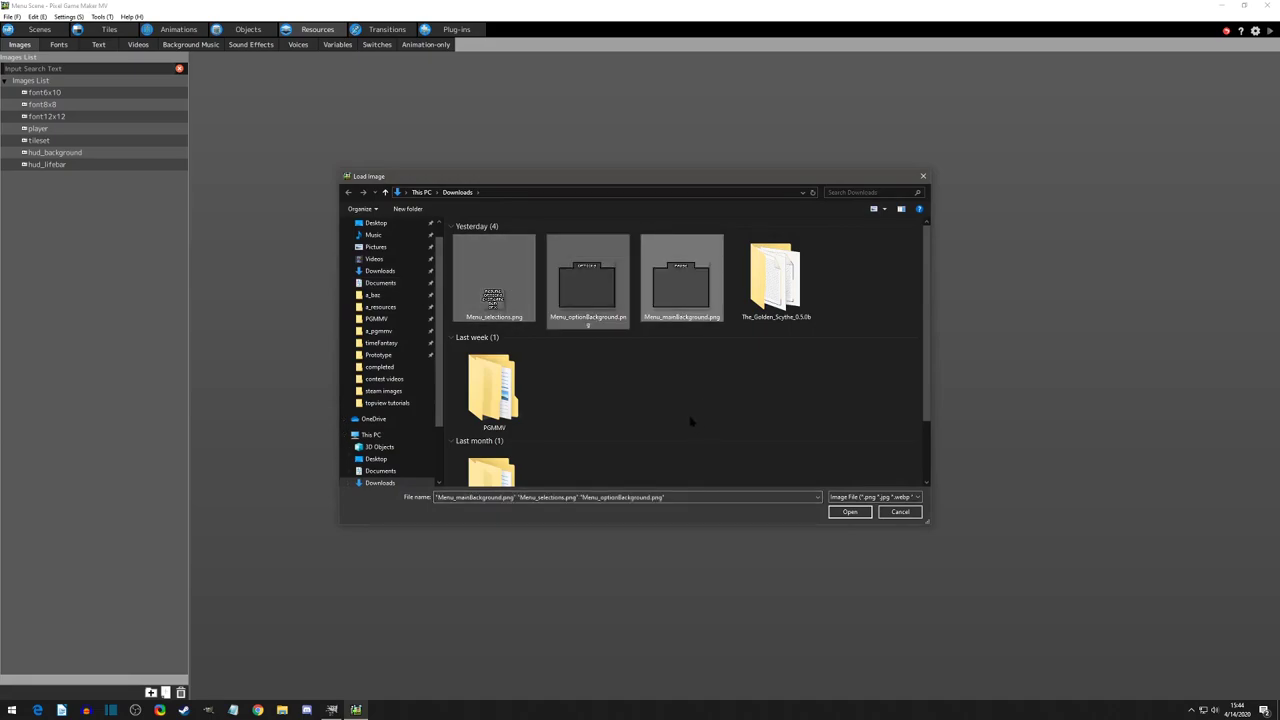
pyautogui.click(849, 511)
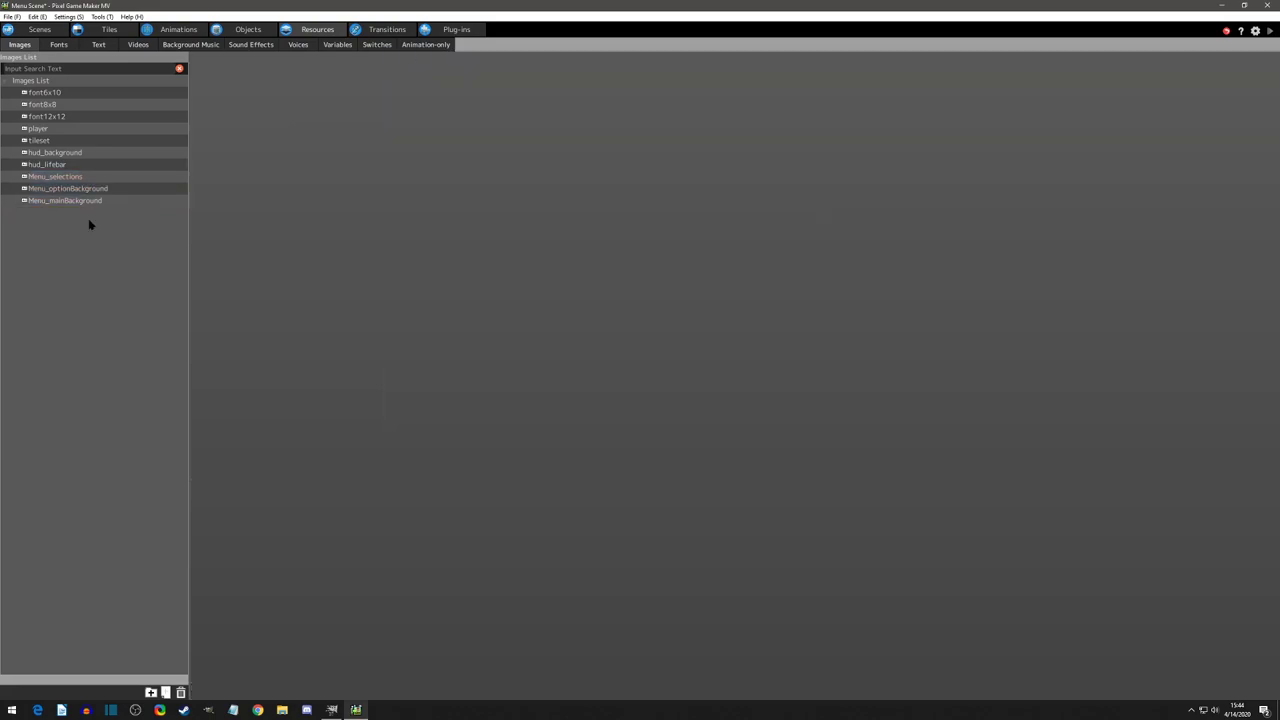
# Preview Menu_mainBackground, Menu_optionBackground and the other new menu image.
pyautogui.click(64, 200)
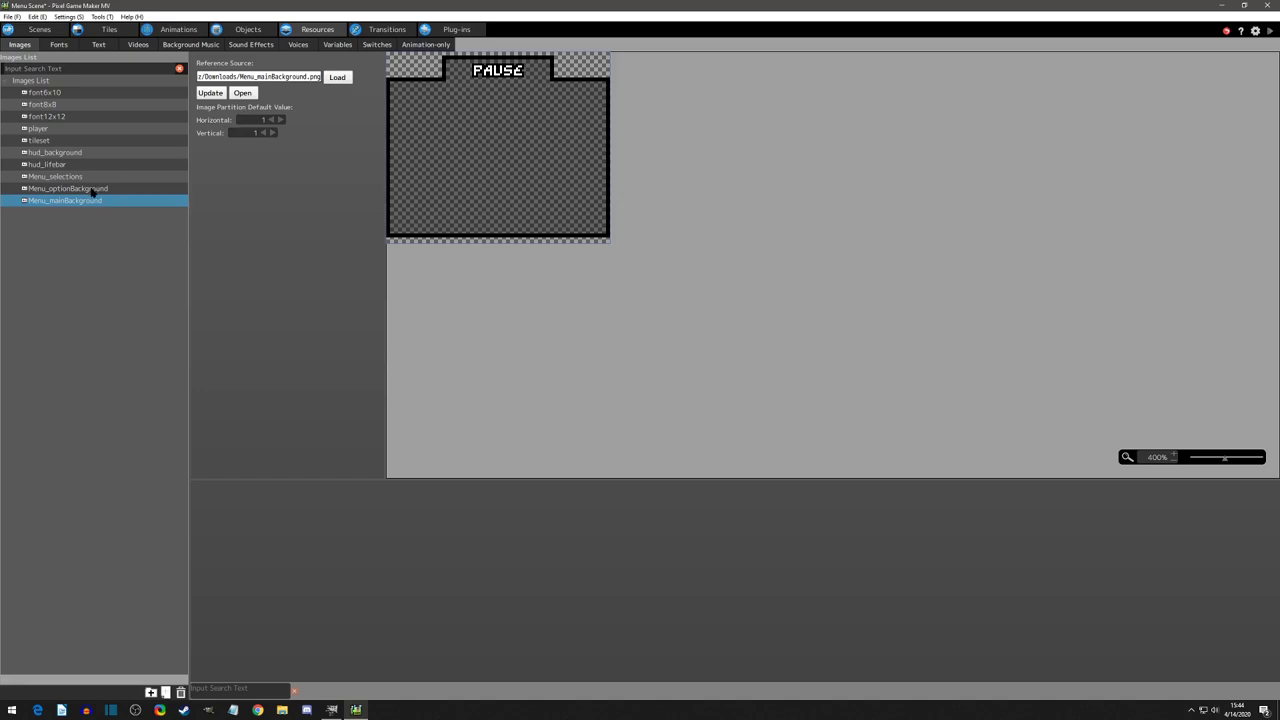
pyautogui.click(67, 188)
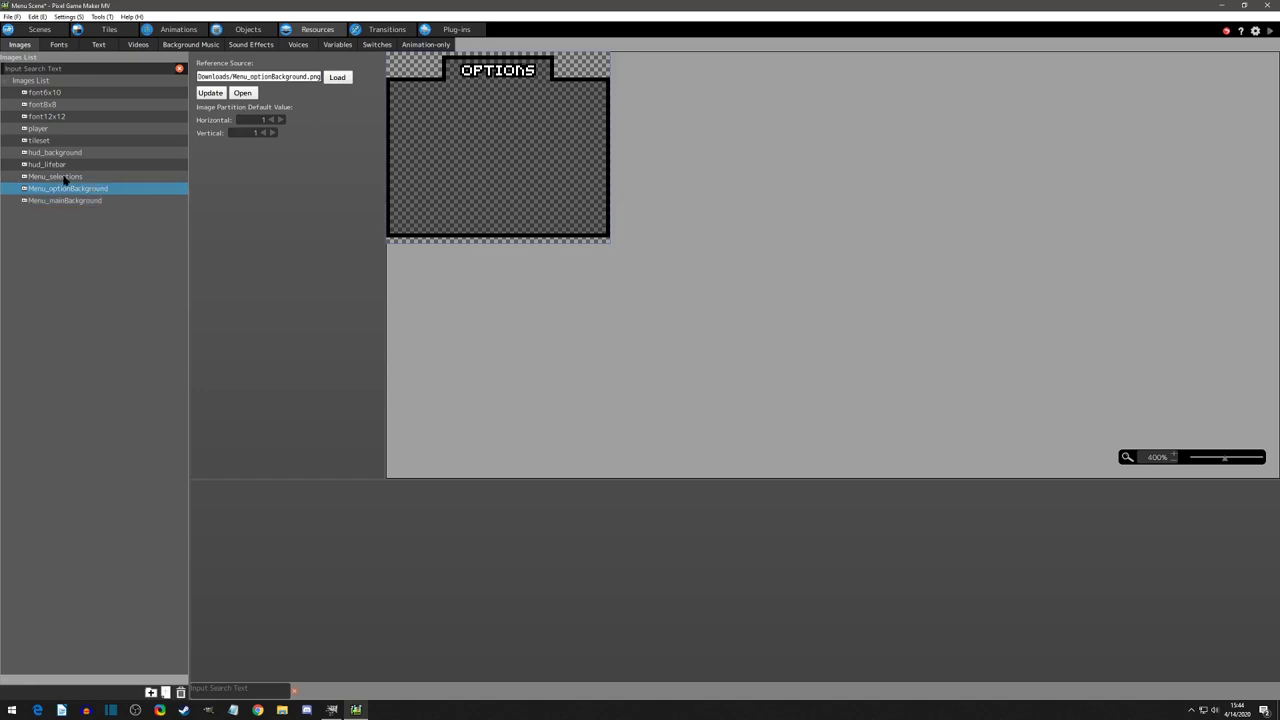
pyautogui.click(55, 176)
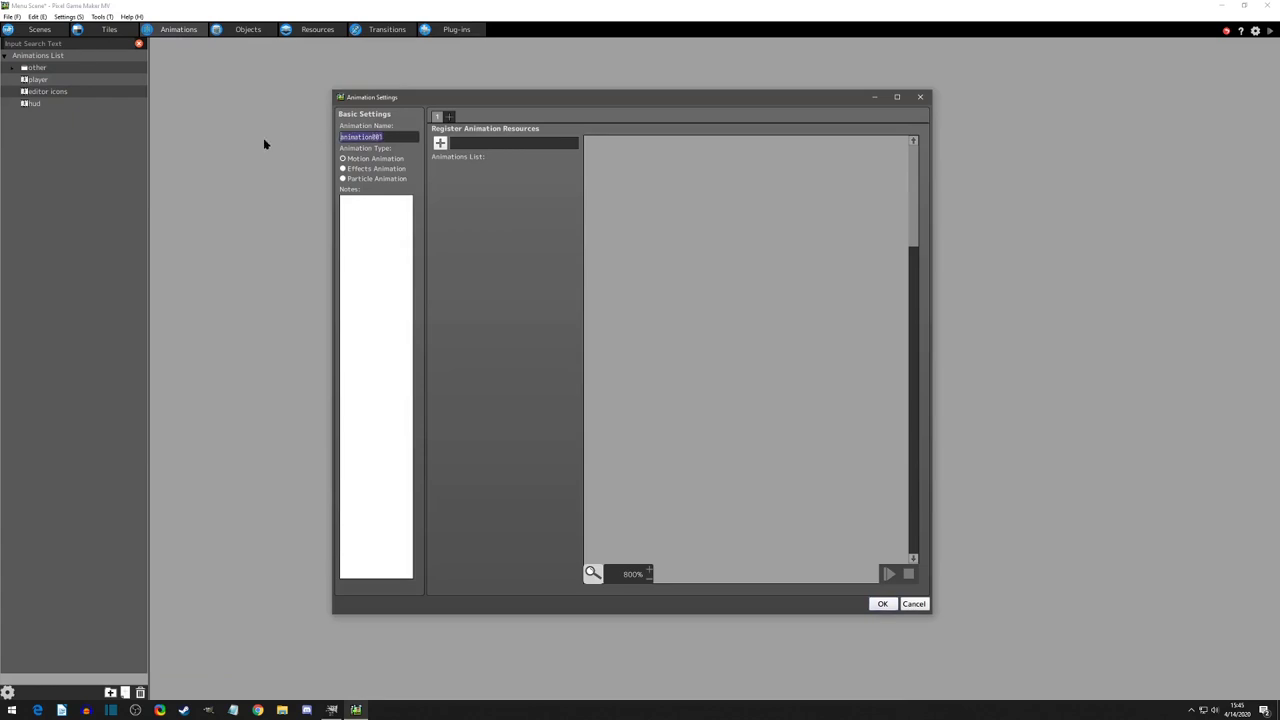
# Name the new animation 'menu' and register Menu_selections as its image.
pyautogui.write('menu')
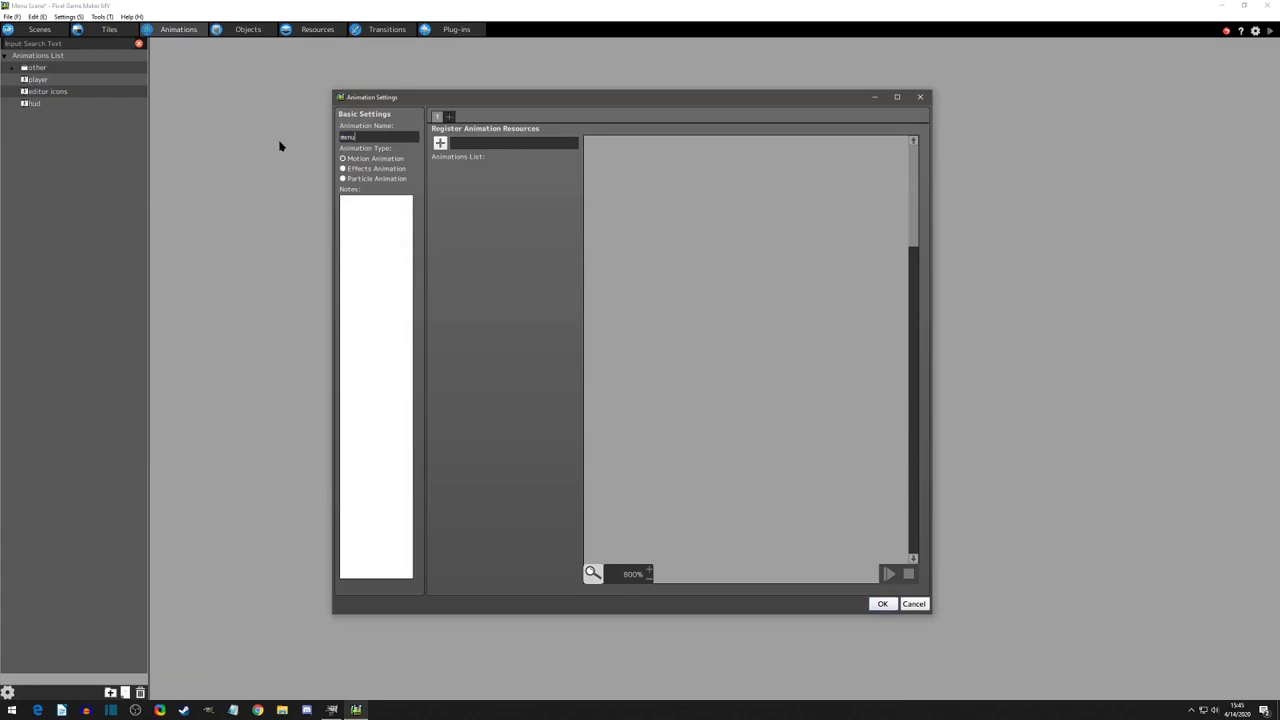
pyautogui.click(440, 142)
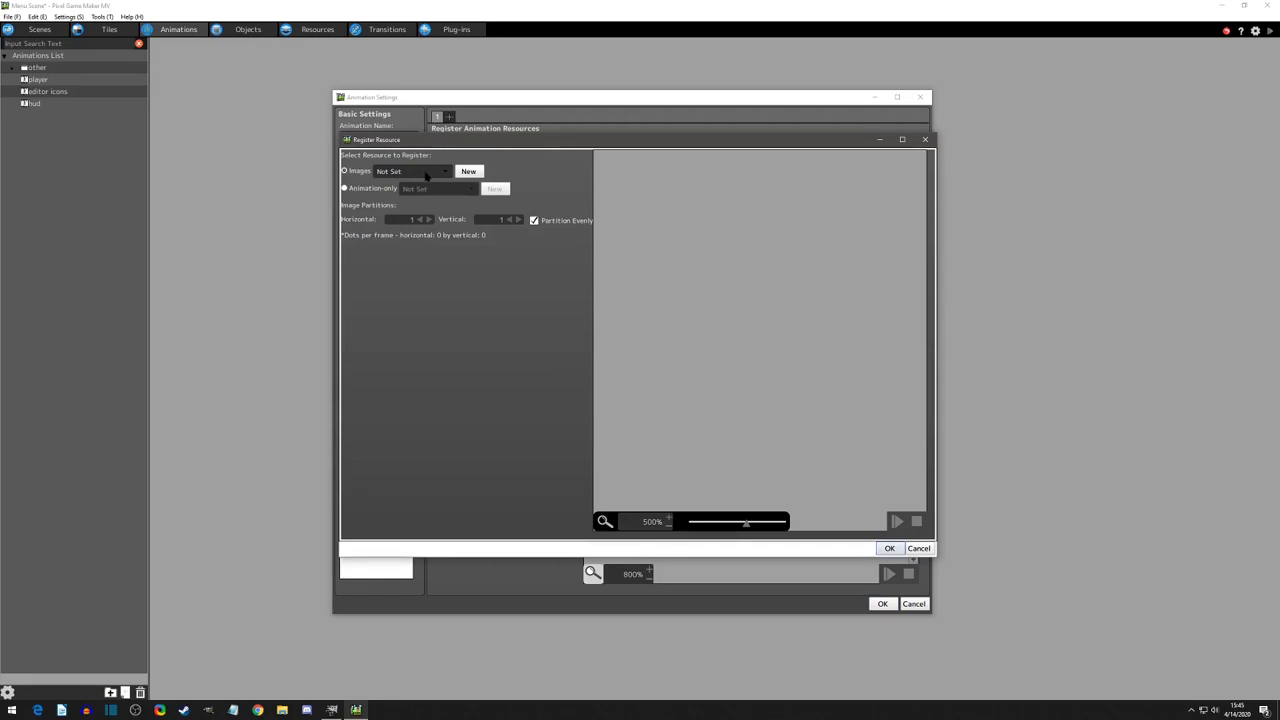
pyautogui.click(444, 170)
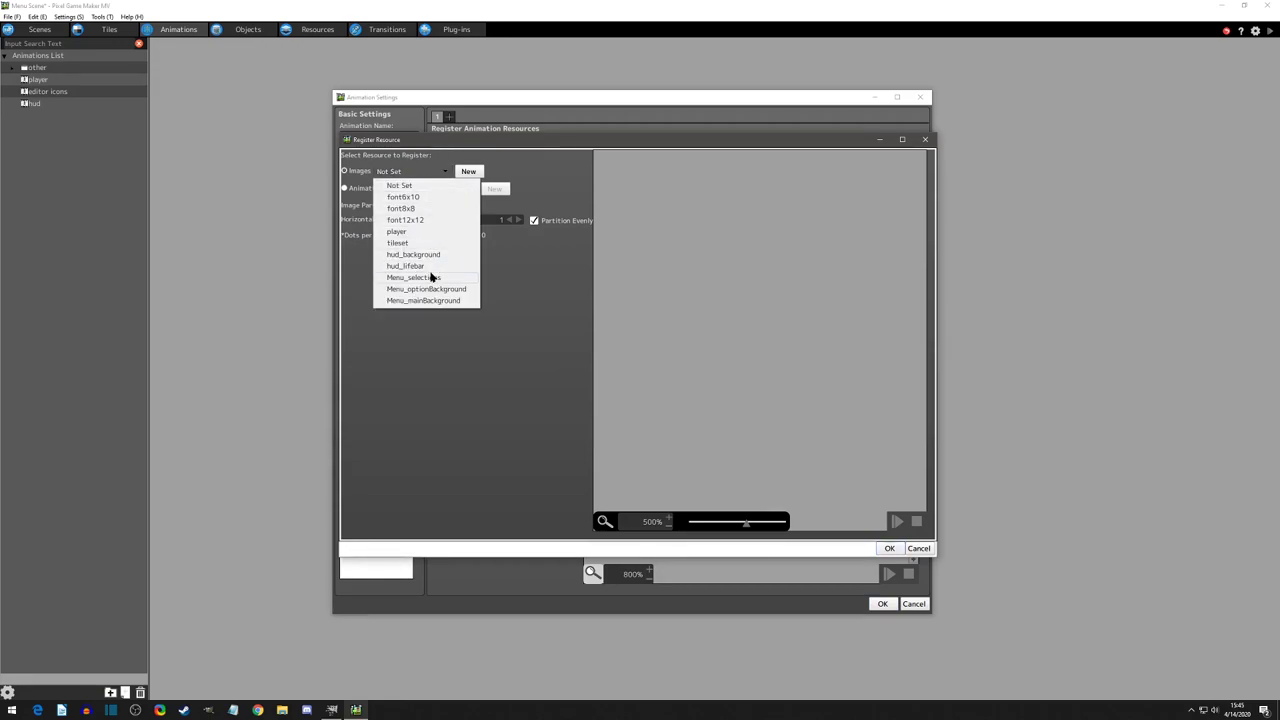
pyautogui.click(413, 277)
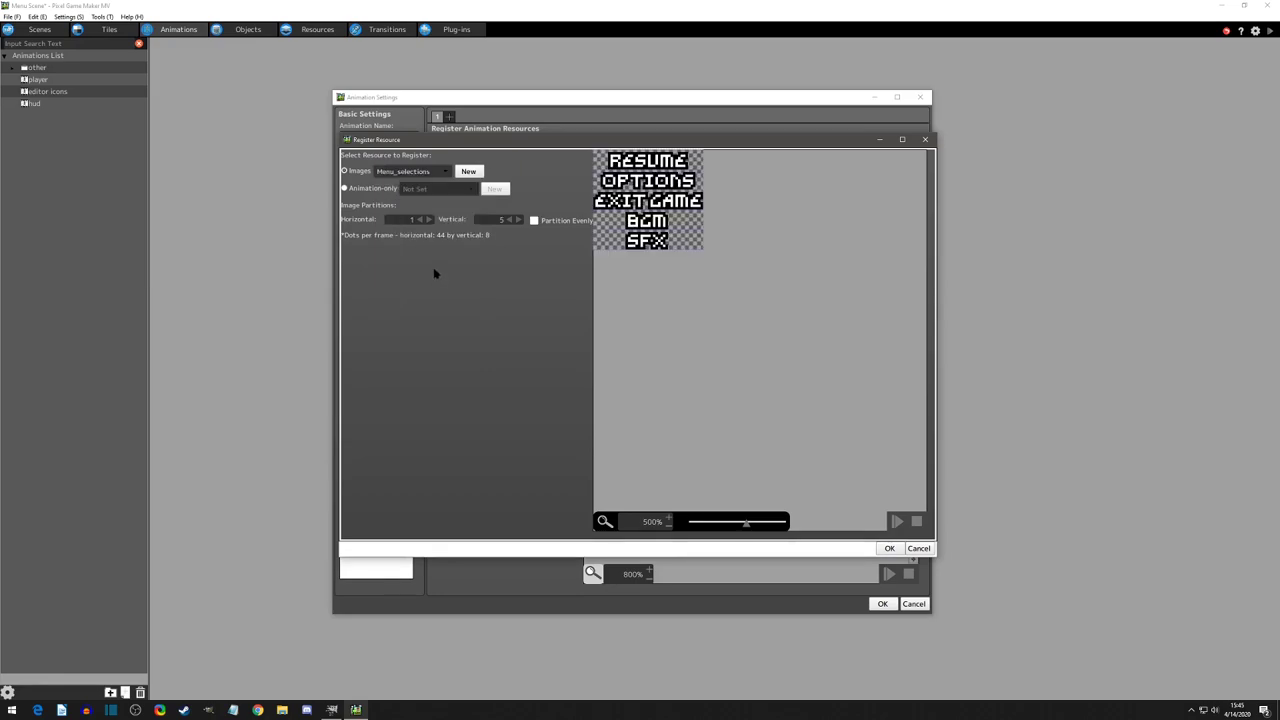
pyautogui.moveTo(522, 305)
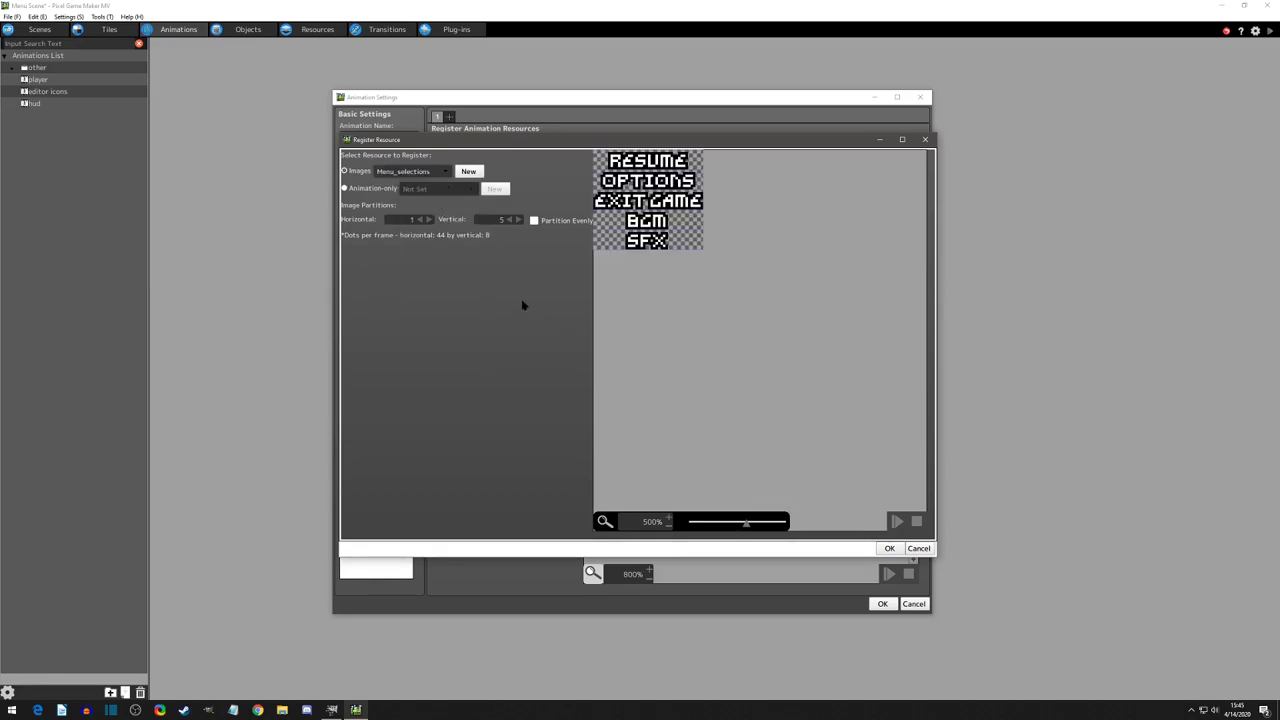
pyautogui.moveTo(380, 60)
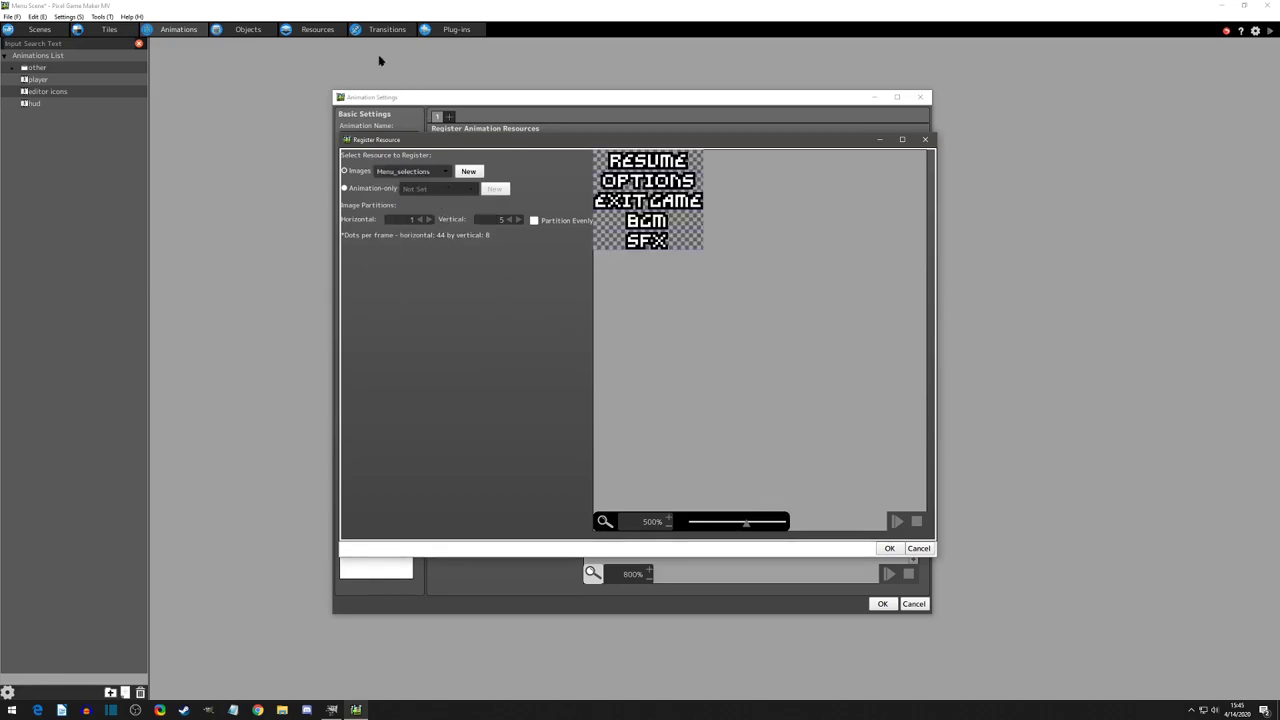
pyautogui.moveTo(323, 65)
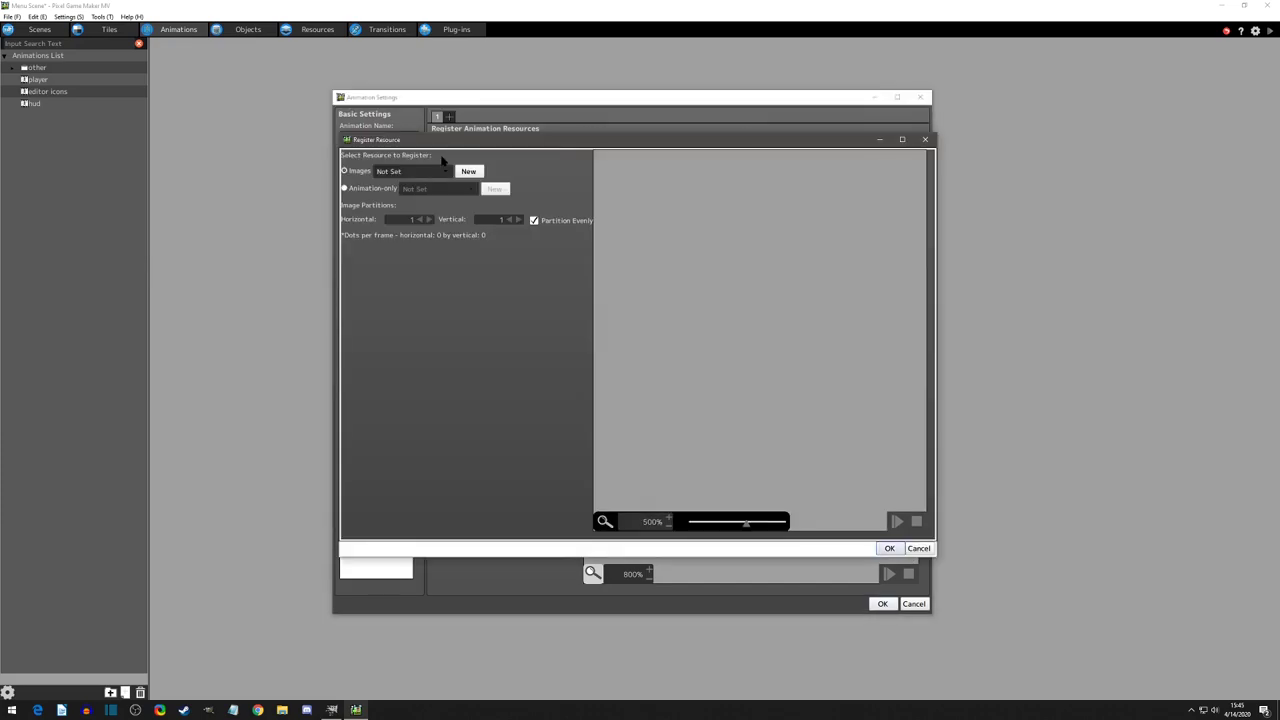
# Register Menu_optionBackground and Menu_mainBackground too, then create the animation.
pyautogui.click(412, 171)
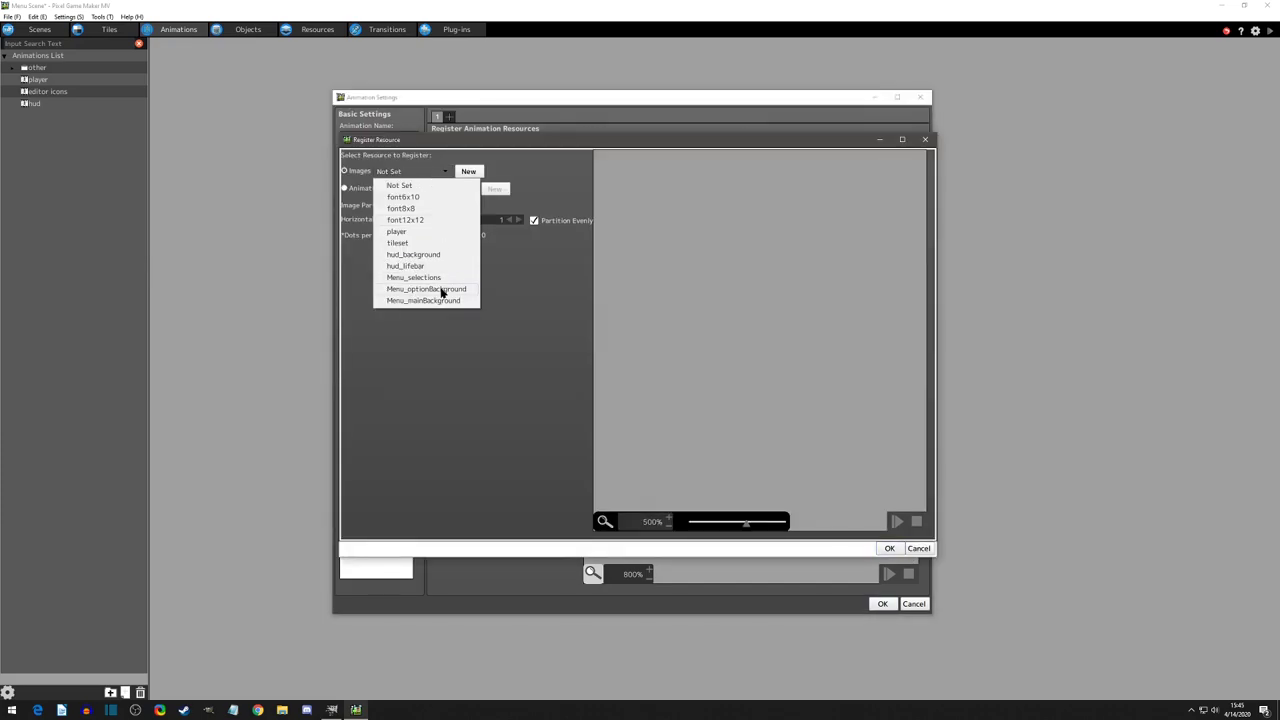
pyautogui.click(425, 289)
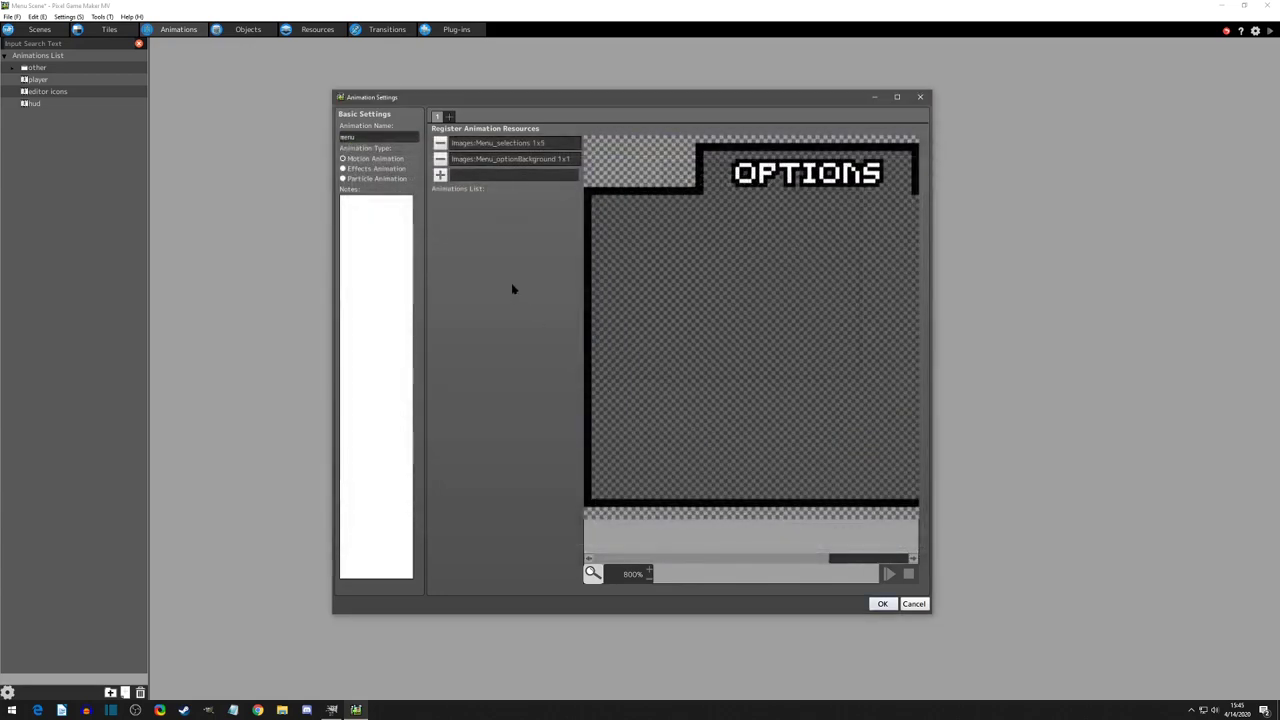
pyautogui.click(440, 175)
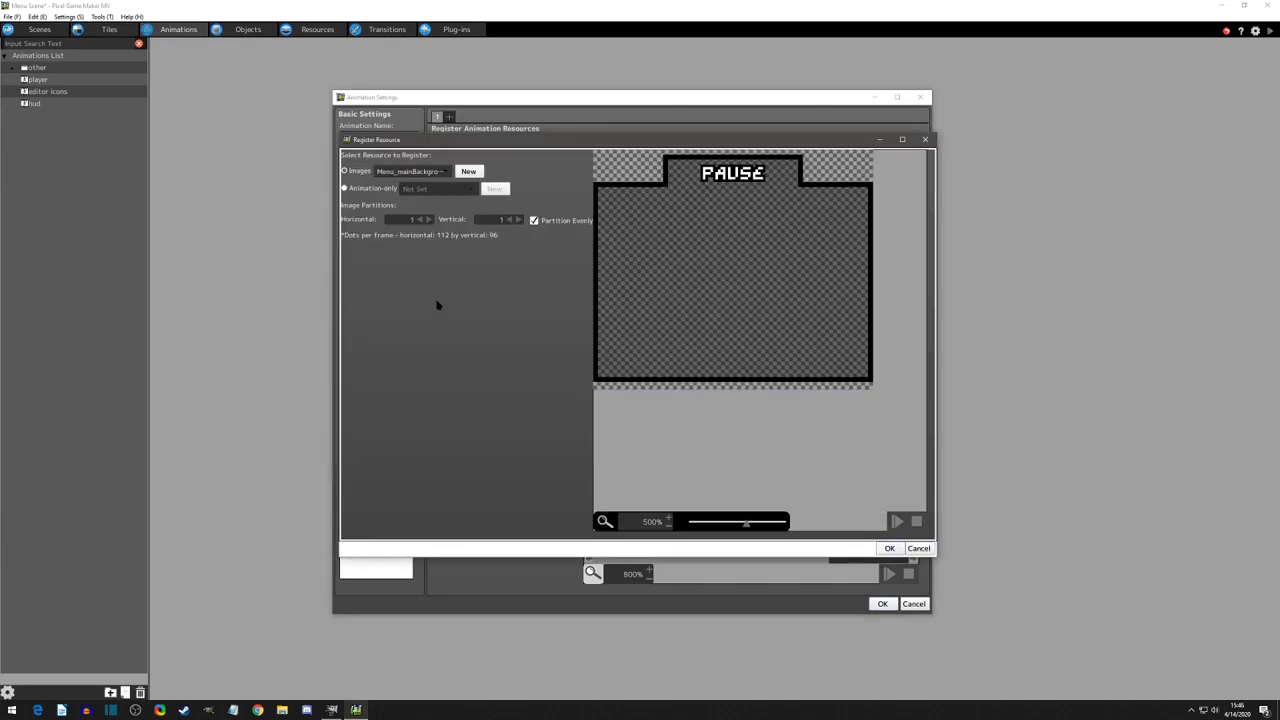
pyautogui.click(888, 548)
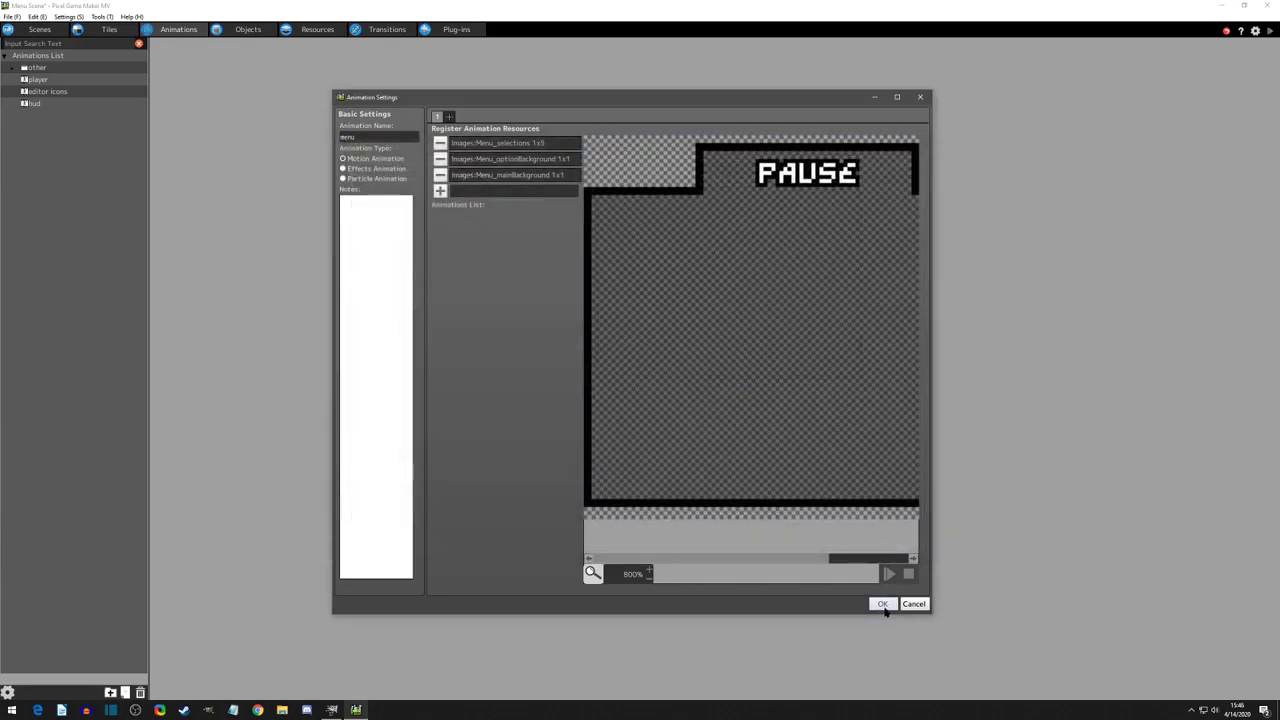
pyautogui.click(881, 603)
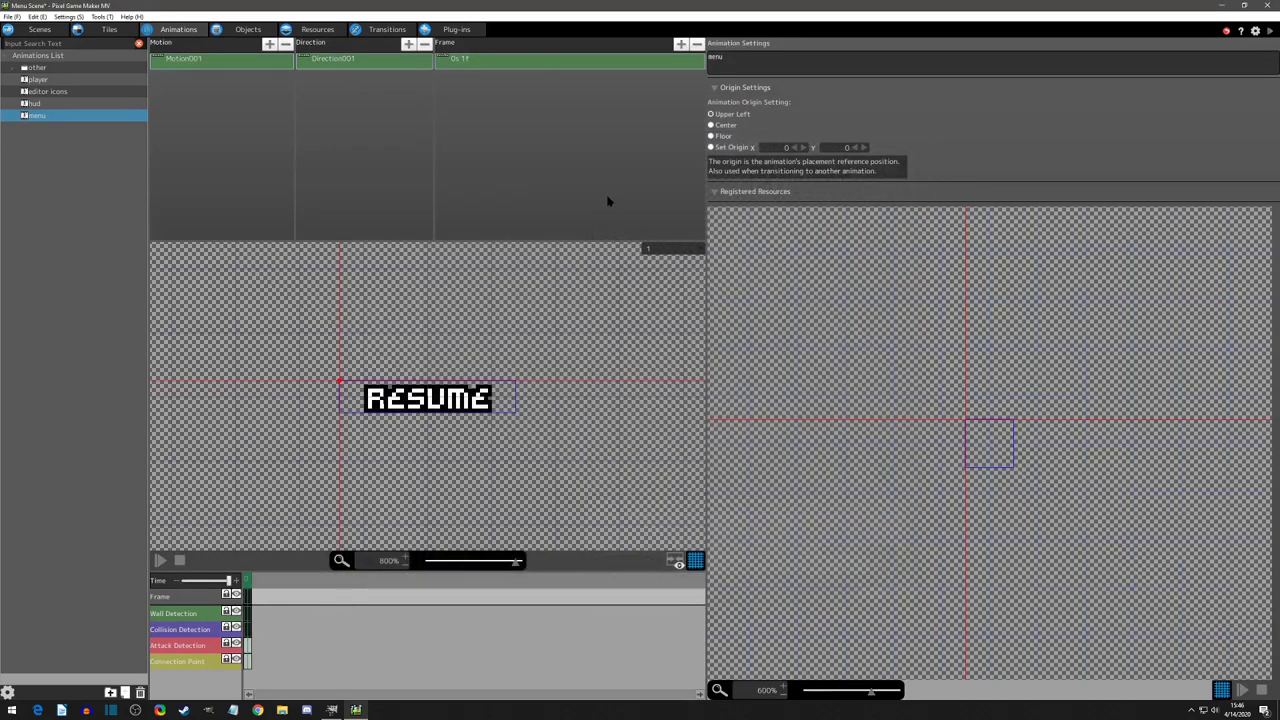
pyautogui.moveTo(281, 108)
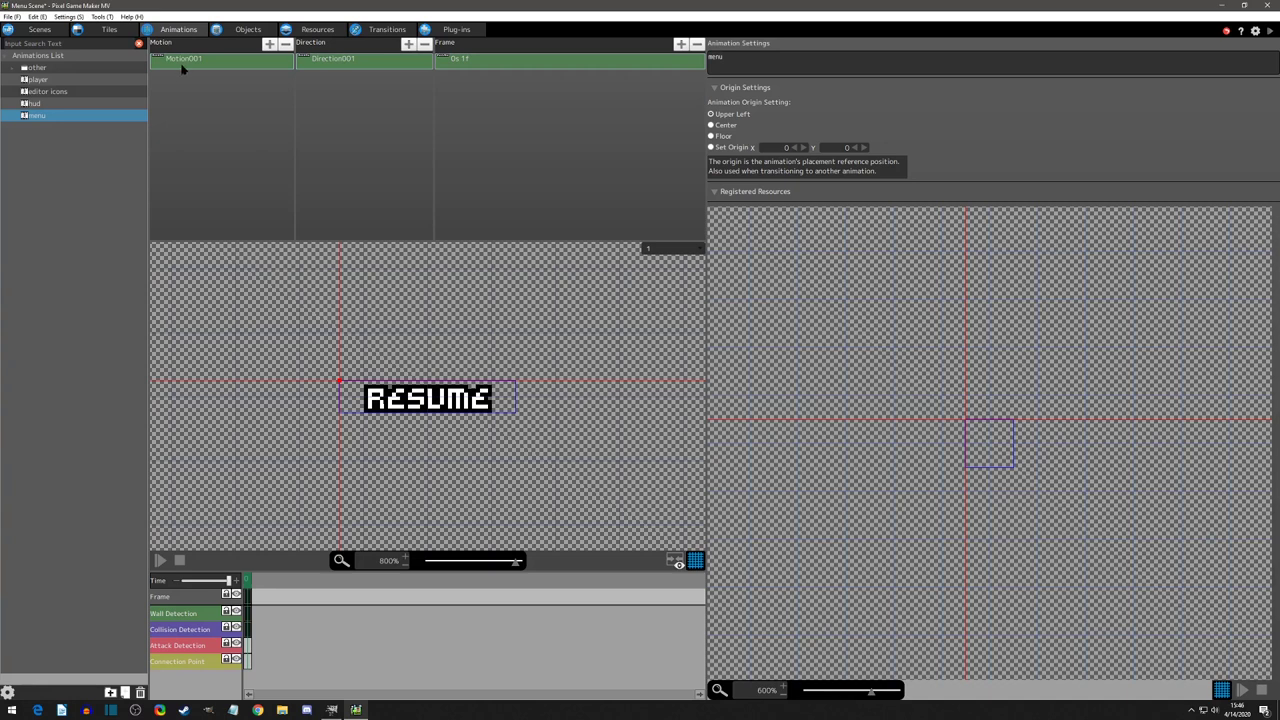
pyautogui.click(183, 58)
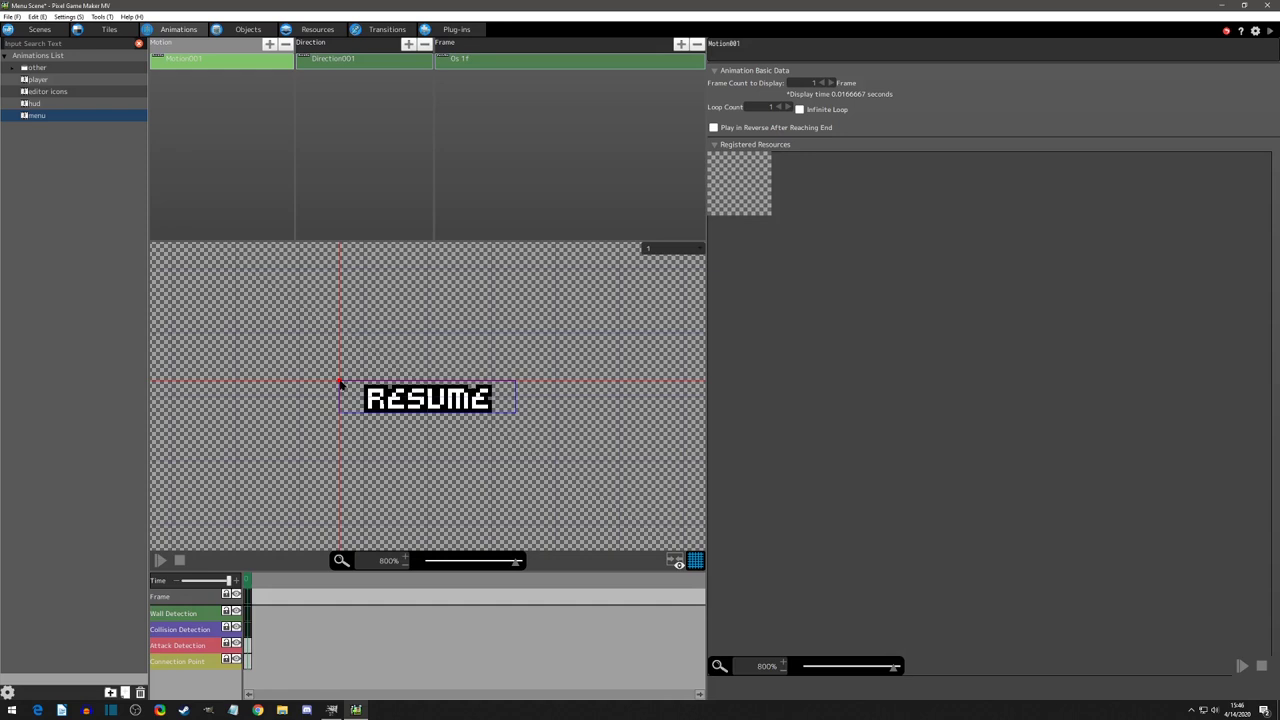
pyautogui.click(36, 115)
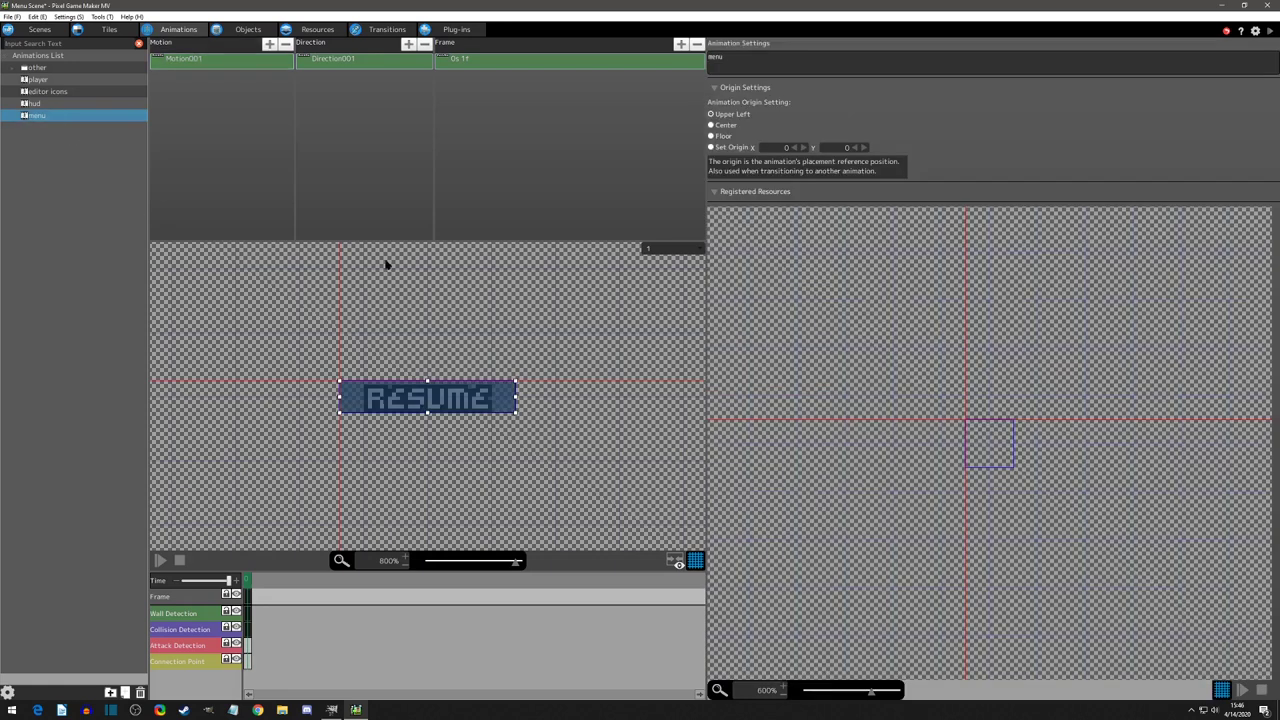
pyautogui.click(711, 124)
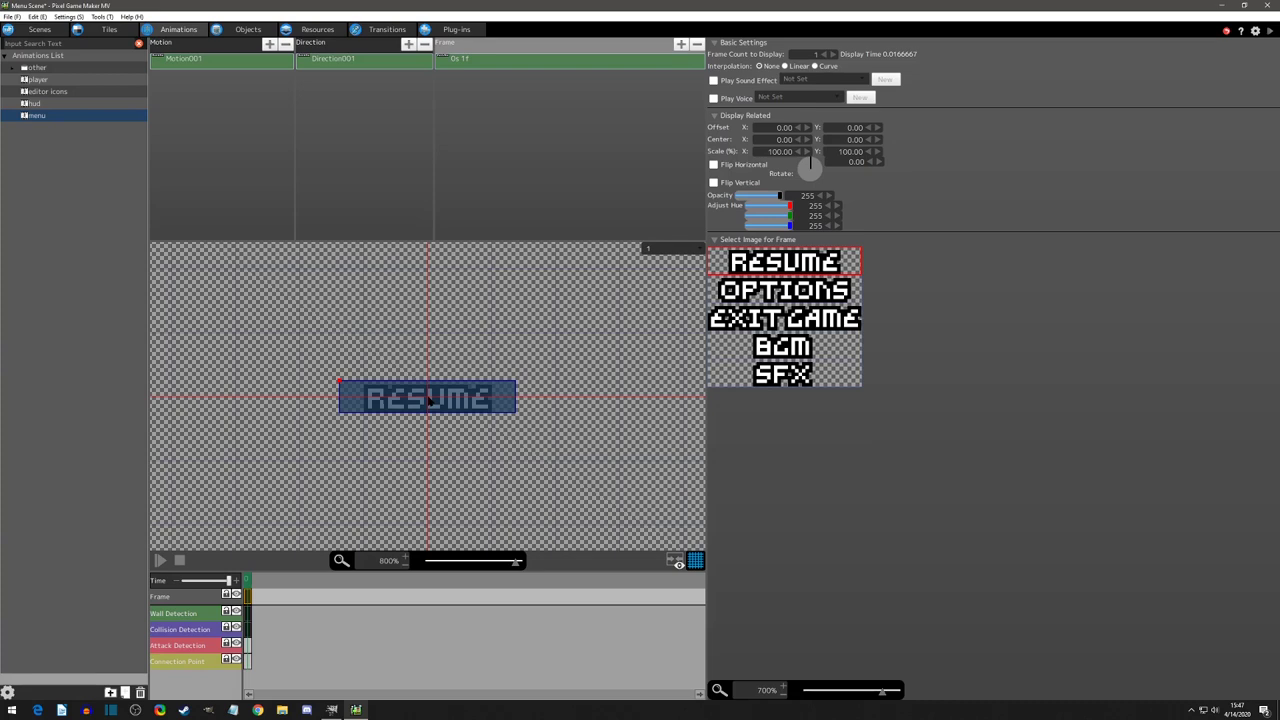
pyautogui.moveTo(418, 374)
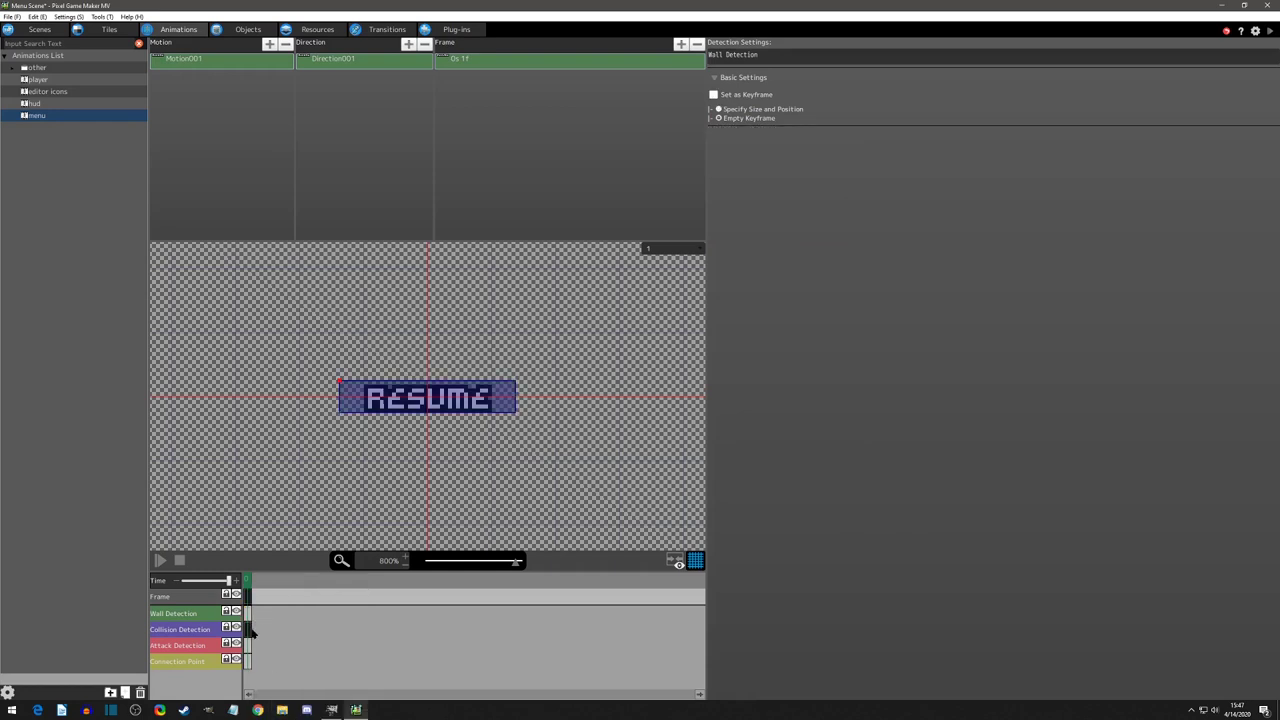
# Rename Motion001 to main_bg and its direction to single.
pyautogui.click(248, 628)
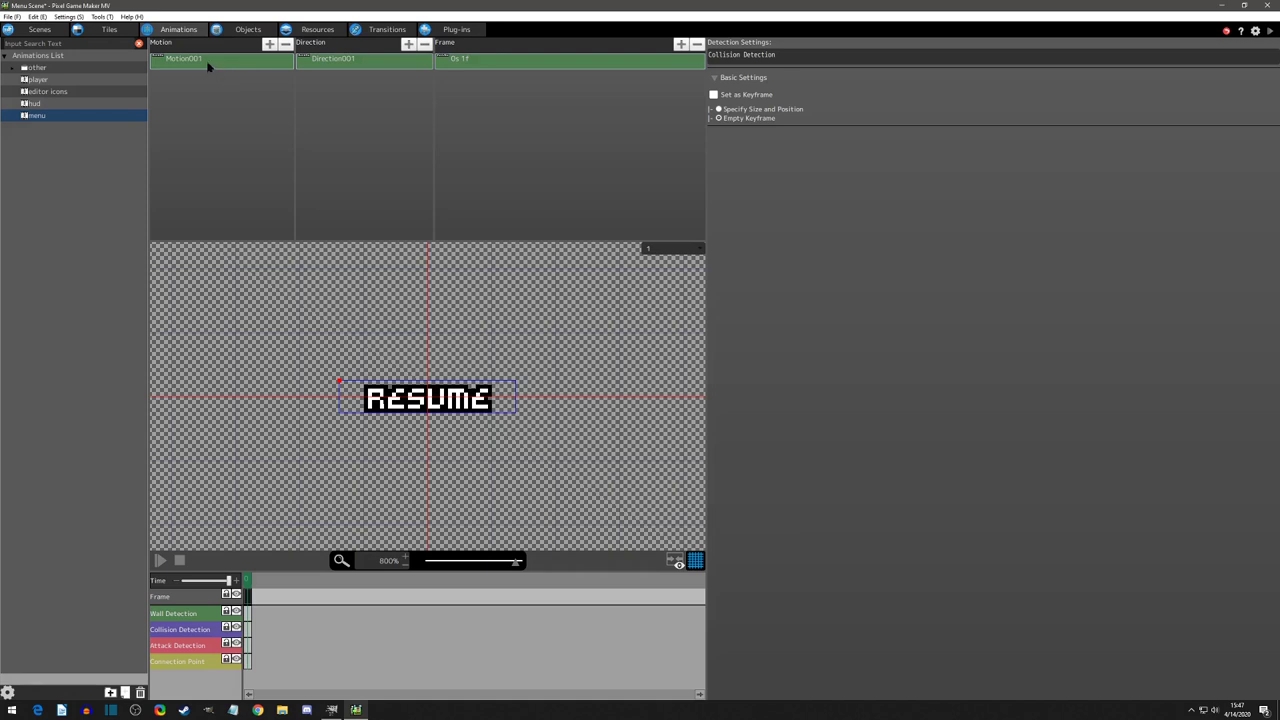
pyautogui.click(183, 58)
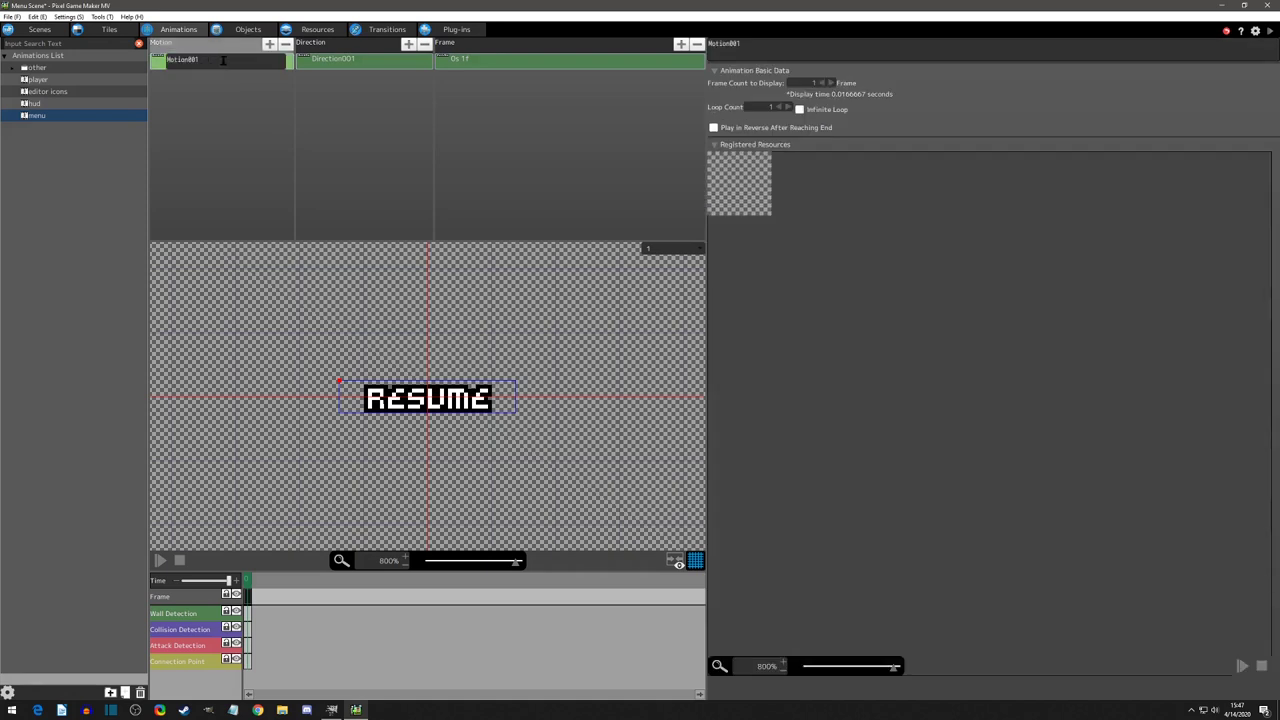
pyautogui.write('main_bg')
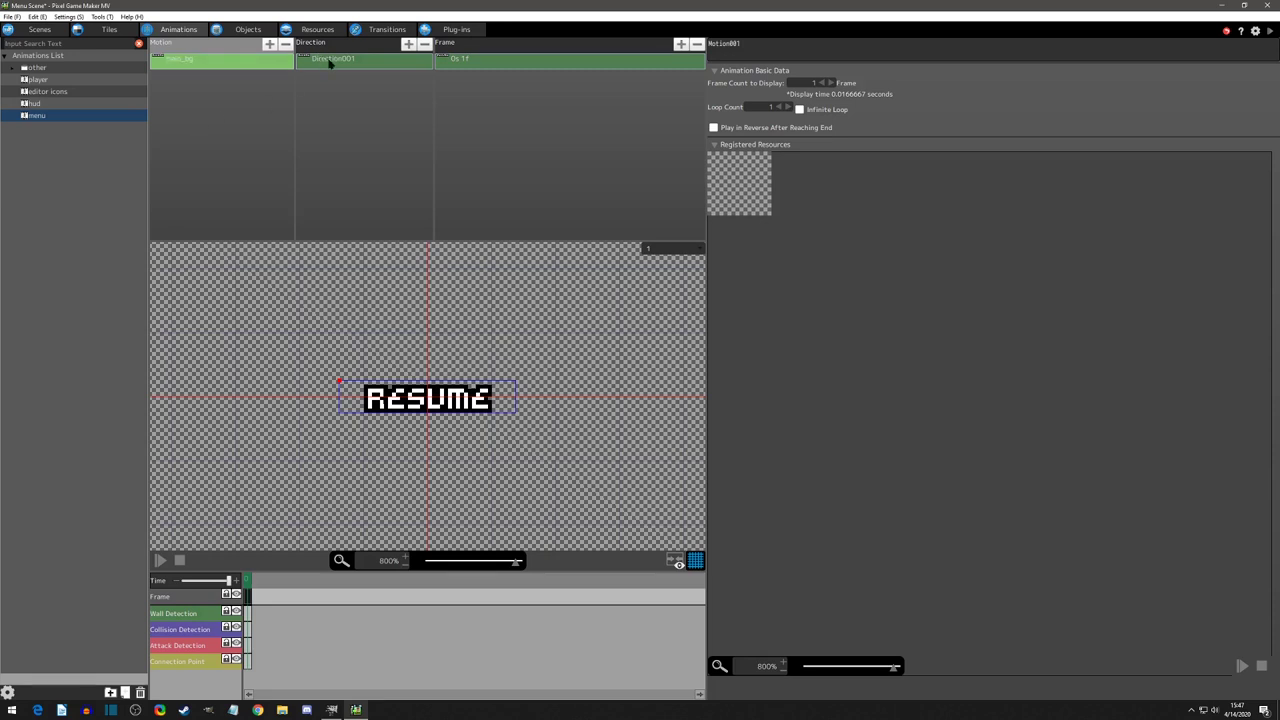
pyautogui.click(333, 58)
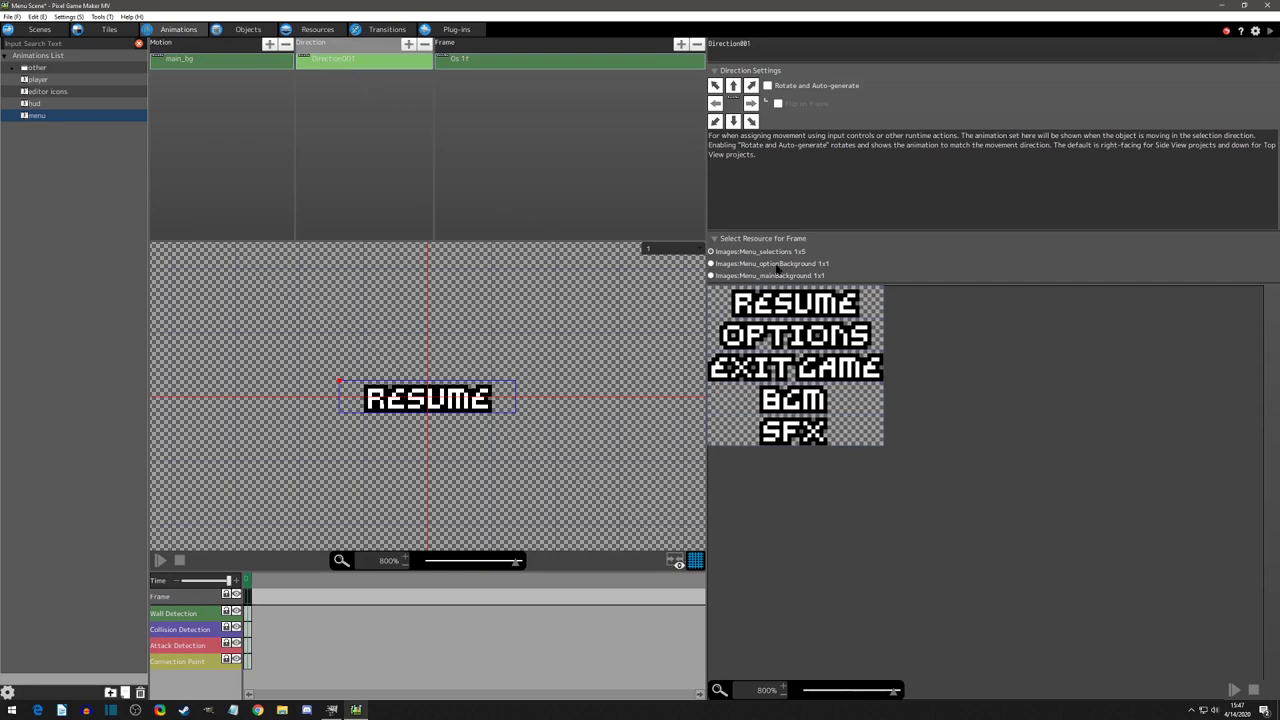
pyautogui.moveTo(720, 281)
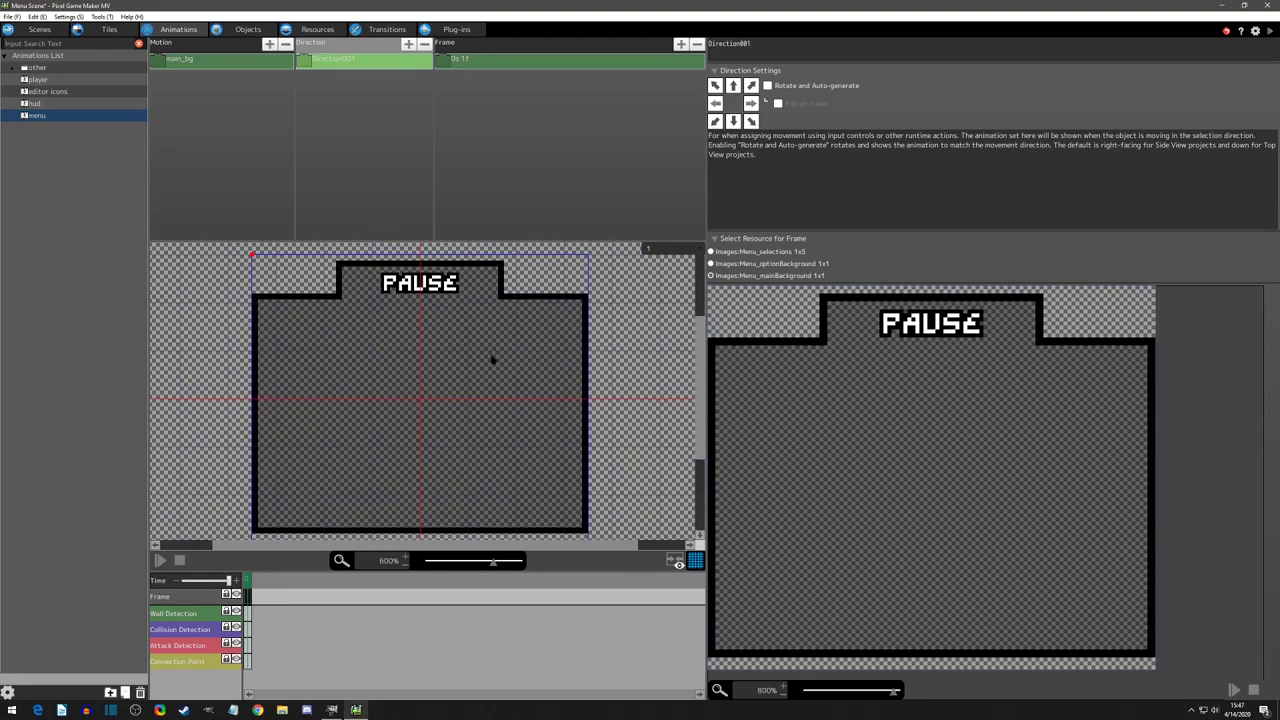
pyautogui.doubleClick(333, 59)
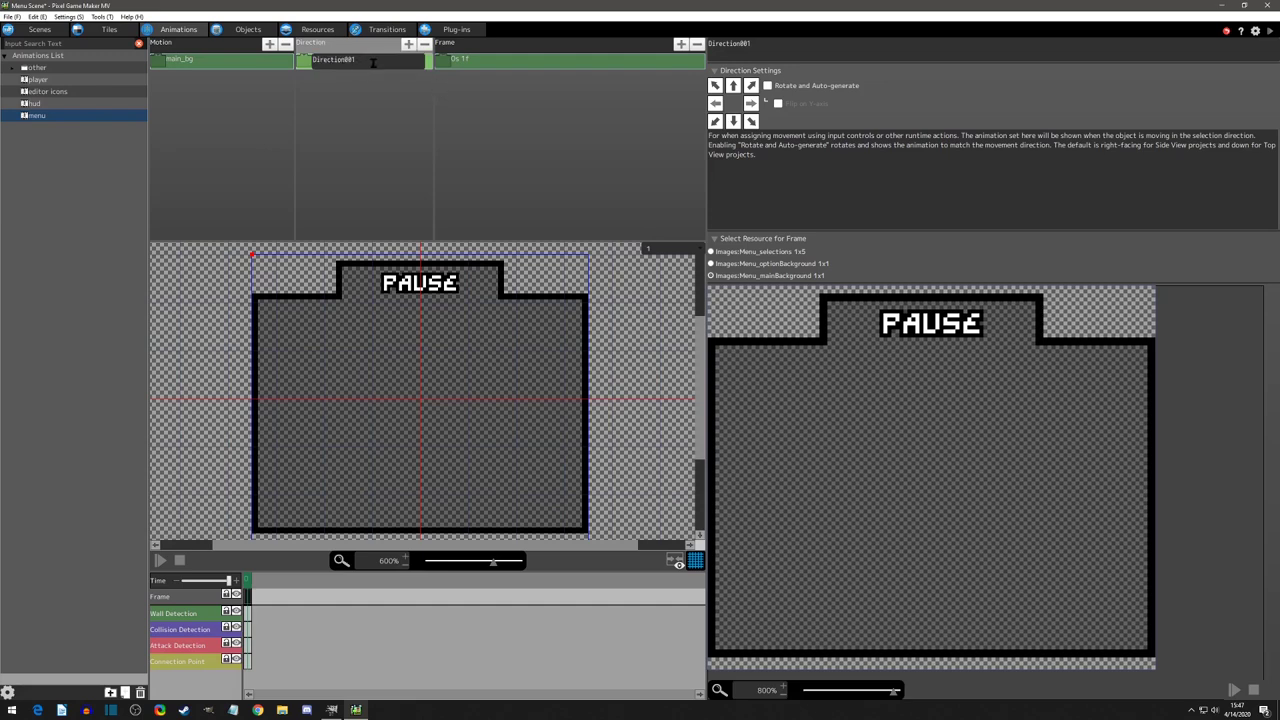
pyautogui.write('sit')
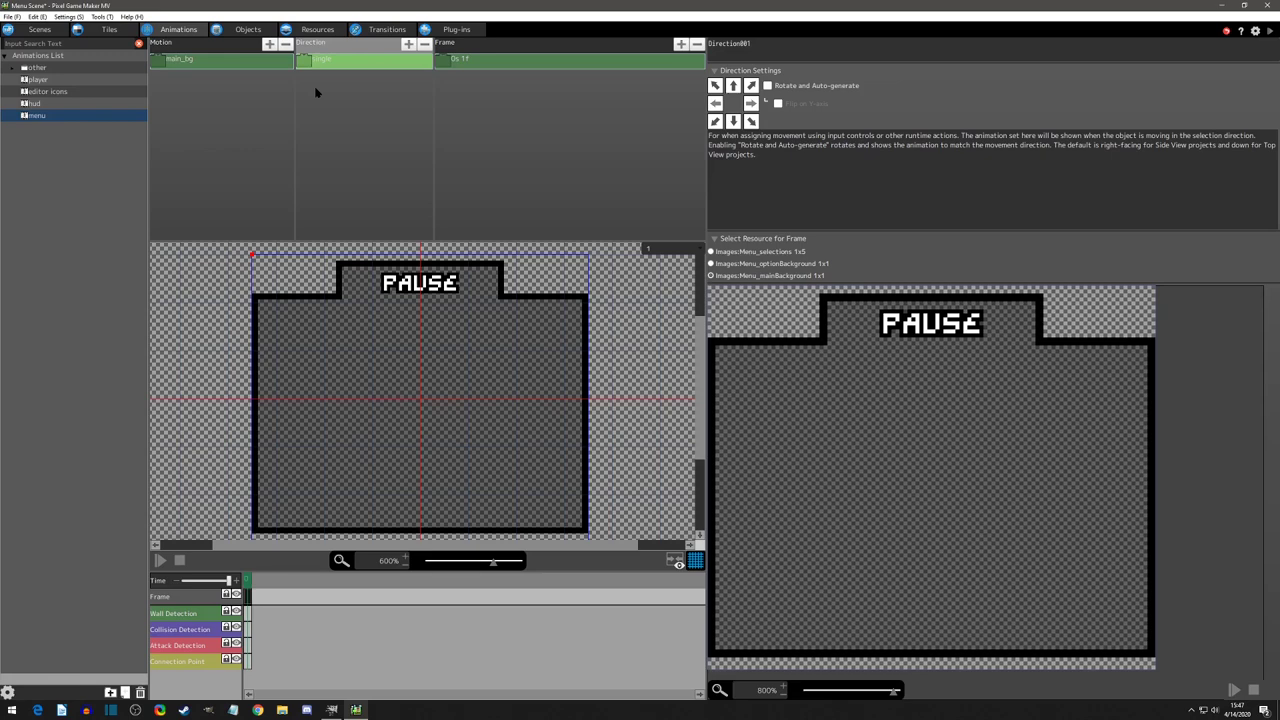
pyautogui.moveTo(717, 100)
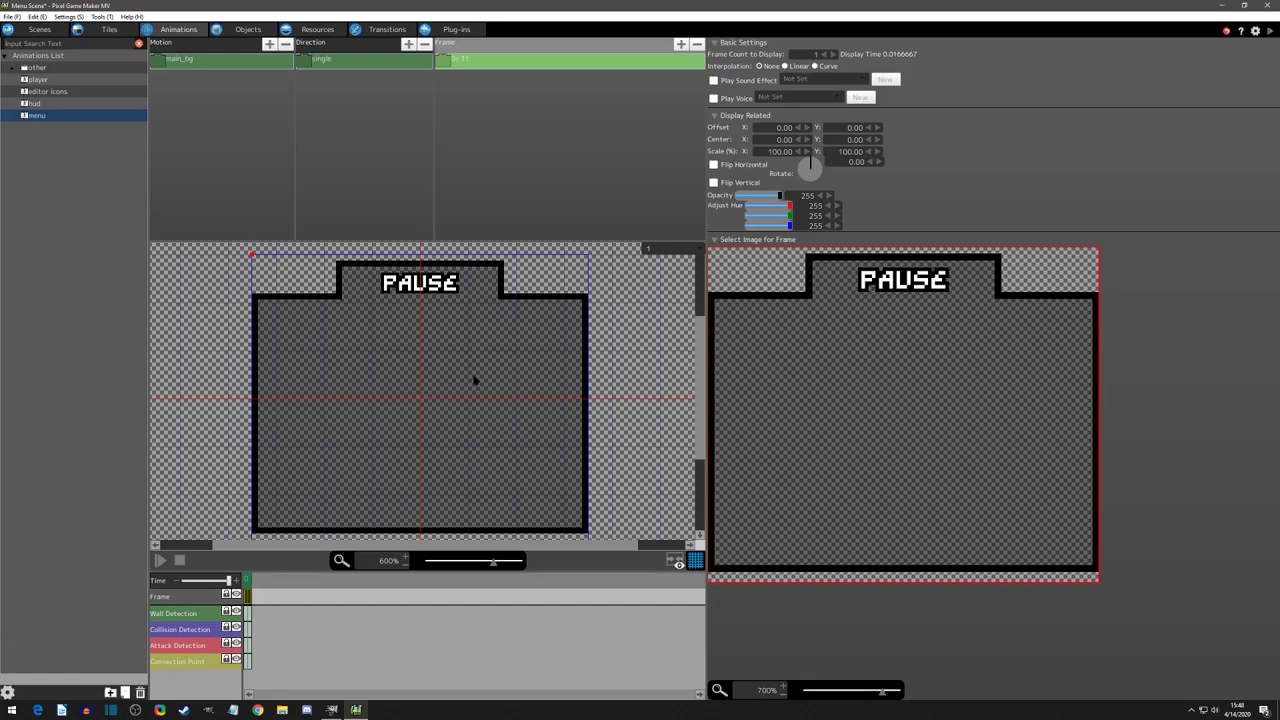
pyautogui.moveTo(245, 263)
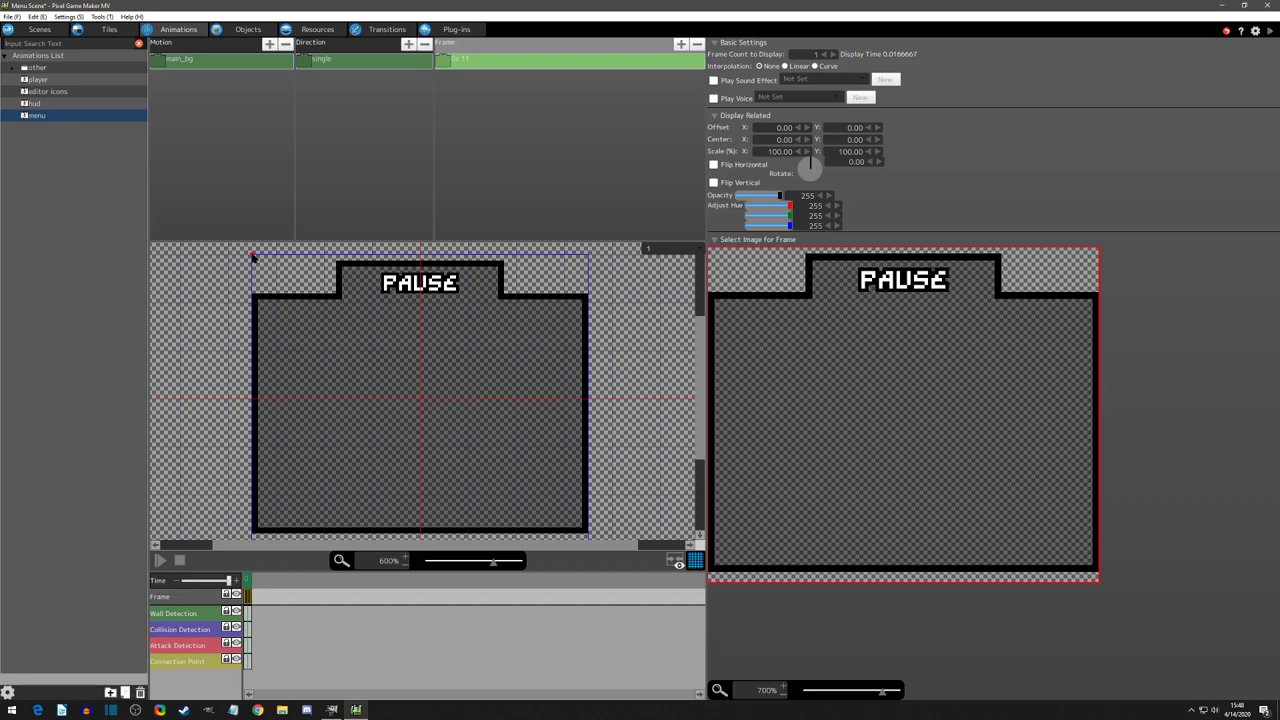
pyautogui.moveTo(190, 92)
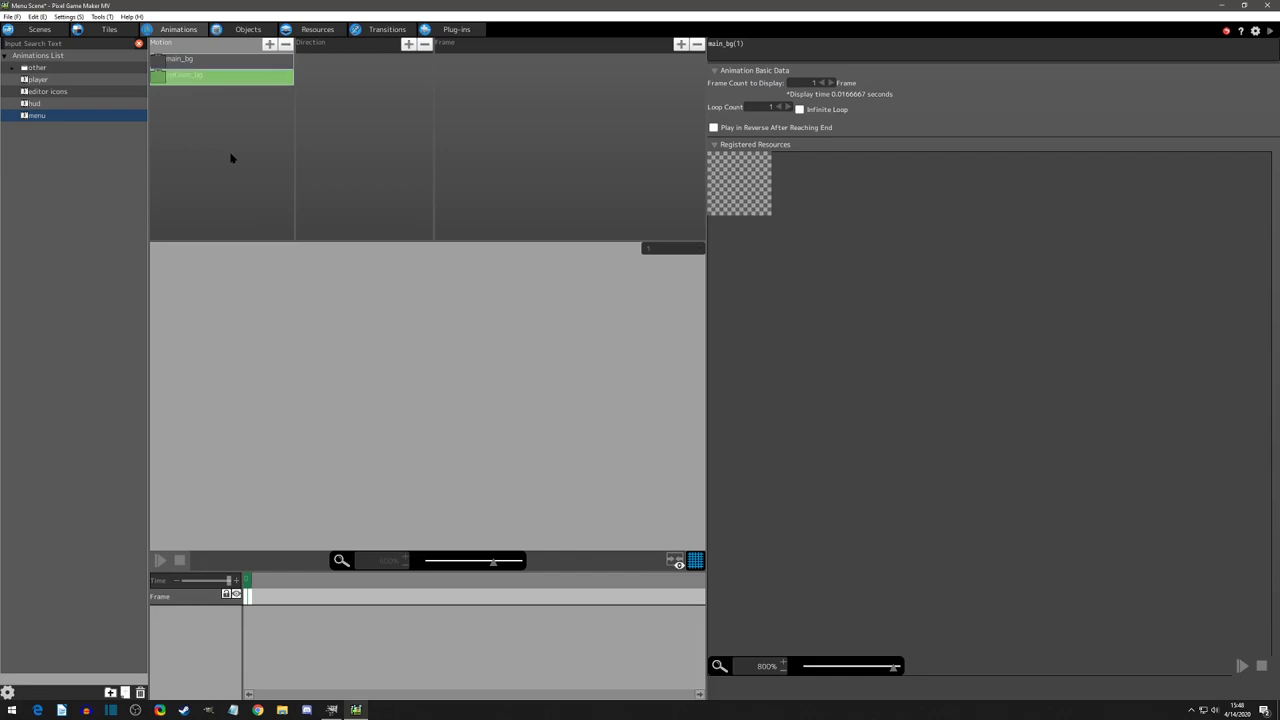
# Point options_bg's direction at the OPTIONS background and select options_bg(1).
pyautogui.click(180, 58)
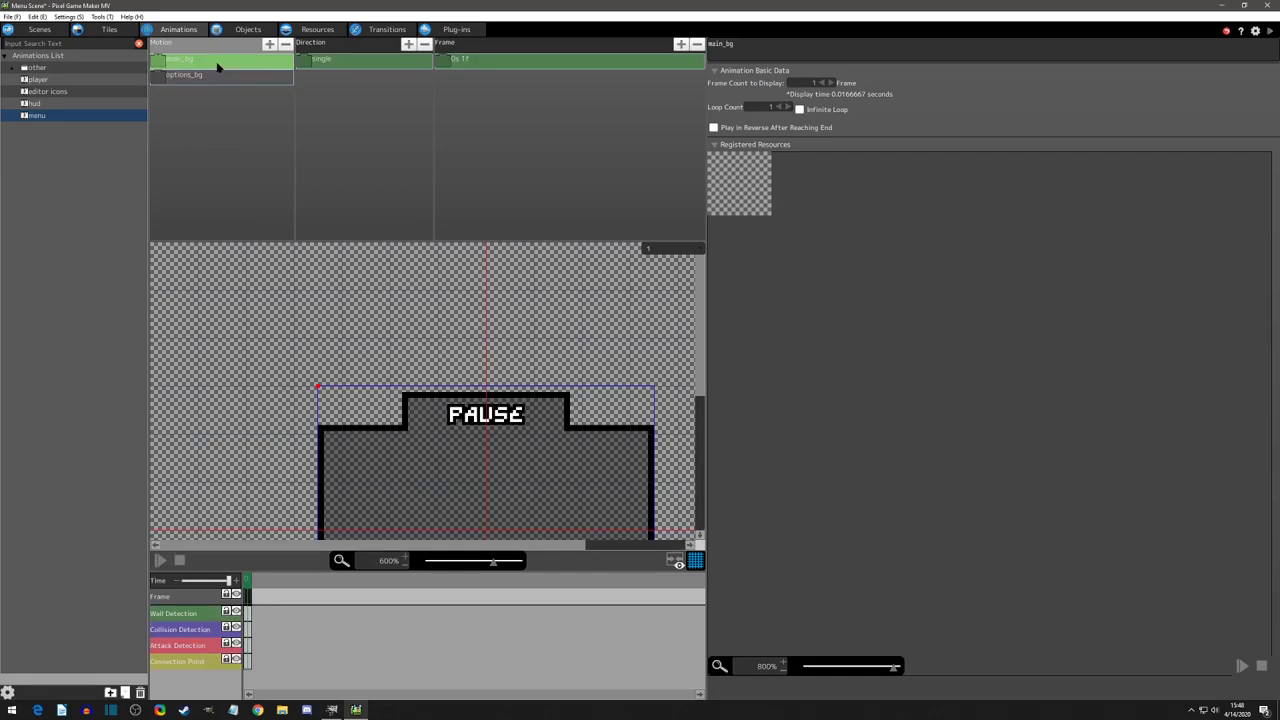
pyautogui.click(185, 74)
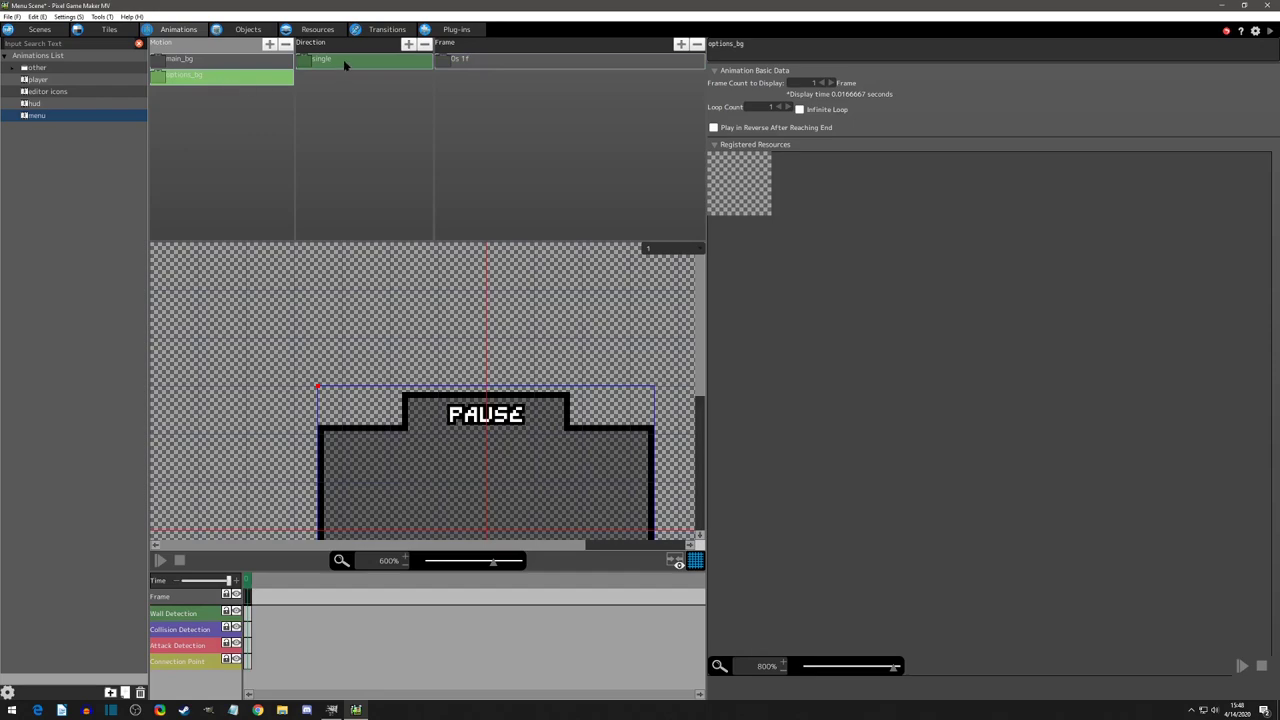
pyautogui.click(321, 58)
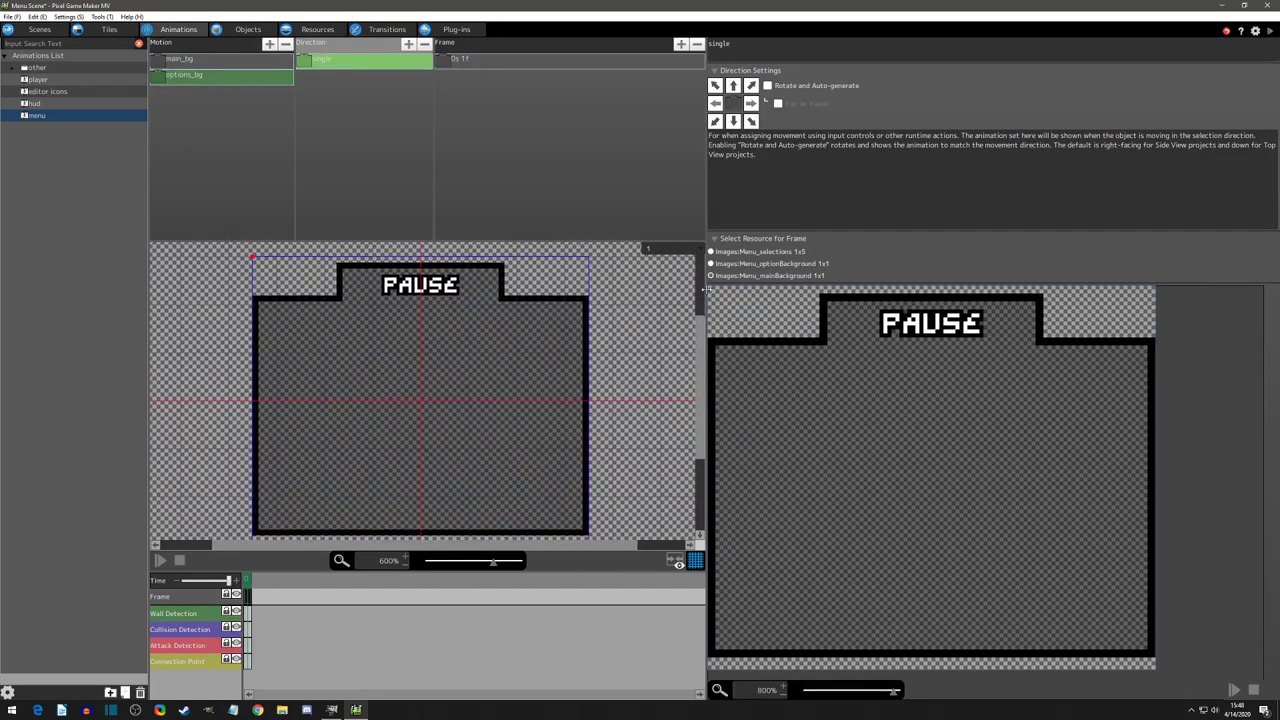
pyautogui.click(711, 263)
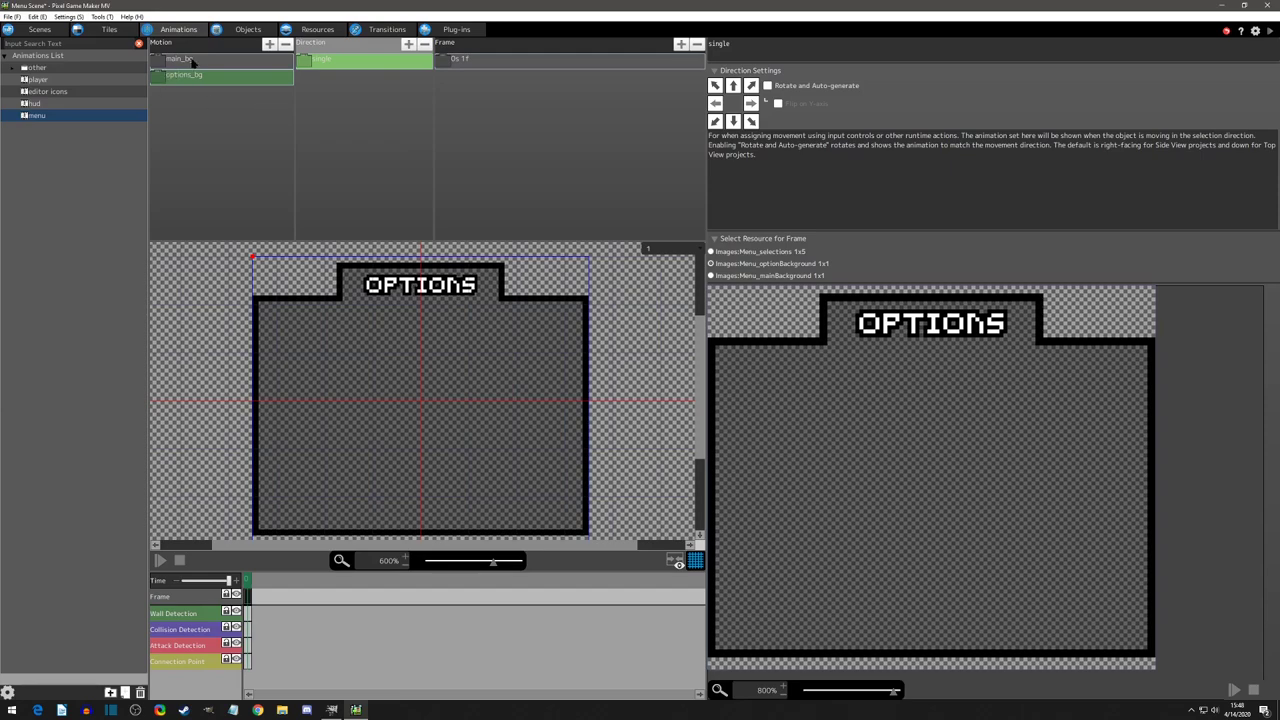
pyautogui.click(180, 58)
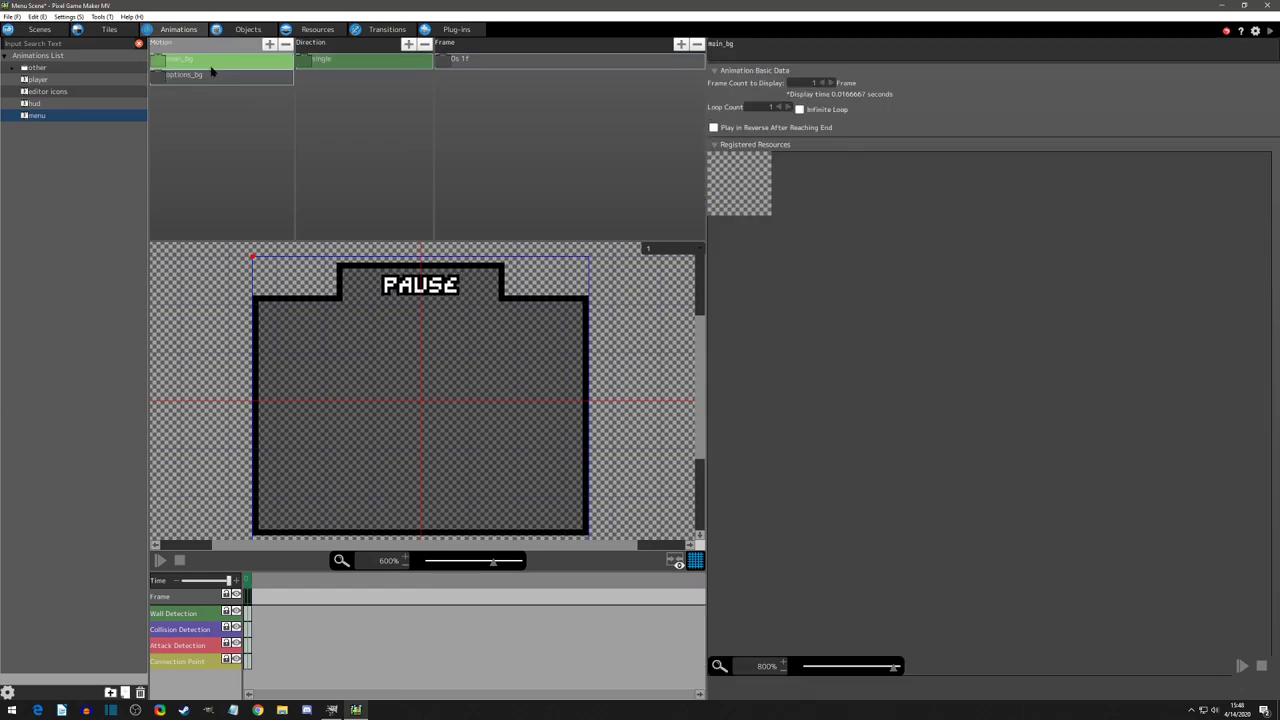
pyautogui.click(185, 91)
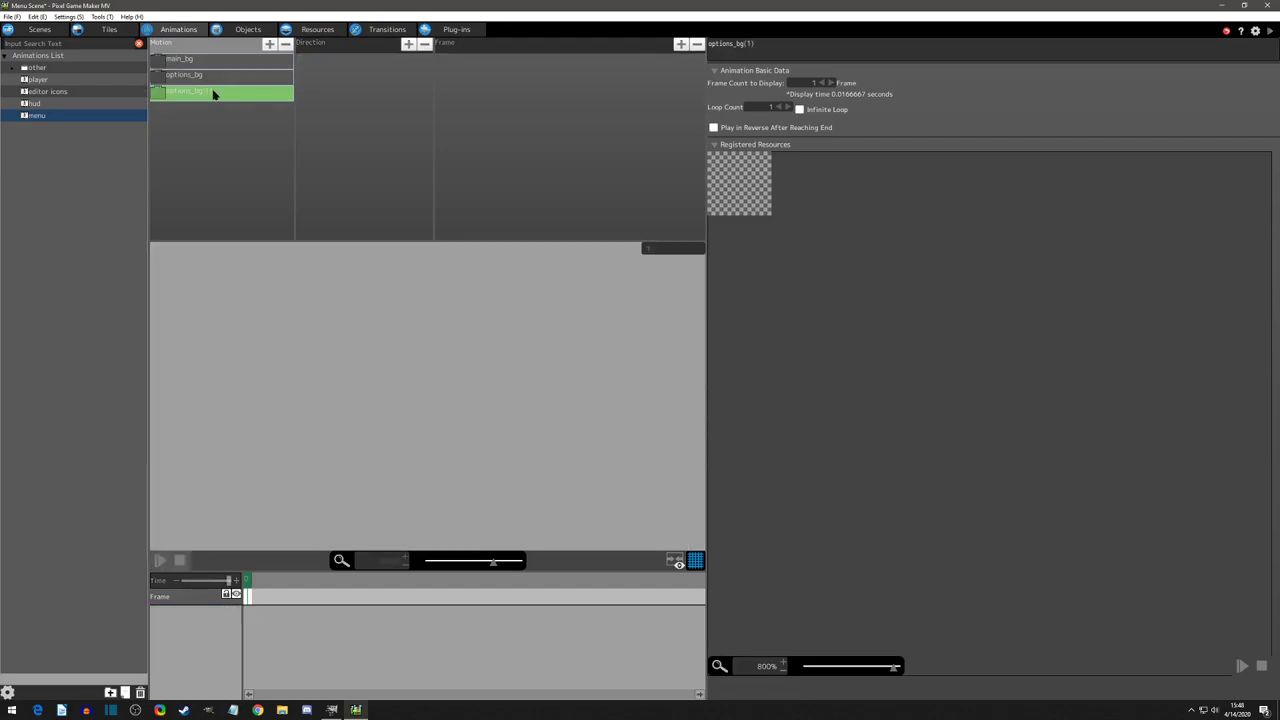
# Rename options_bg(1) to selections and switch it to the Menu_selections 1x5 sheet.
pyautogui.doubleClick(190, 91)
pyautogui.write('selection')
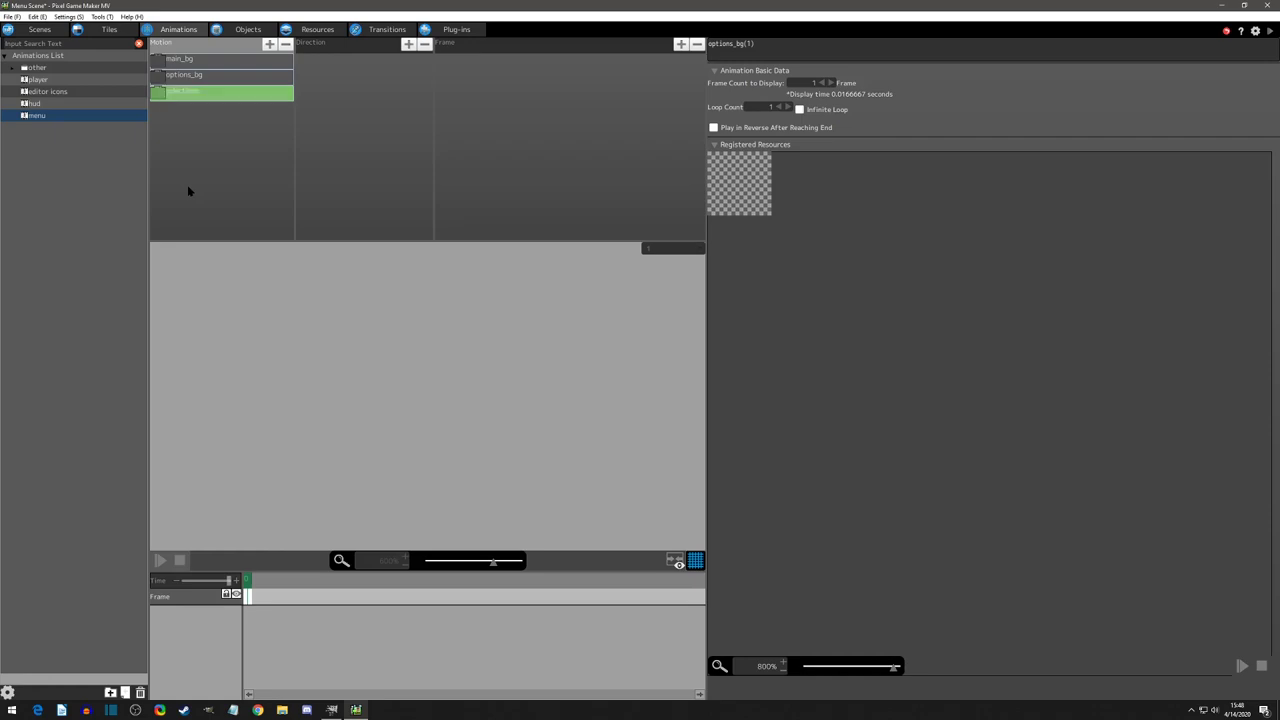
pyautogui.click(183, 75)
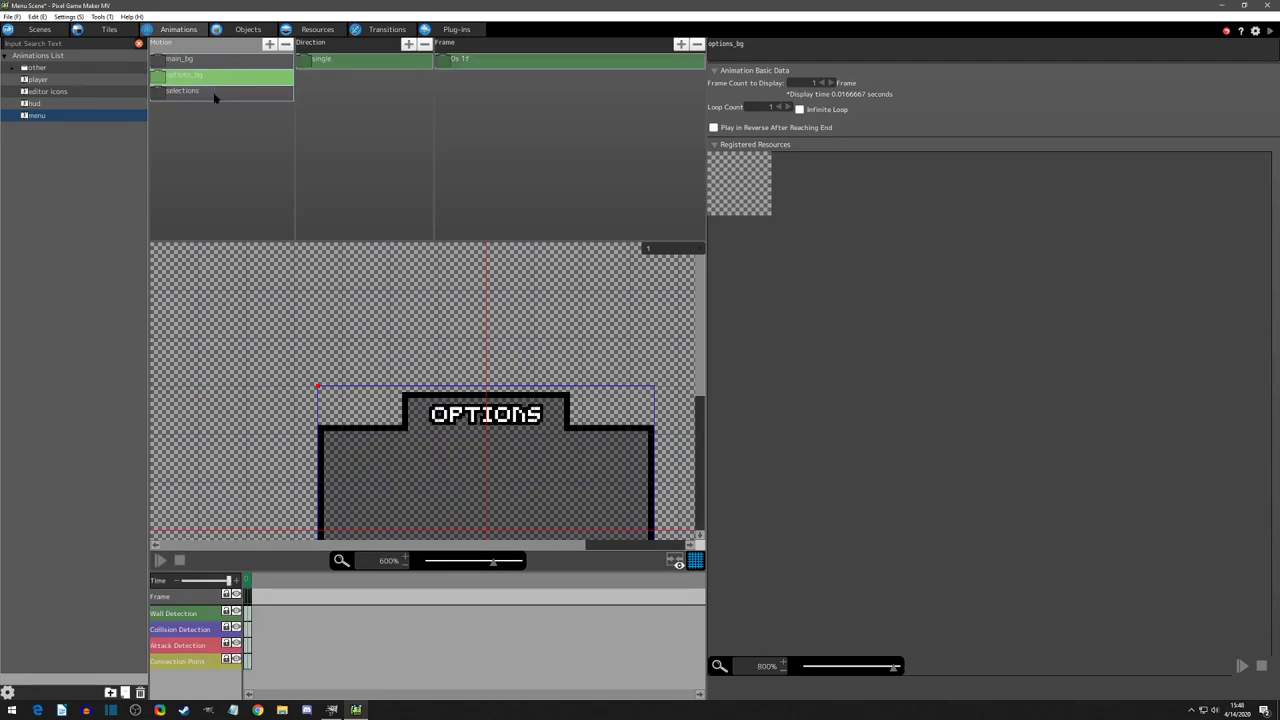
pyautogui.click(182, 91)
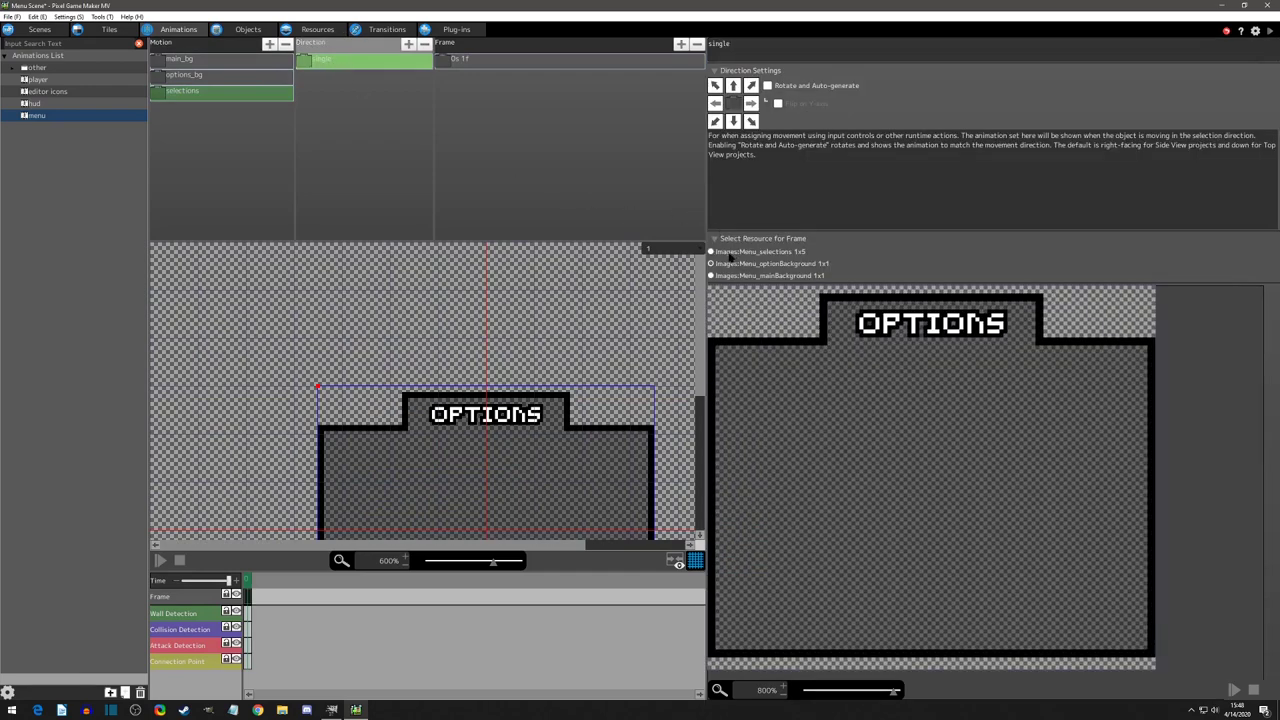
pyautogui.click(711, 251)
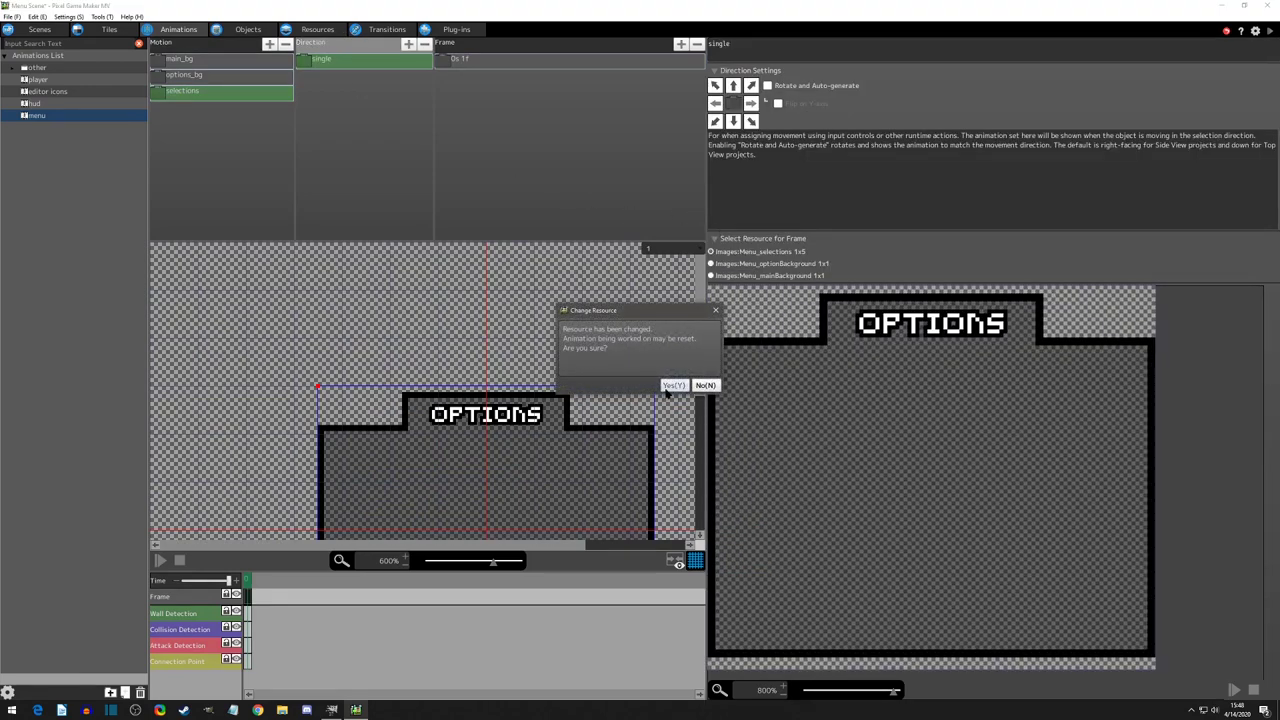
pyautogui.click(674, 385)
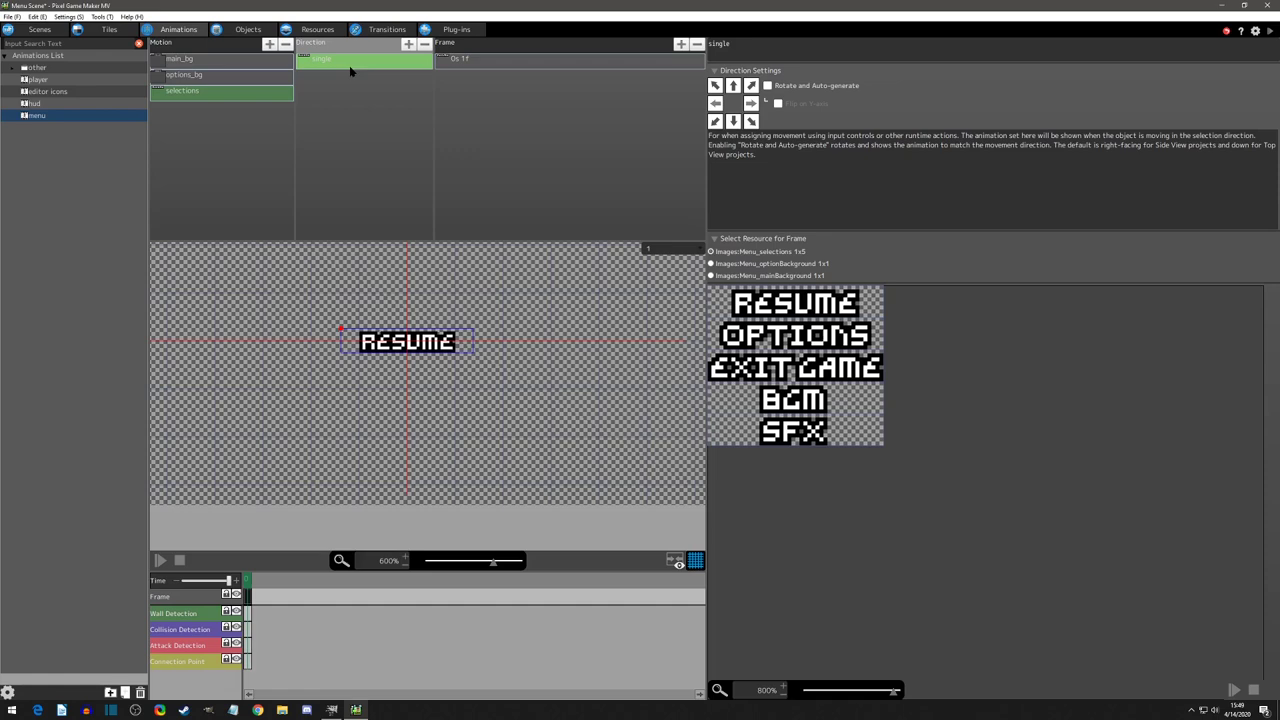
pyautogui.moveTo(348, 70)
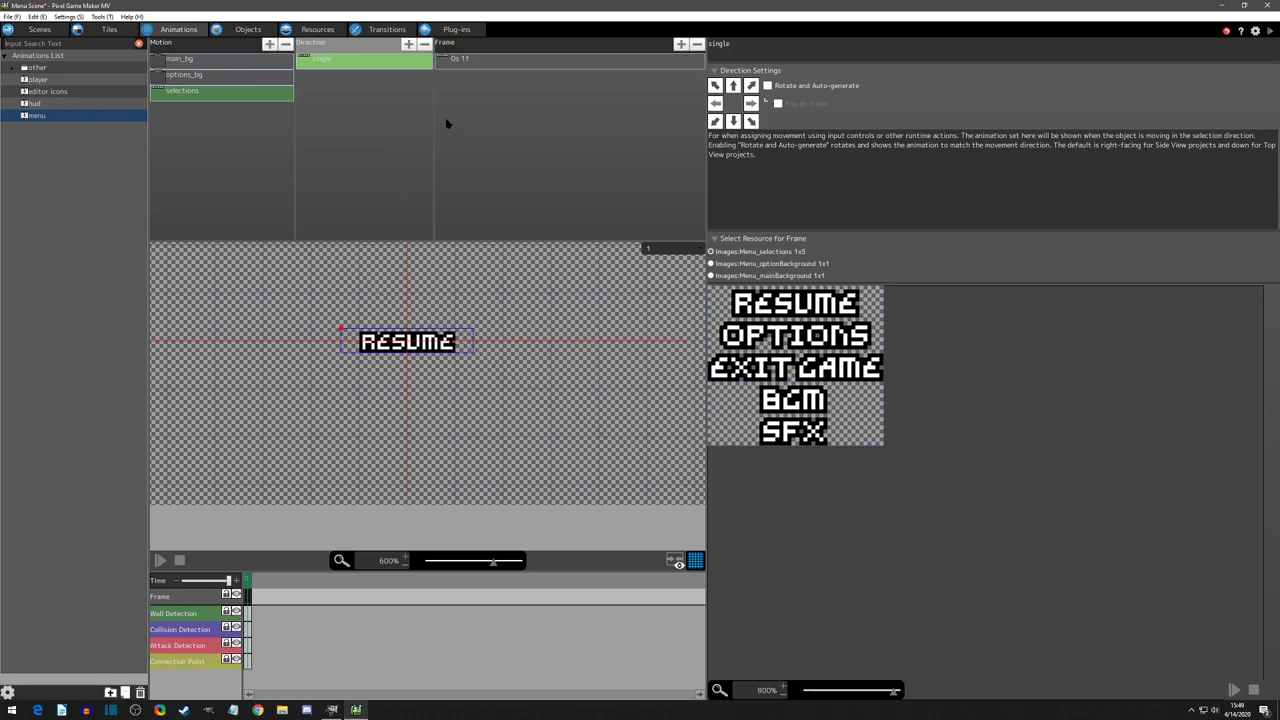
# Rename the single direction to resume_on and open its RESUME frame settings.
pyautogui.doubleClick(322, 58)
pyautogui.write('resume_on')
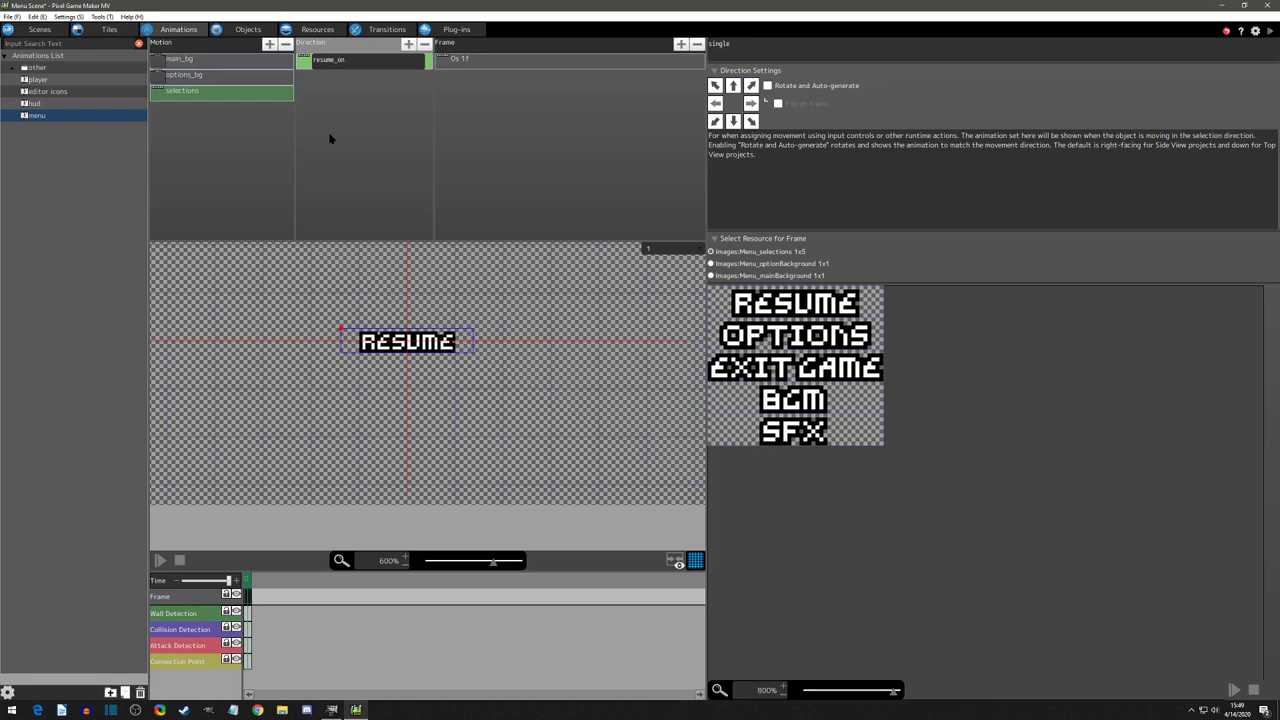
pyautogui.click(365, 59)
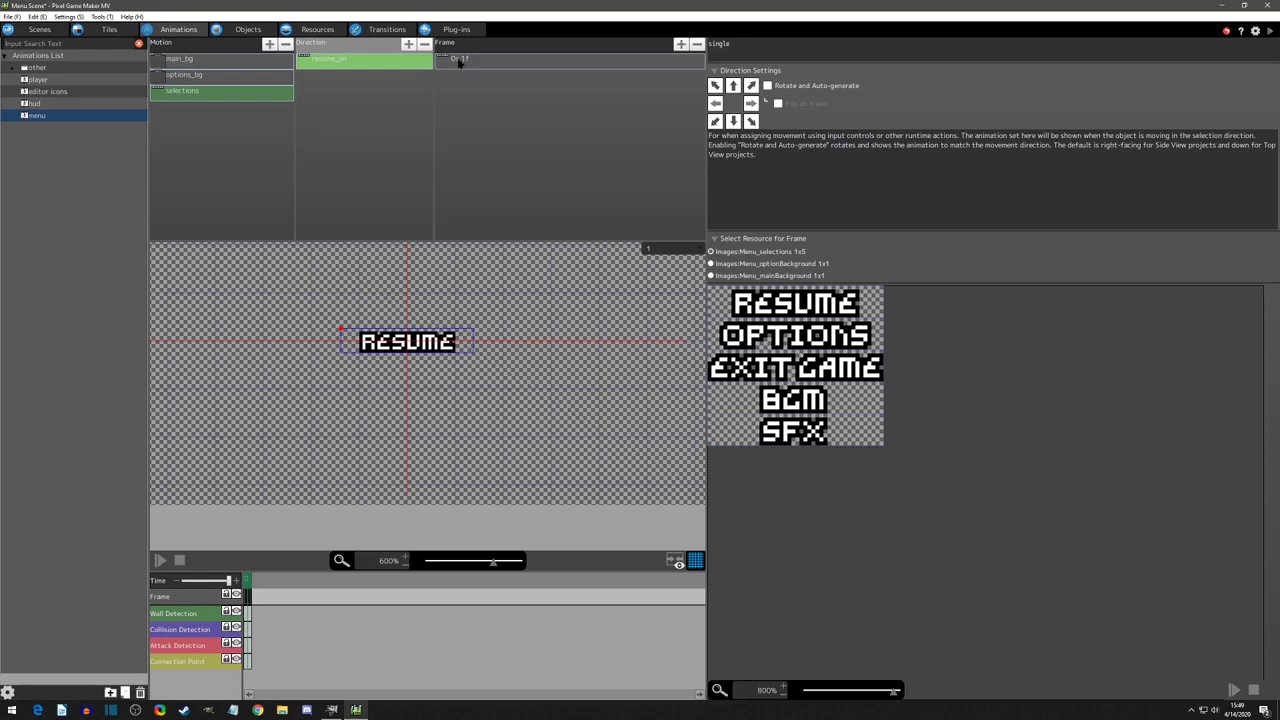
pyautogui.click(470, 58)
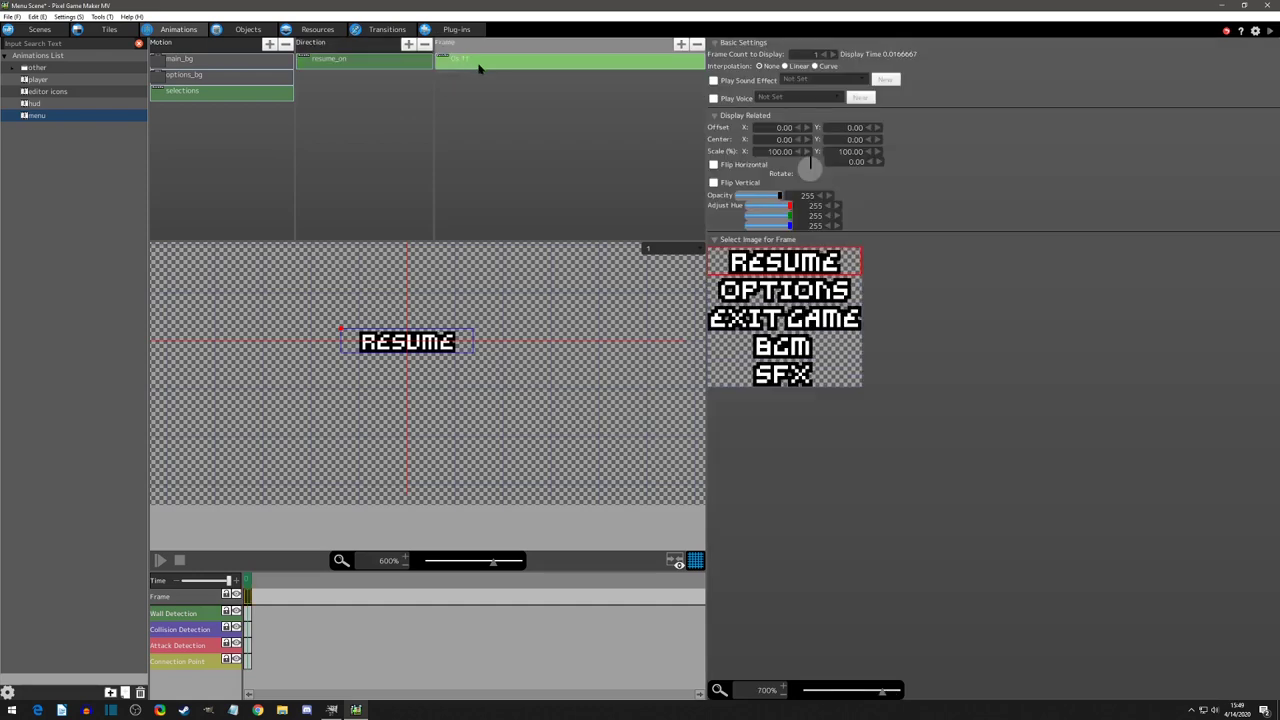
pyautogui.moveTo(790, 230)
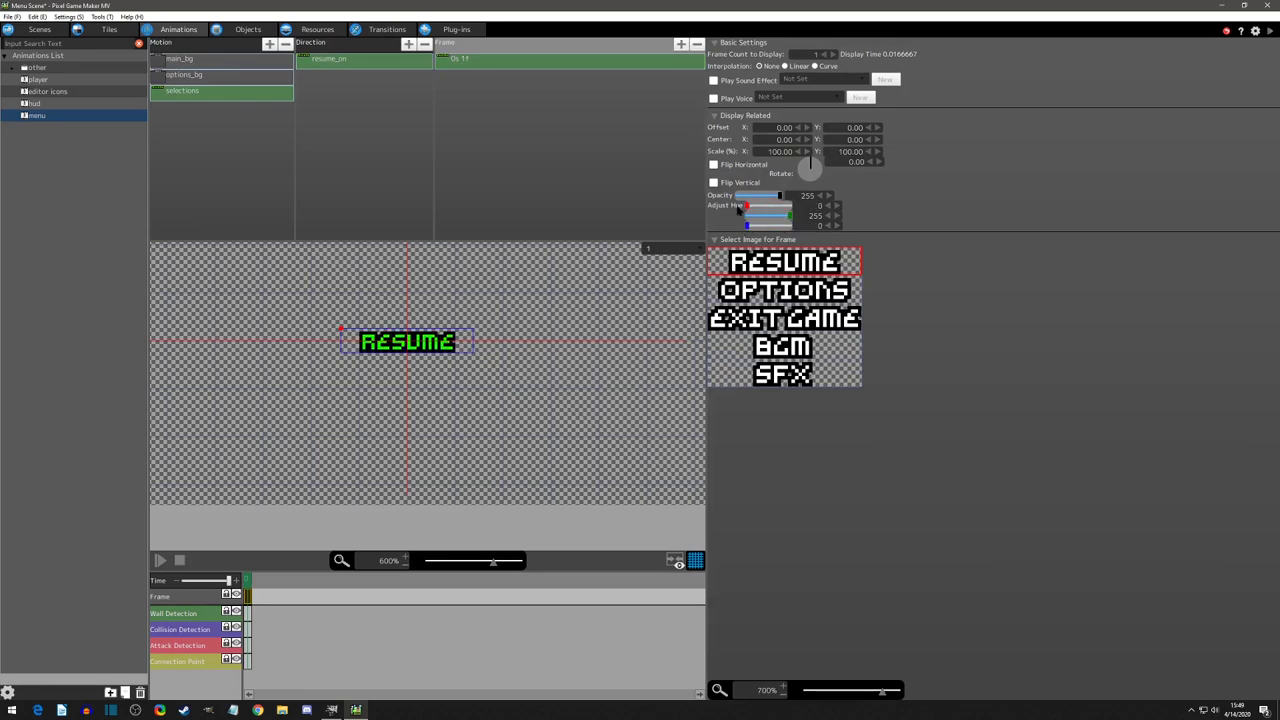
pyautogui.moveTo(950, 233)
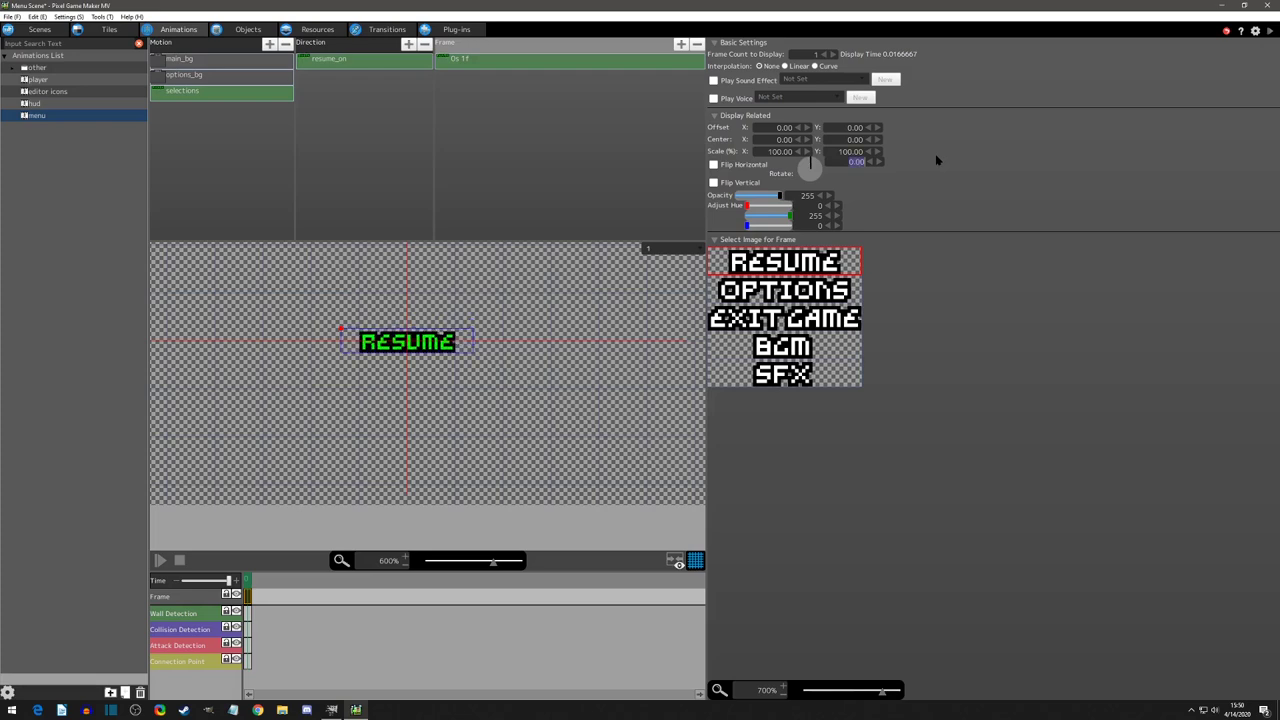
pyautogui.moveTo(341, 327)
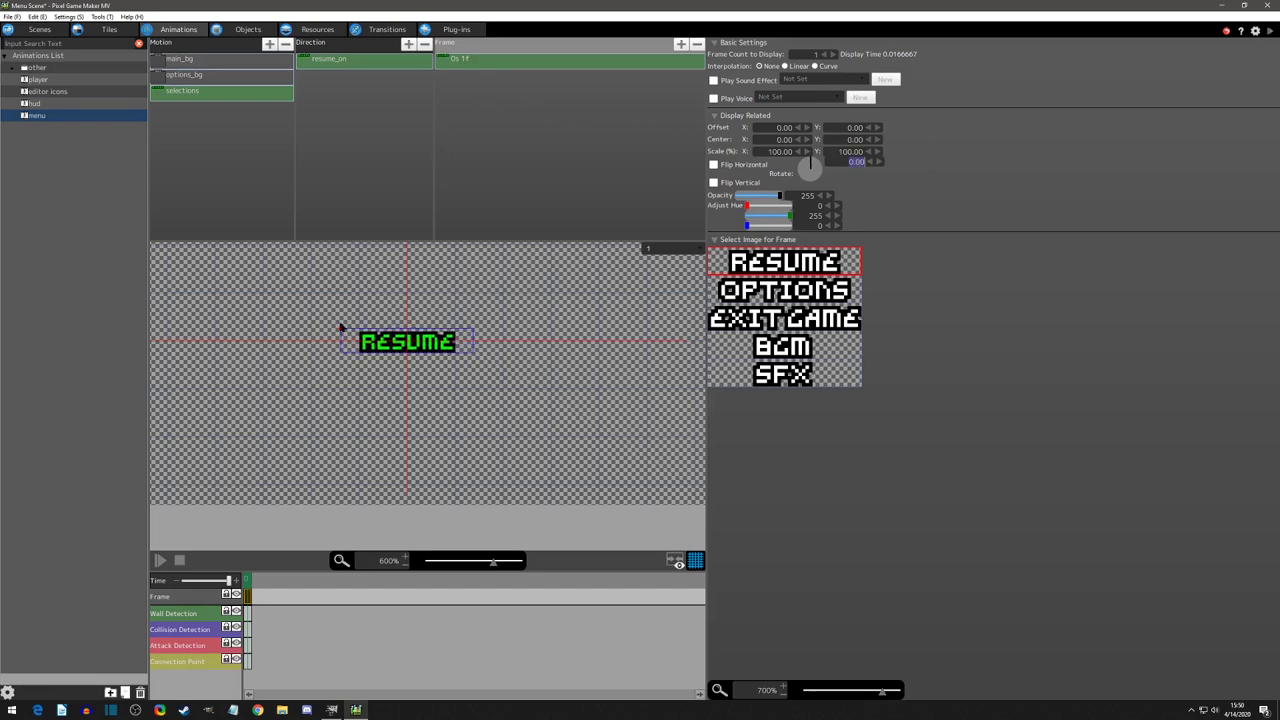
# Set the RESUME frame centre to 22, 4, testing rotation and resetting it to 0.
pyautogui.click(784, 139)
pyautogui.write('22')
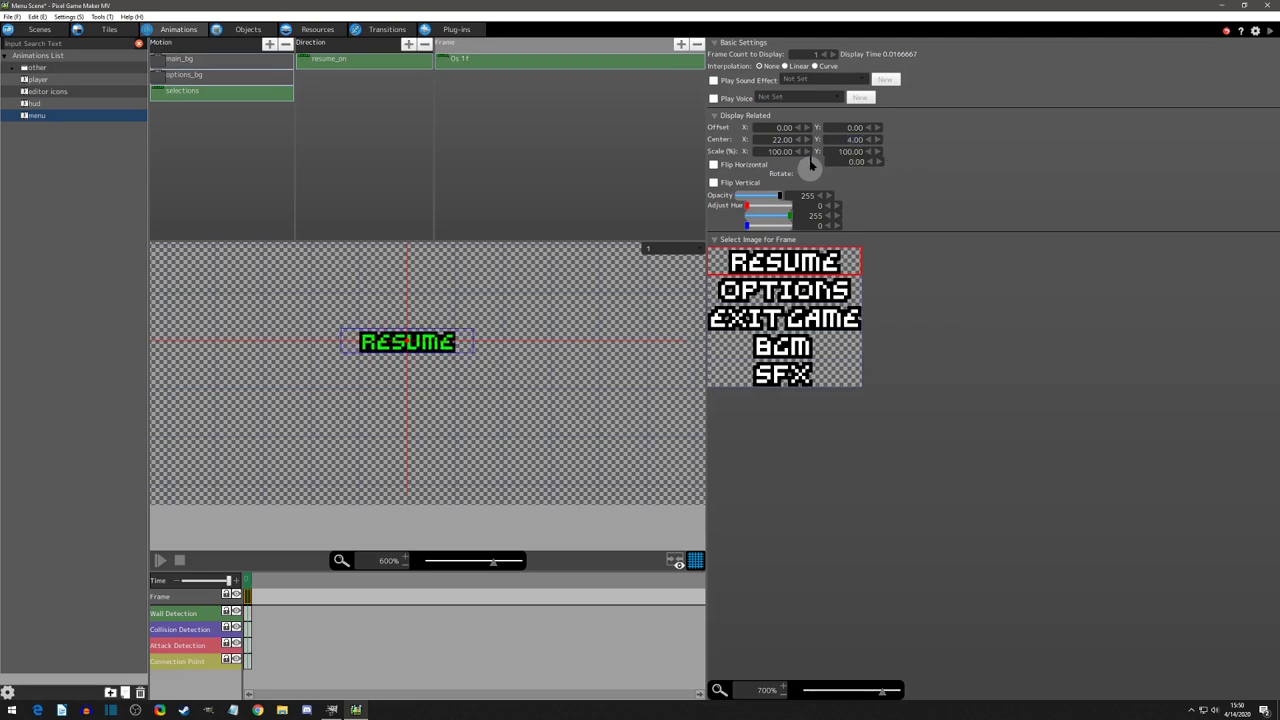
pyautogui.moveTo(810, 167); pyautogui.dragTo(810, 163)
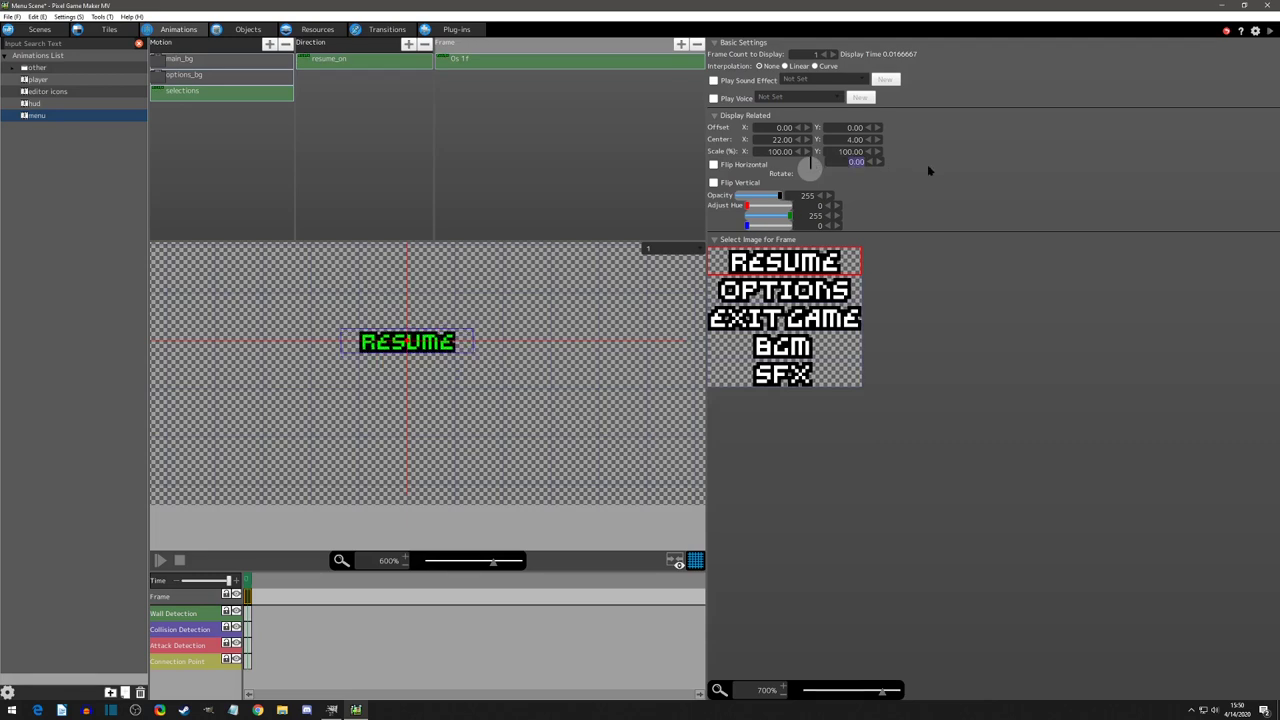
pyautogui.click(855, 161)
pyautogui.write('-10')
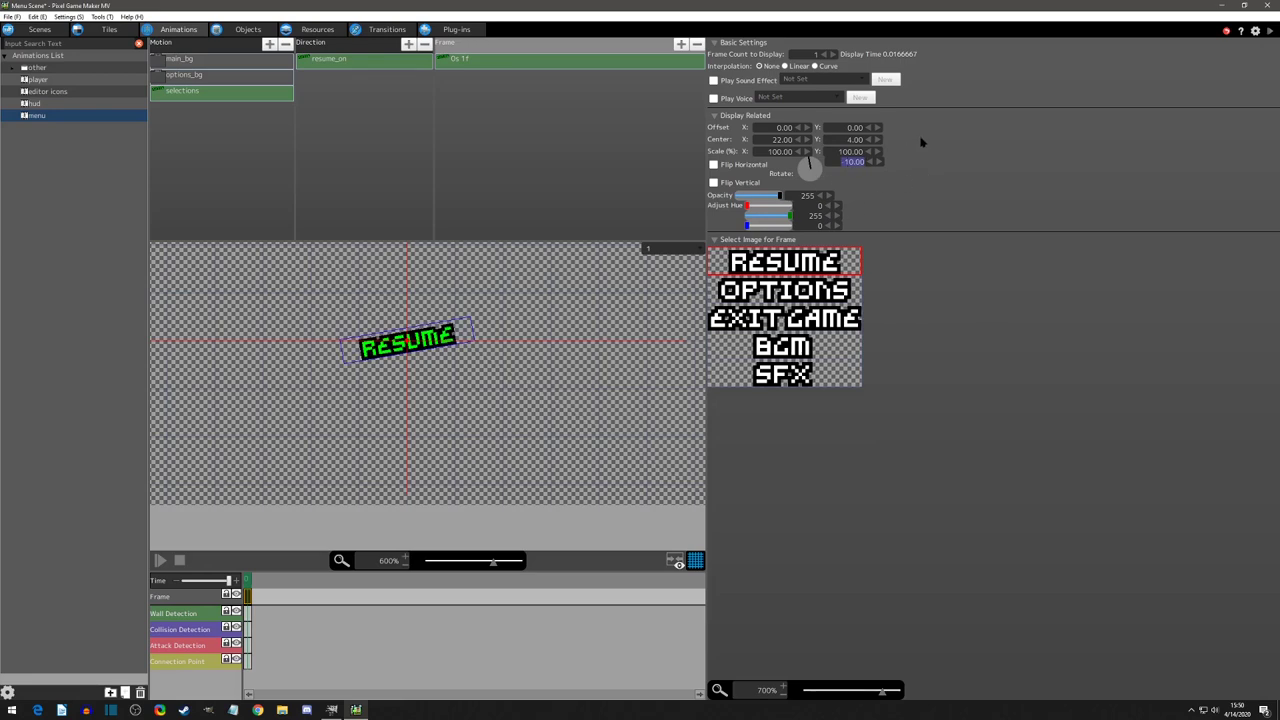
pyautogui.click(878, 161)
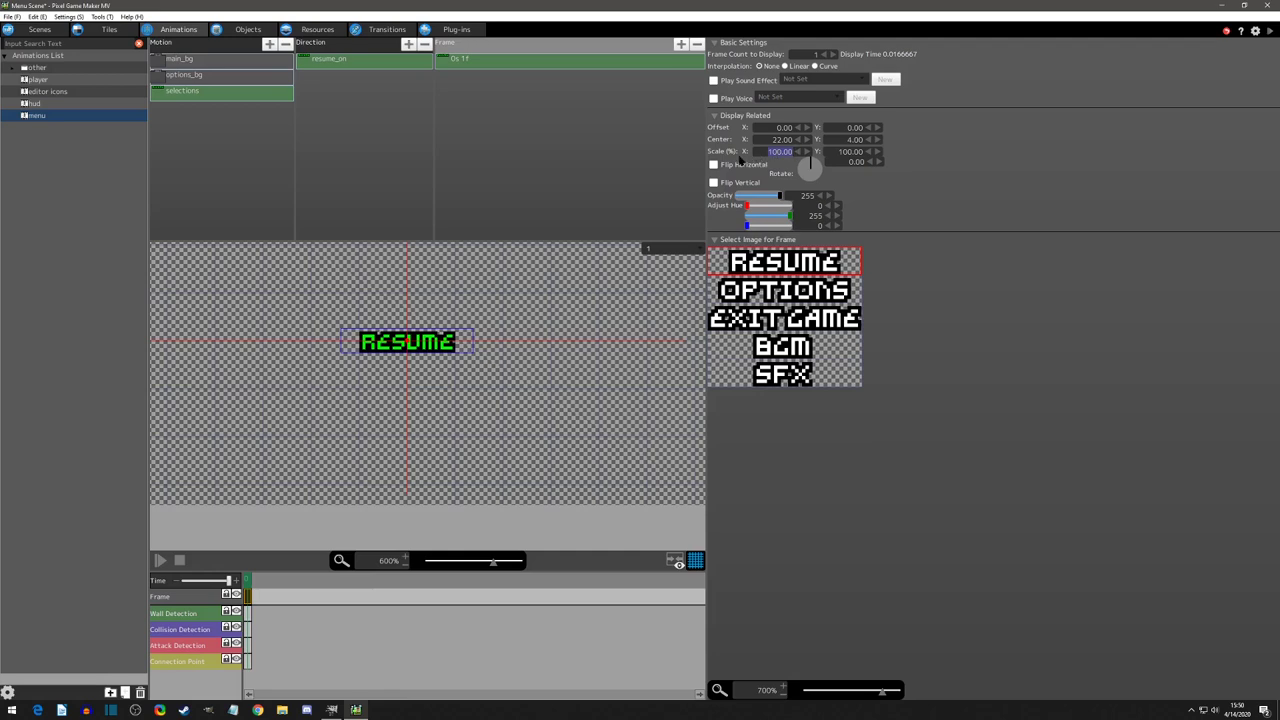
pyautogui.click(332, 710)
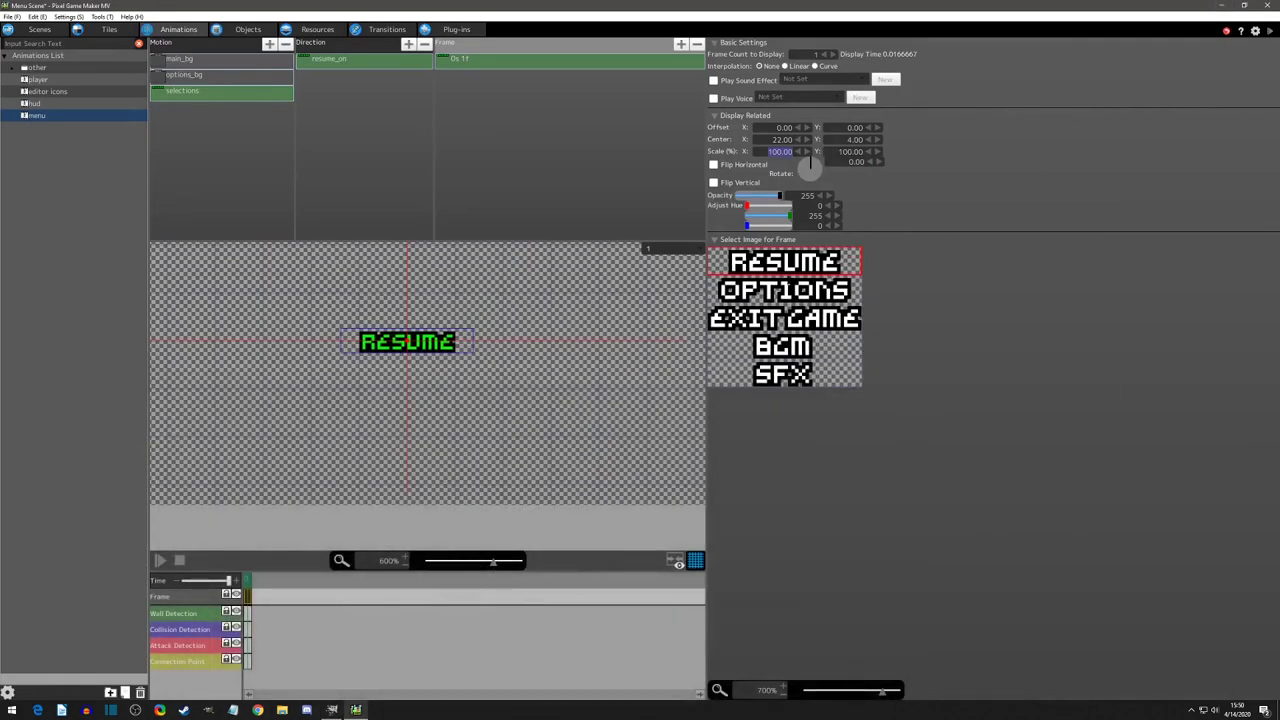
pyautogui.click(327, 58)
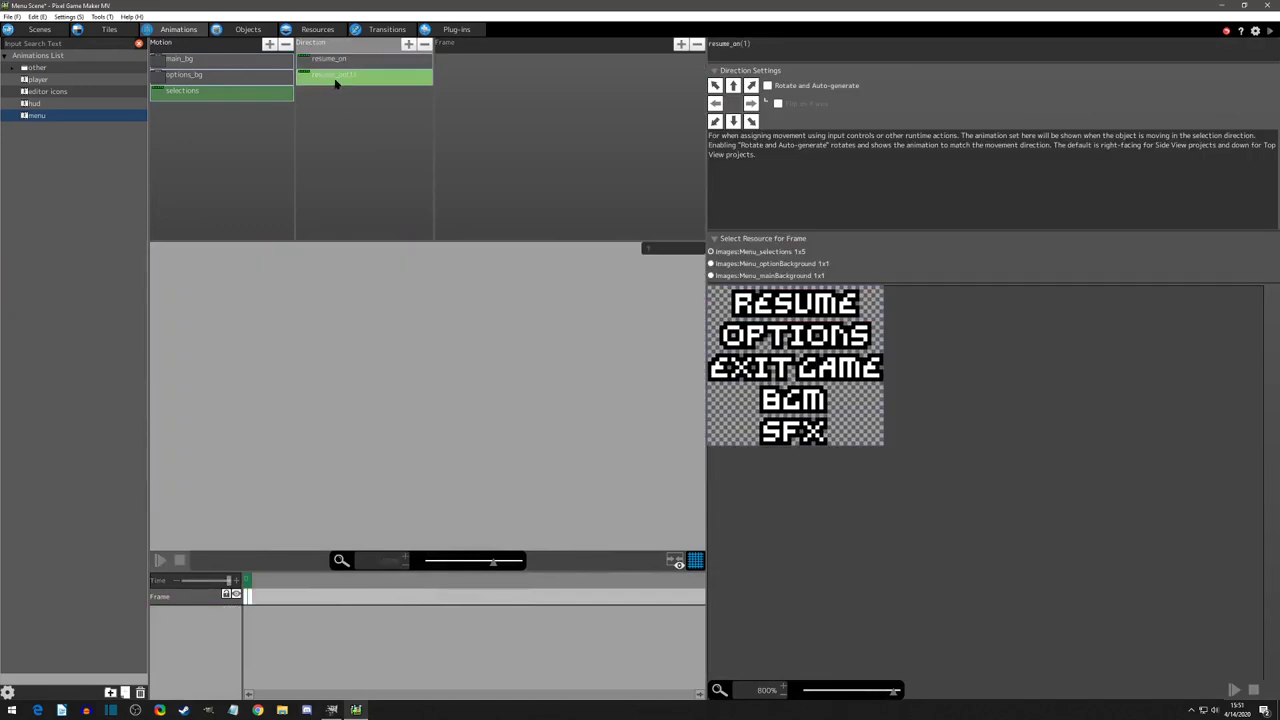
# Rename the copied direction resume_off and compare it against the green resume_on.
pyautogui.doubleClick(333, 75)
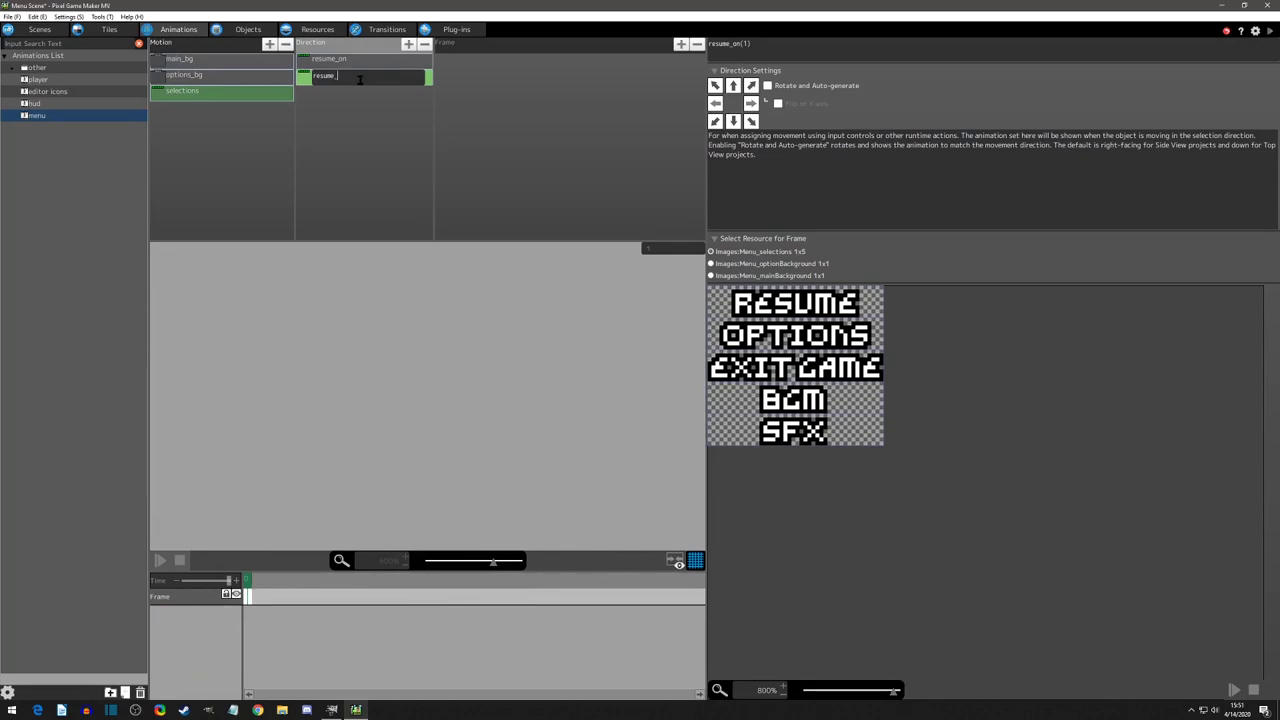
pyautogui.click(330, 75)
pyautogui.write('off')
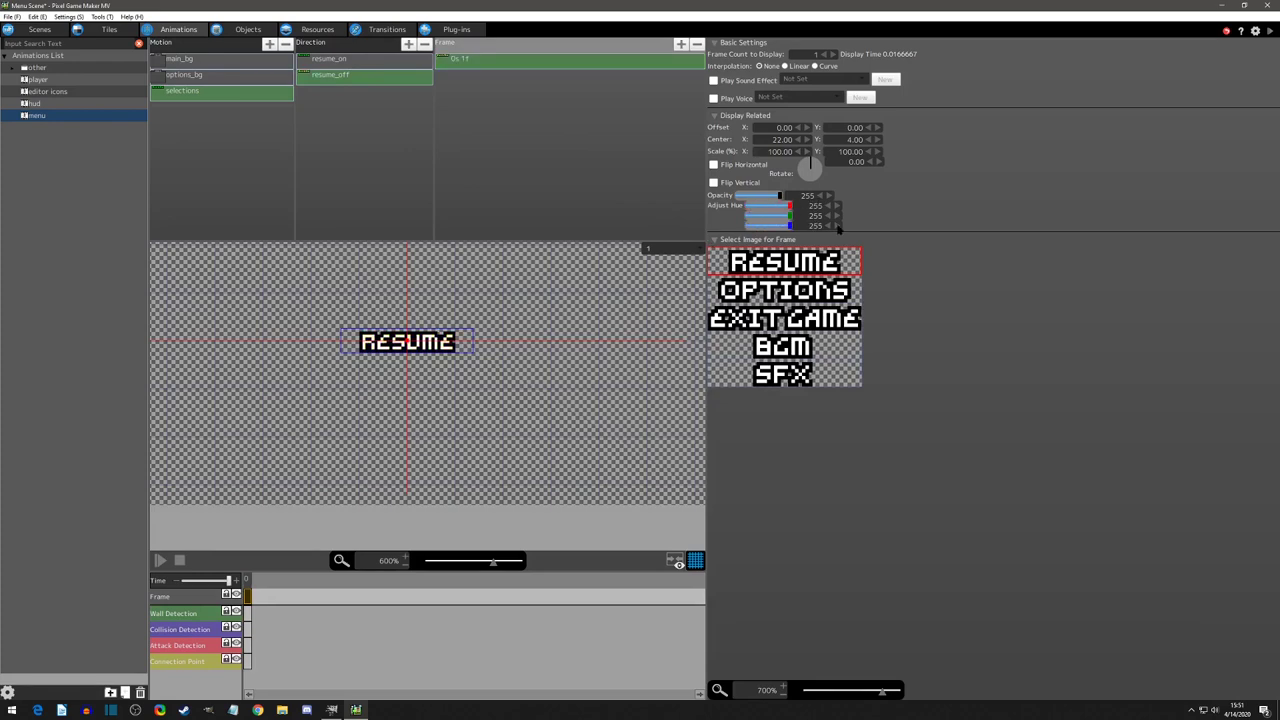
pyautogui.moveTo(917, 220)
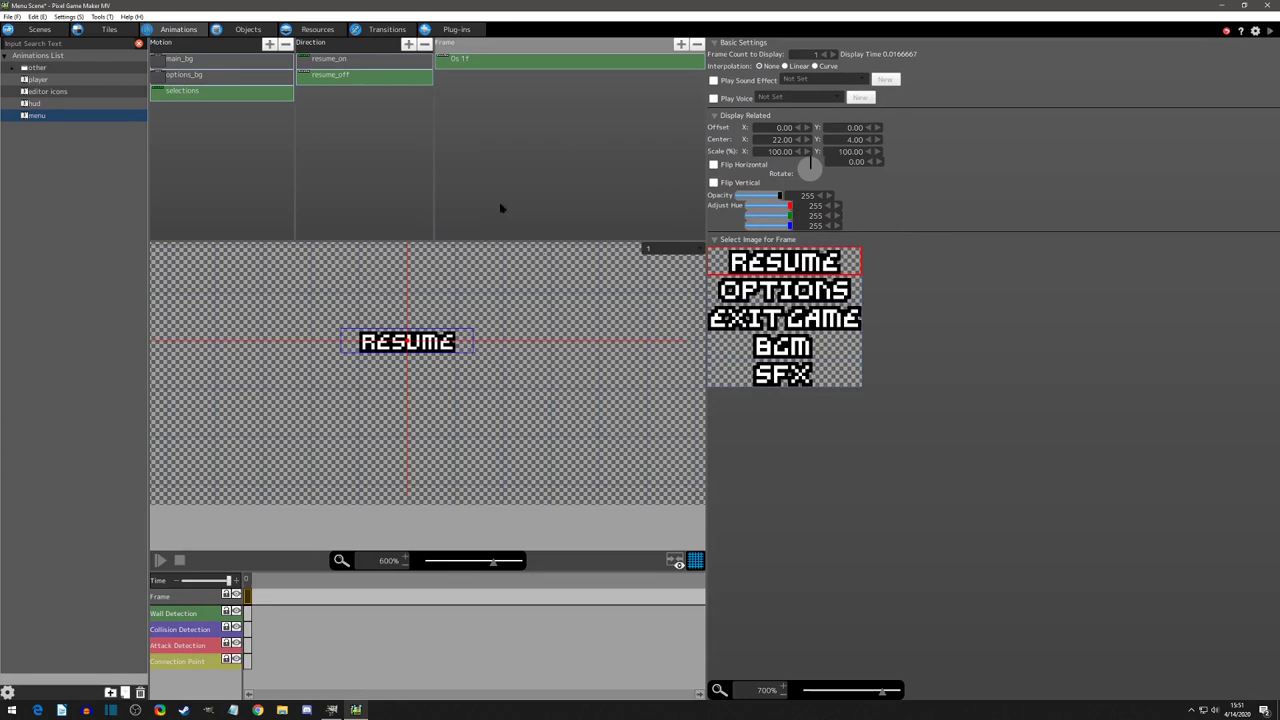
pyautogui.click(328, 58)
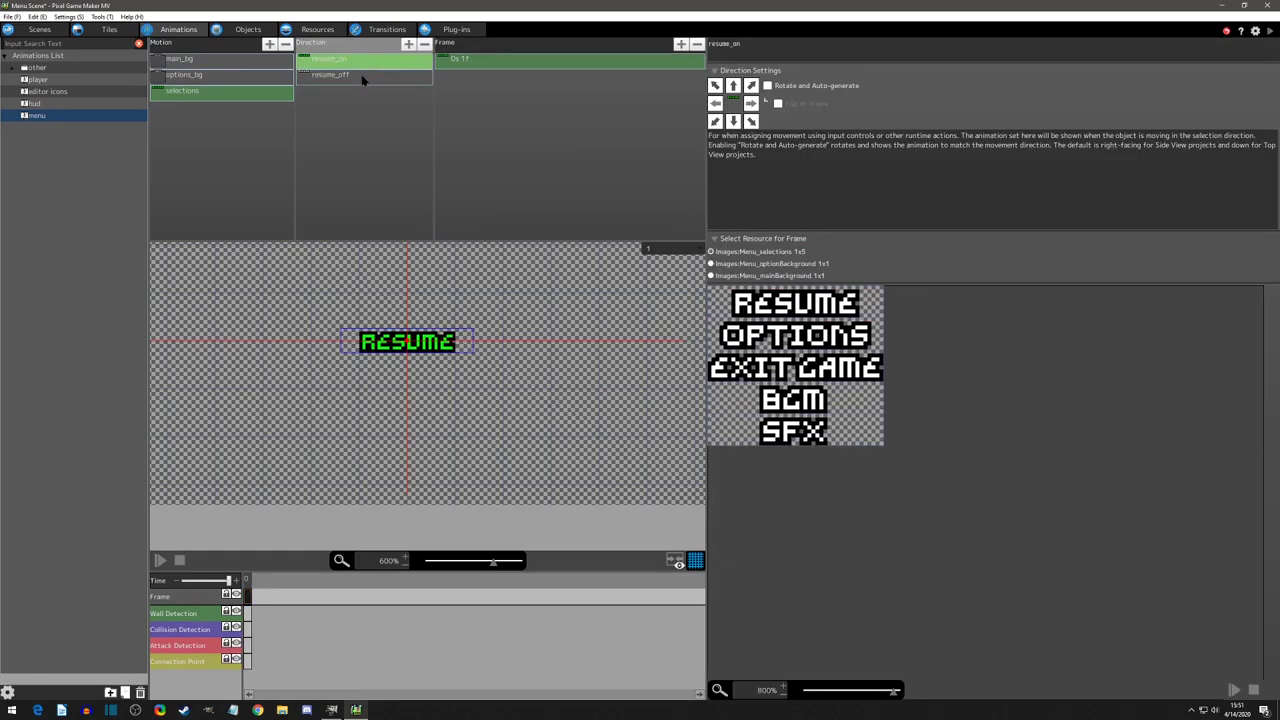
pyautogui.click(330, 74)
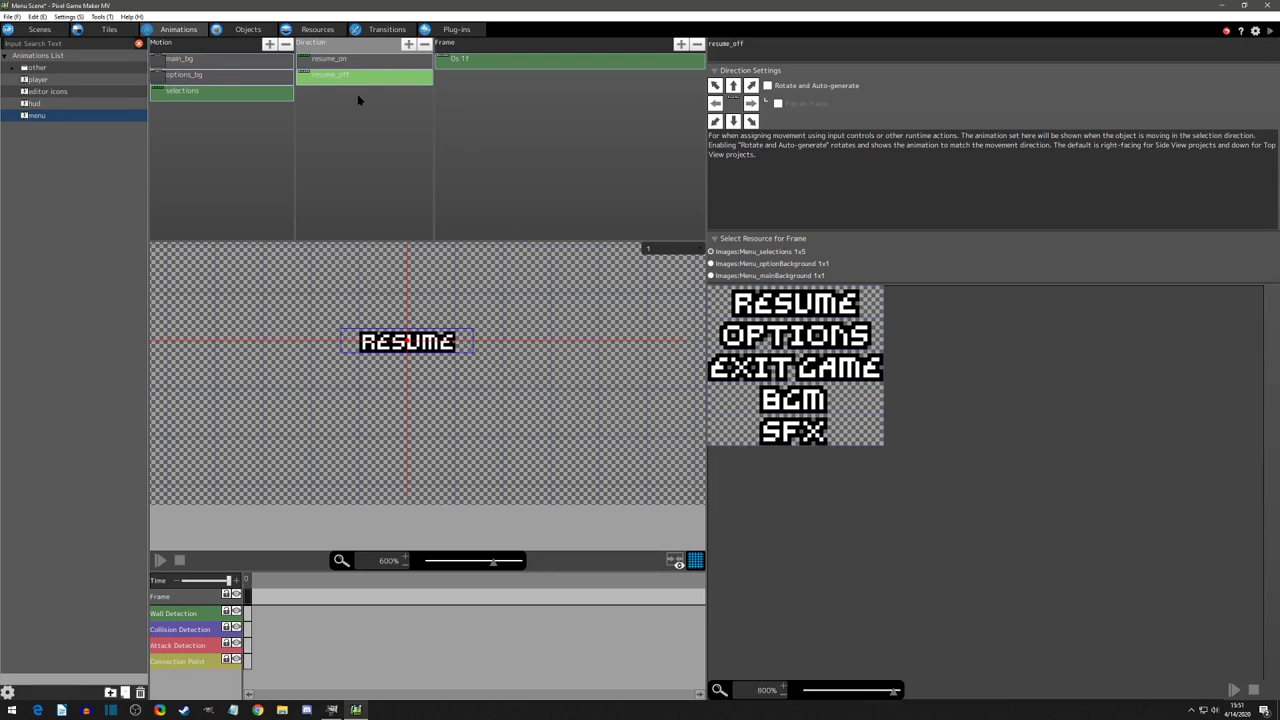
pyautogui.moveTo(338, 243)
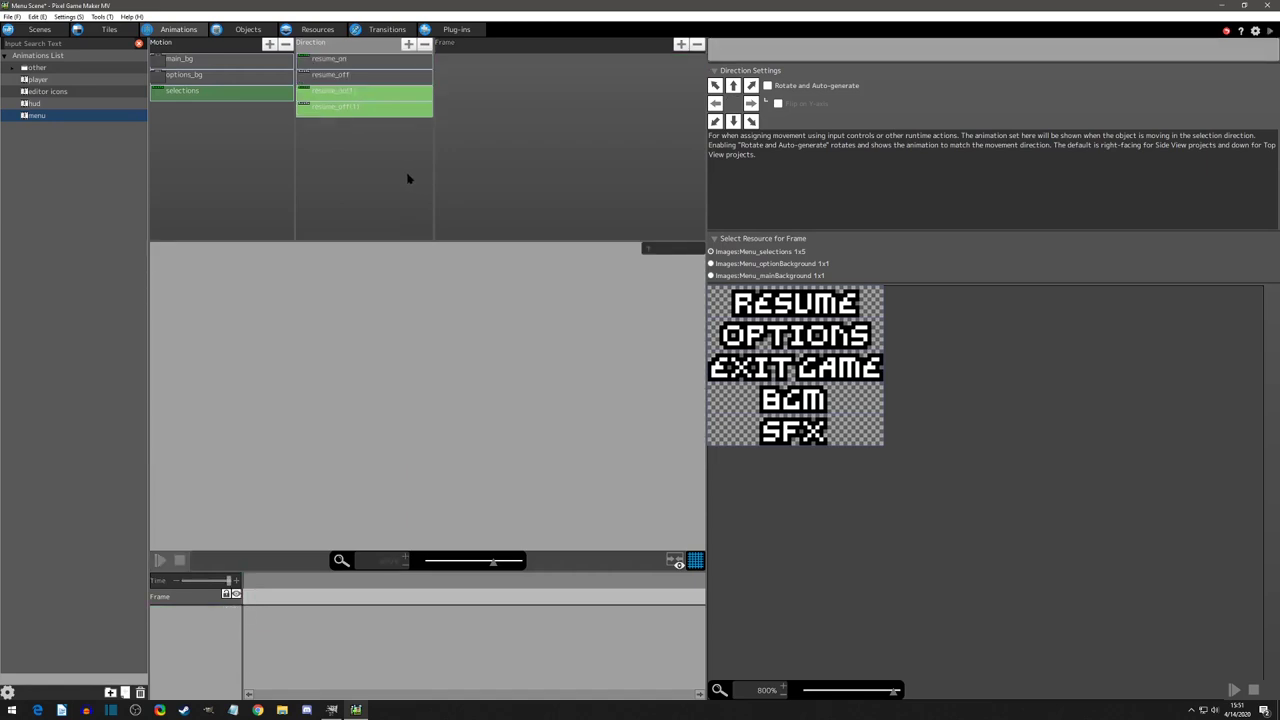
# Name a copied direction options_on, then begin renaming resume_off(1) to options_off.
pyautogui.click(333, 91)
pyautogui.write('options_on')
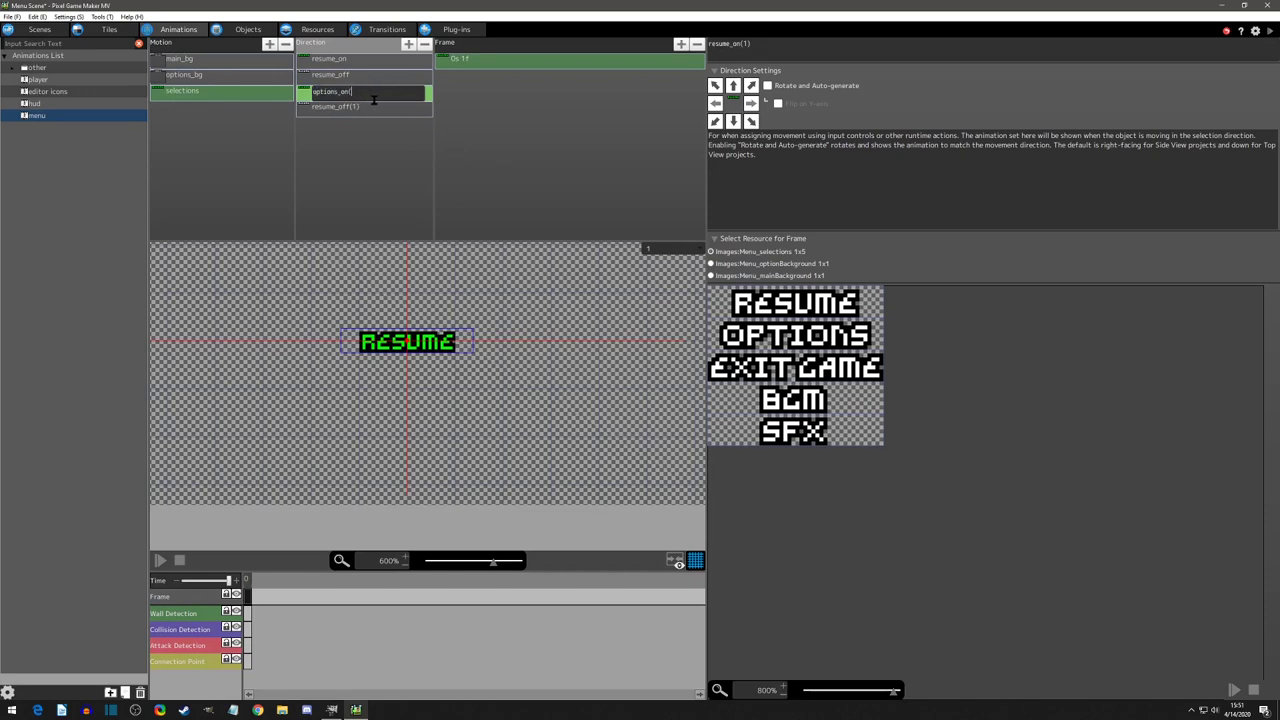
pyautogui.click(363, 91)
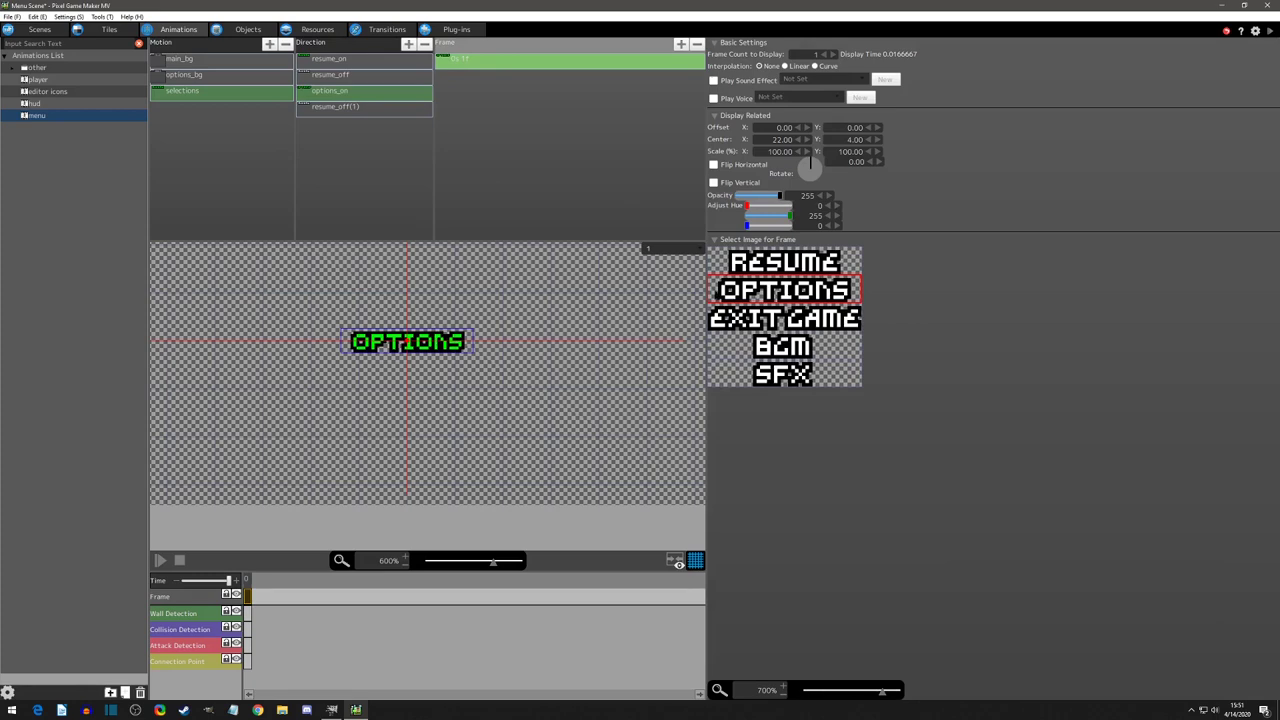
pyautogui.click(335, 107)
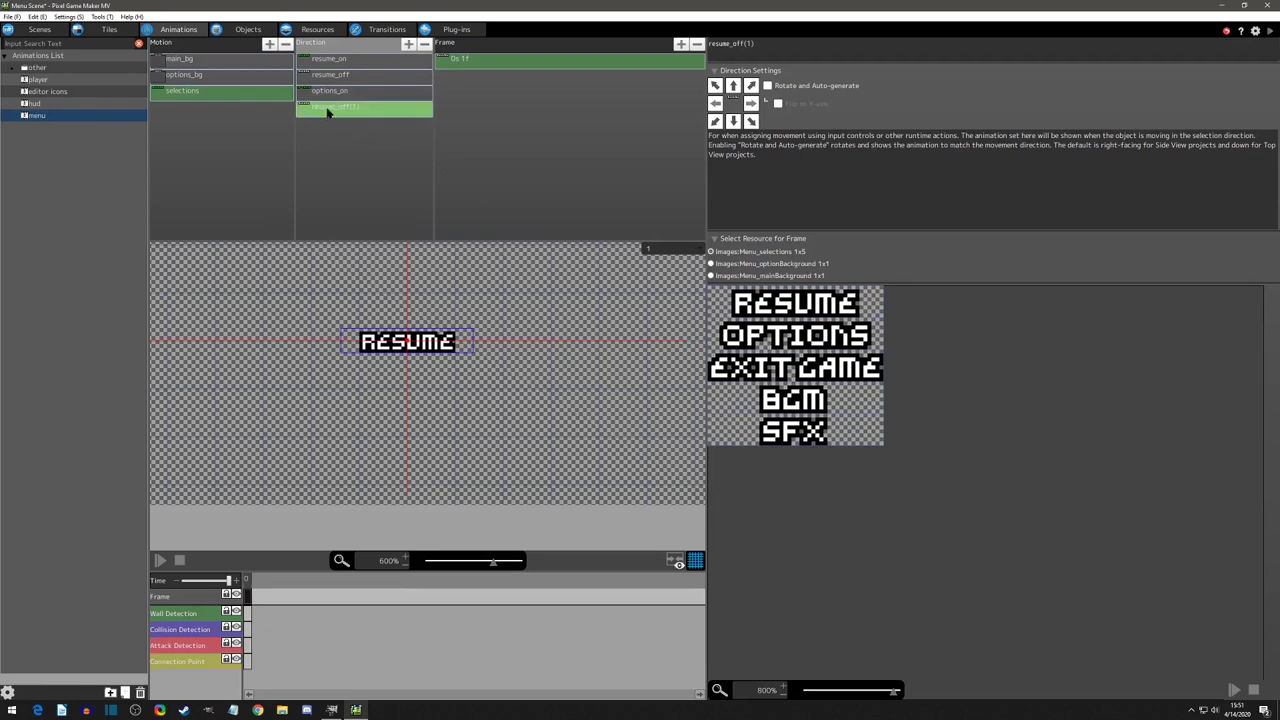
pyautogui.doubleClick(363, 107)
pyautogui.write('options_off')
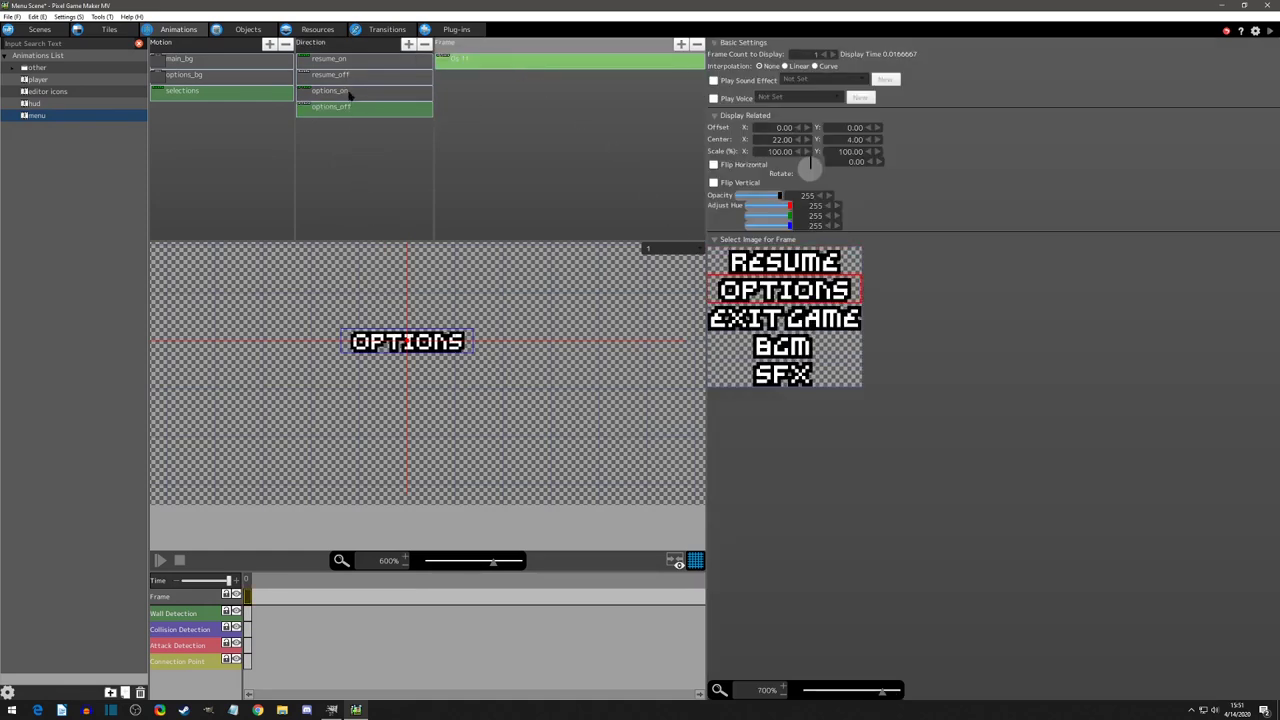
# Rename the copied directions to exit_game_on and exit_game_off, using the EXIT GAME image.
pyautogui.click(330, 107)
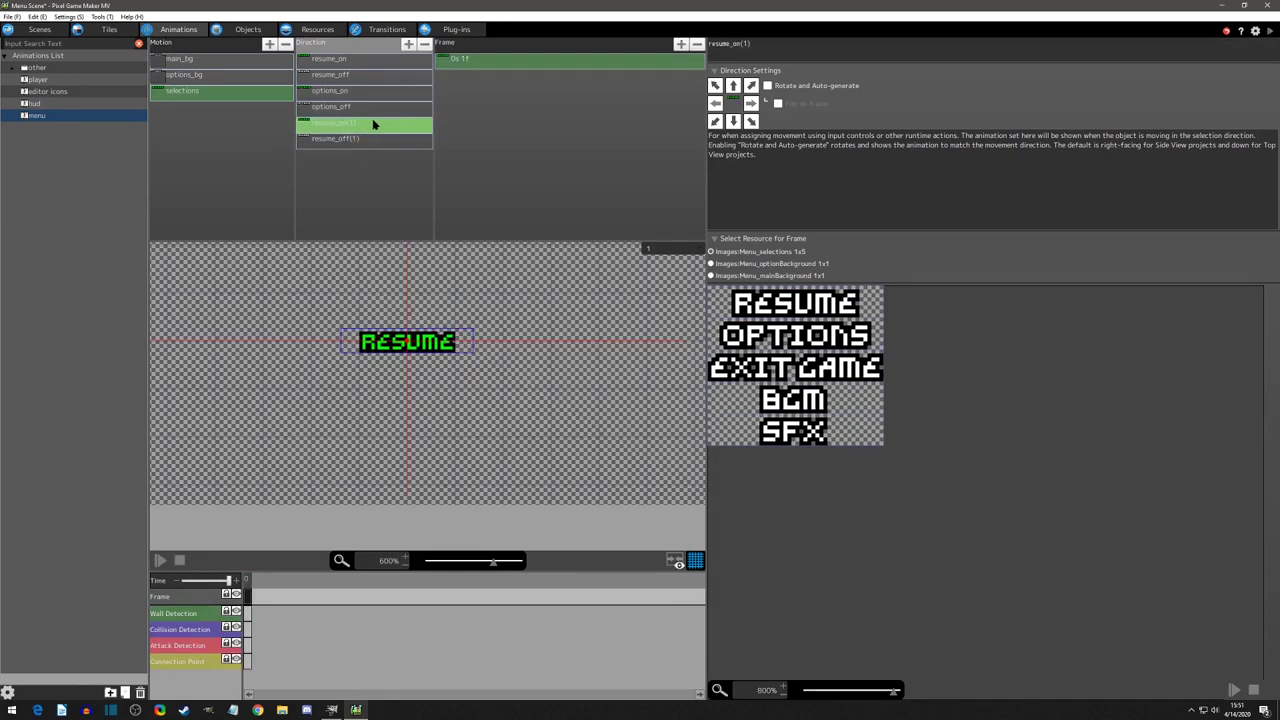
pyautogui.doubleClick(340, 123)
pyautogui.write('xit')
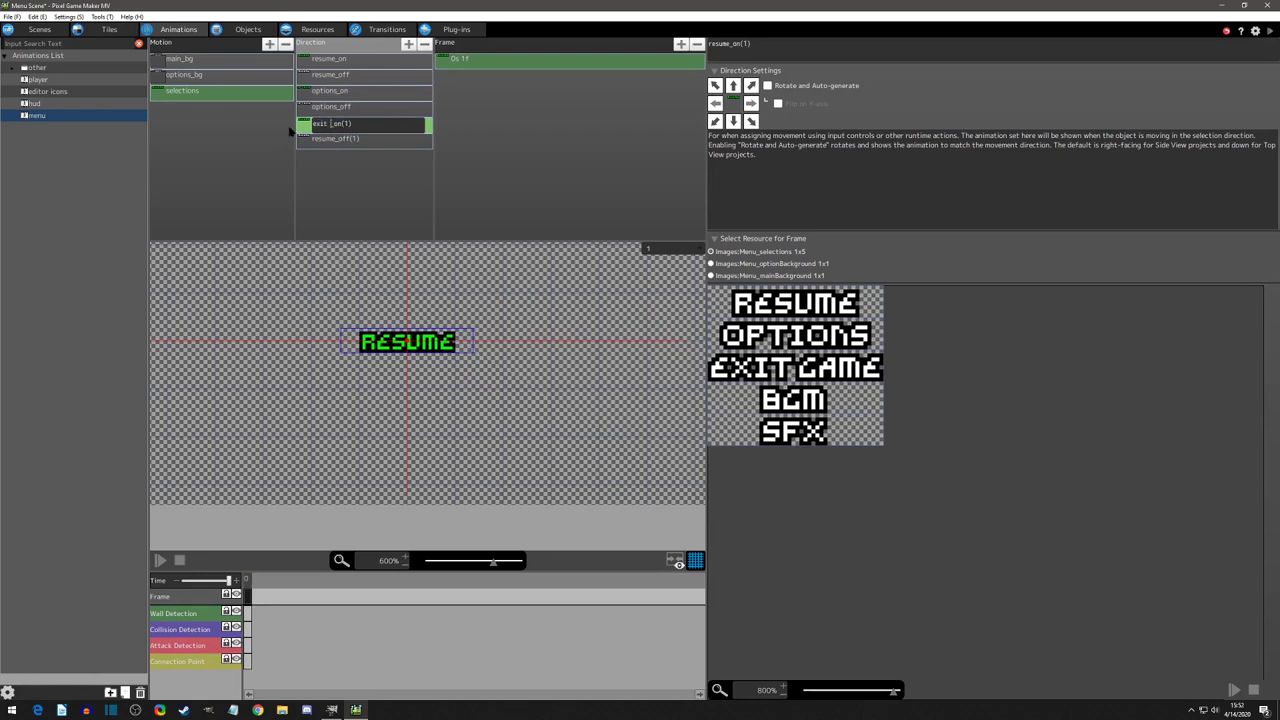
pyautogui.write('exit_game_on')
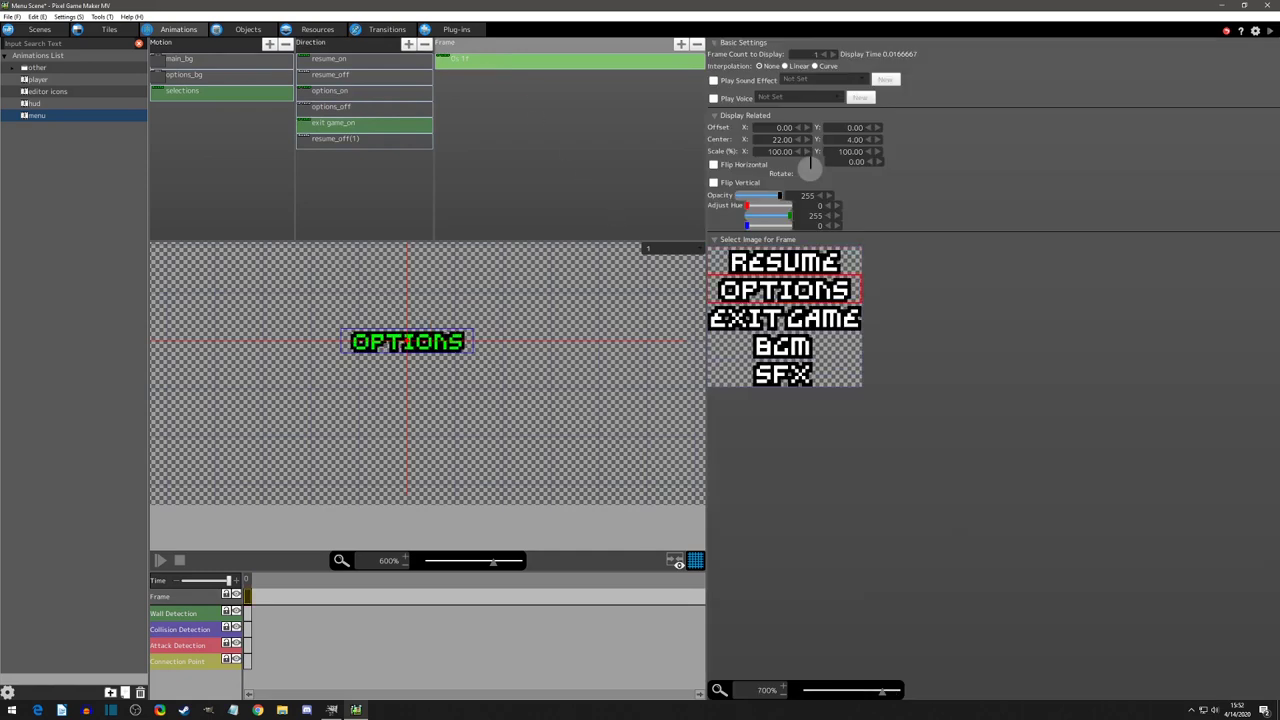
pyautogui.click(335, 139)
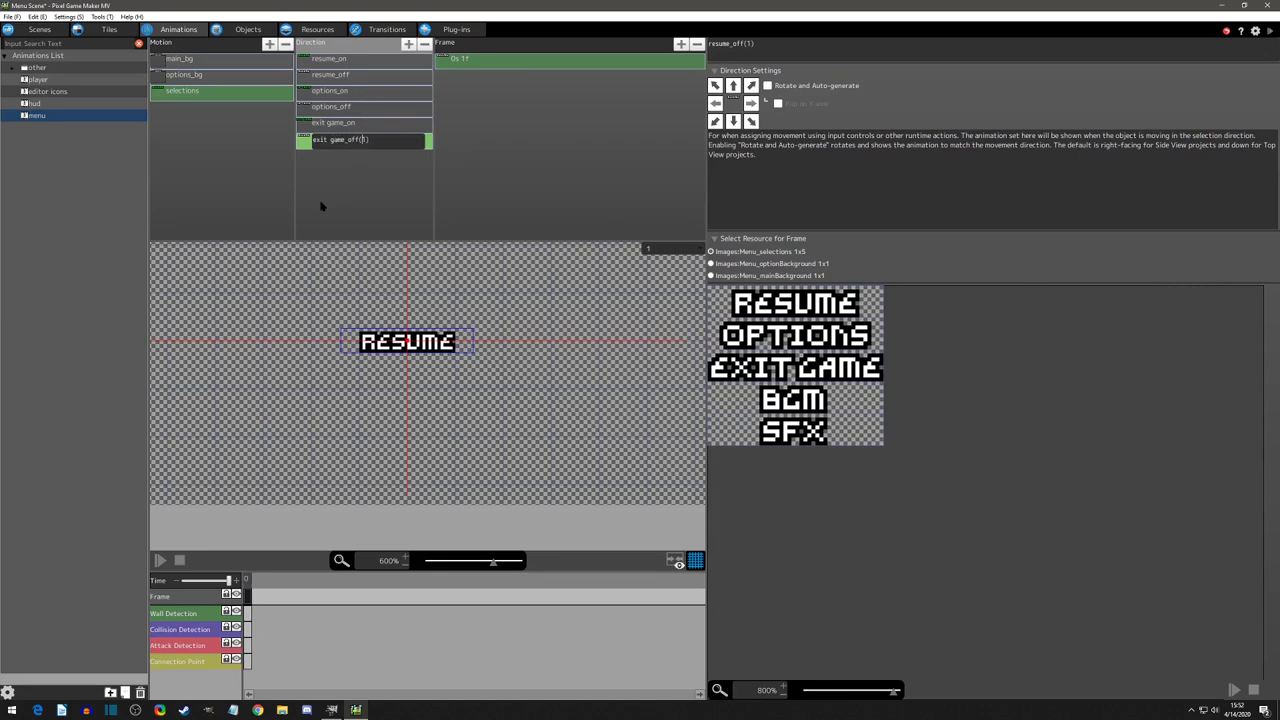
pyautogui.press('Backspace')
pyautogui.write('_on')
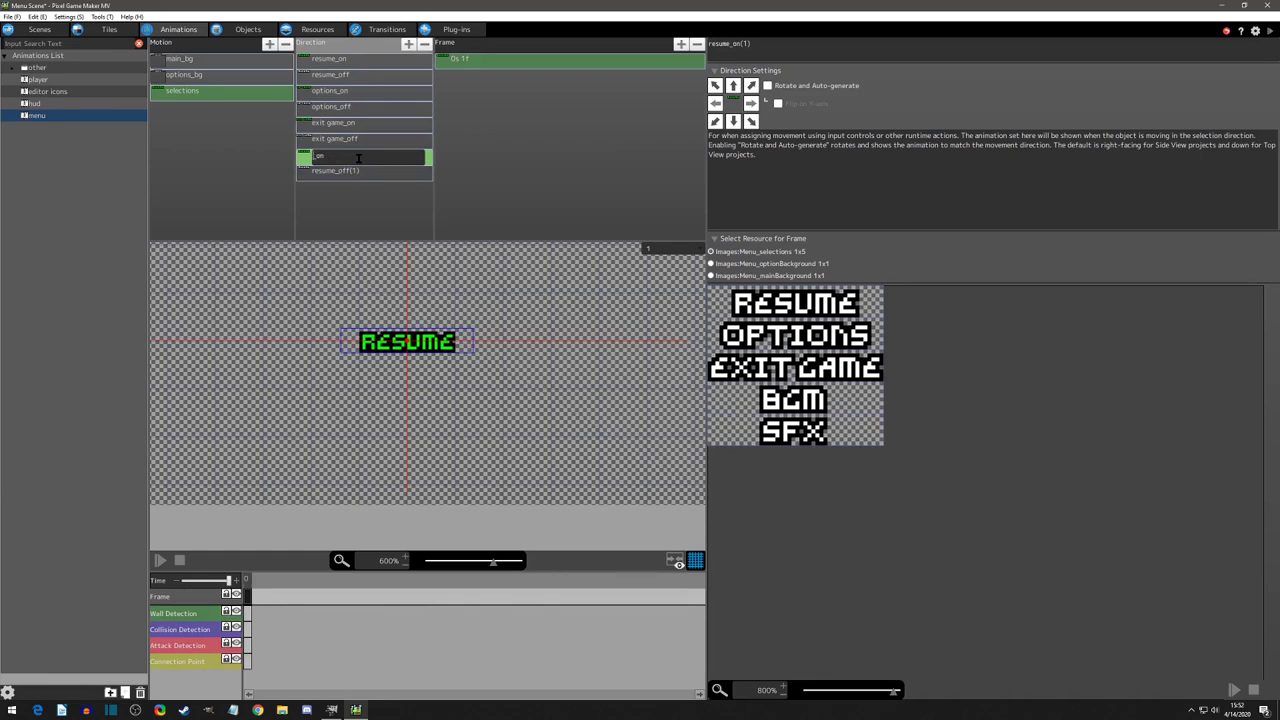
pyautogui.moveTo(302, 160)
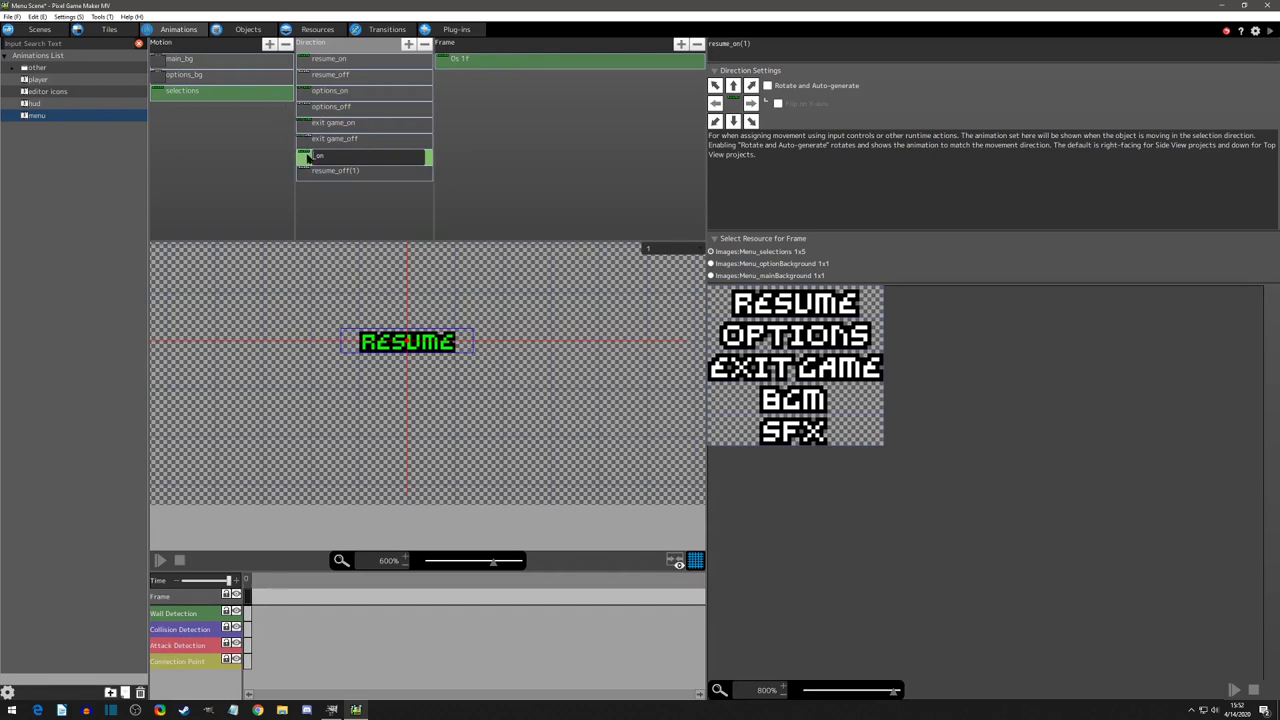
pyautogui.moveTo(378, 205)
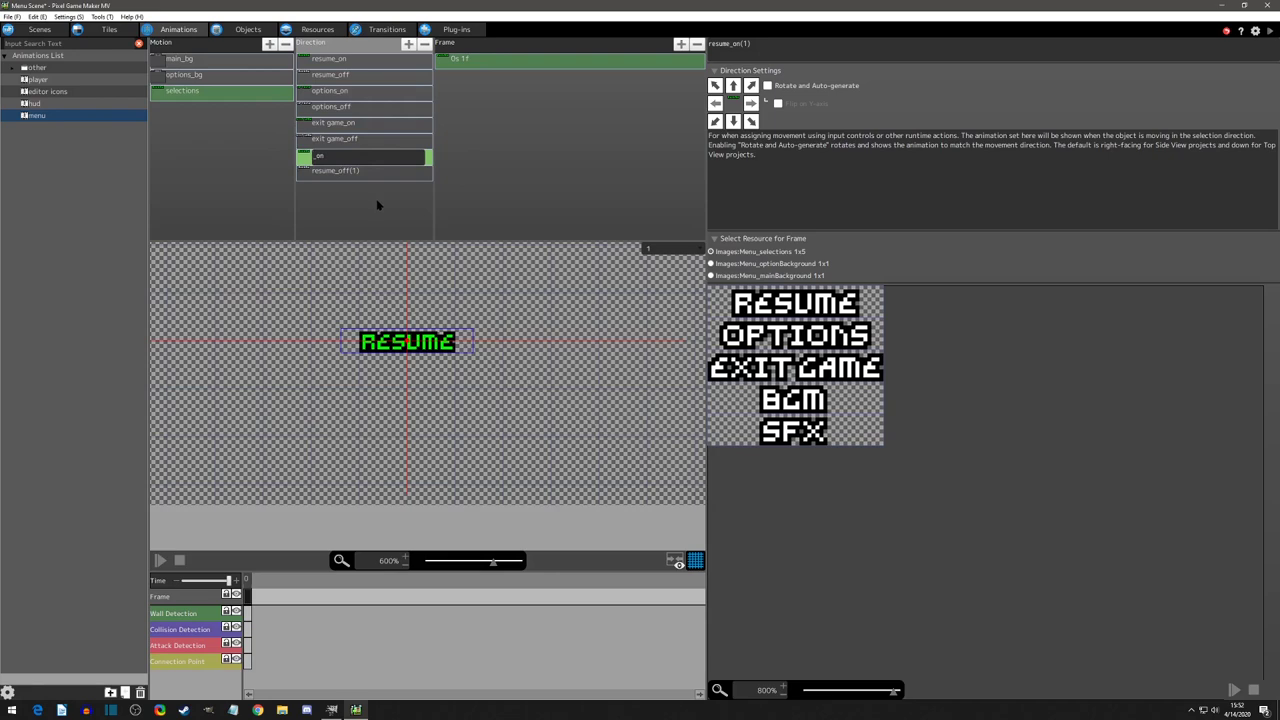
pyautogui.moveTo(264, 99)
pyautogui.write('bgm')
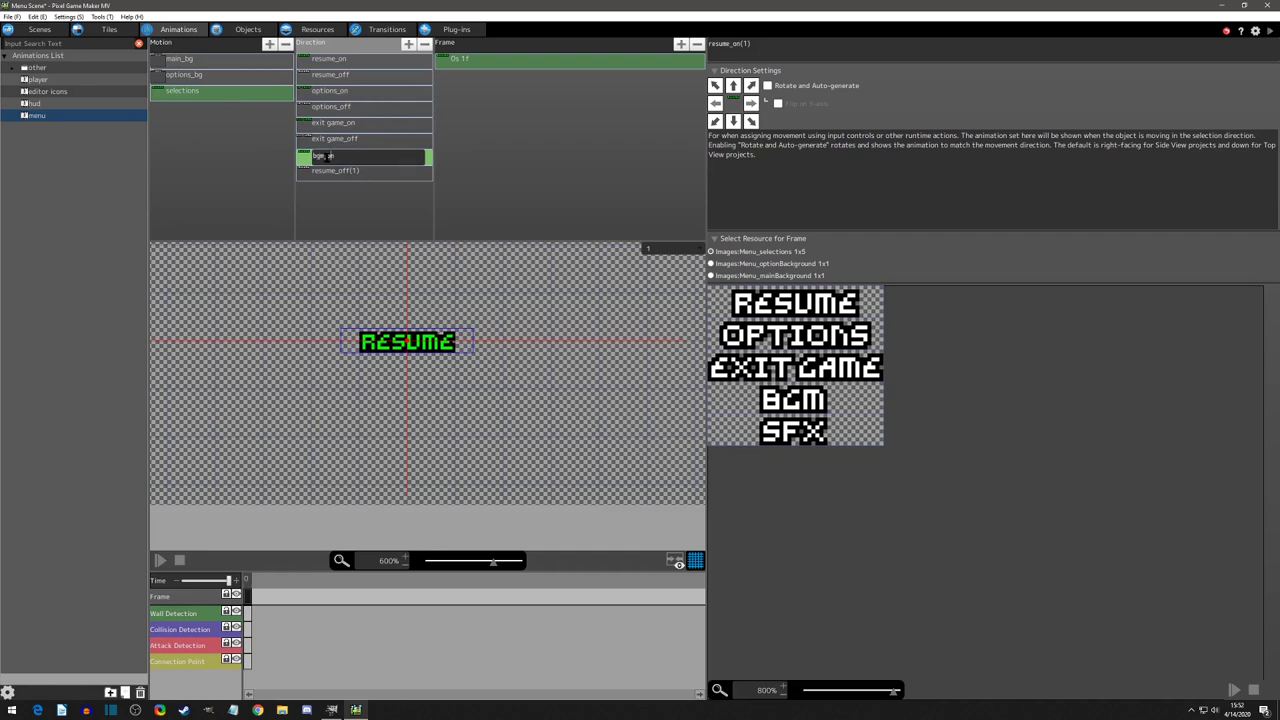
# Give the bgm_on and bgm_off direction frames the BGM image.
pyautogui.click(363, 156)
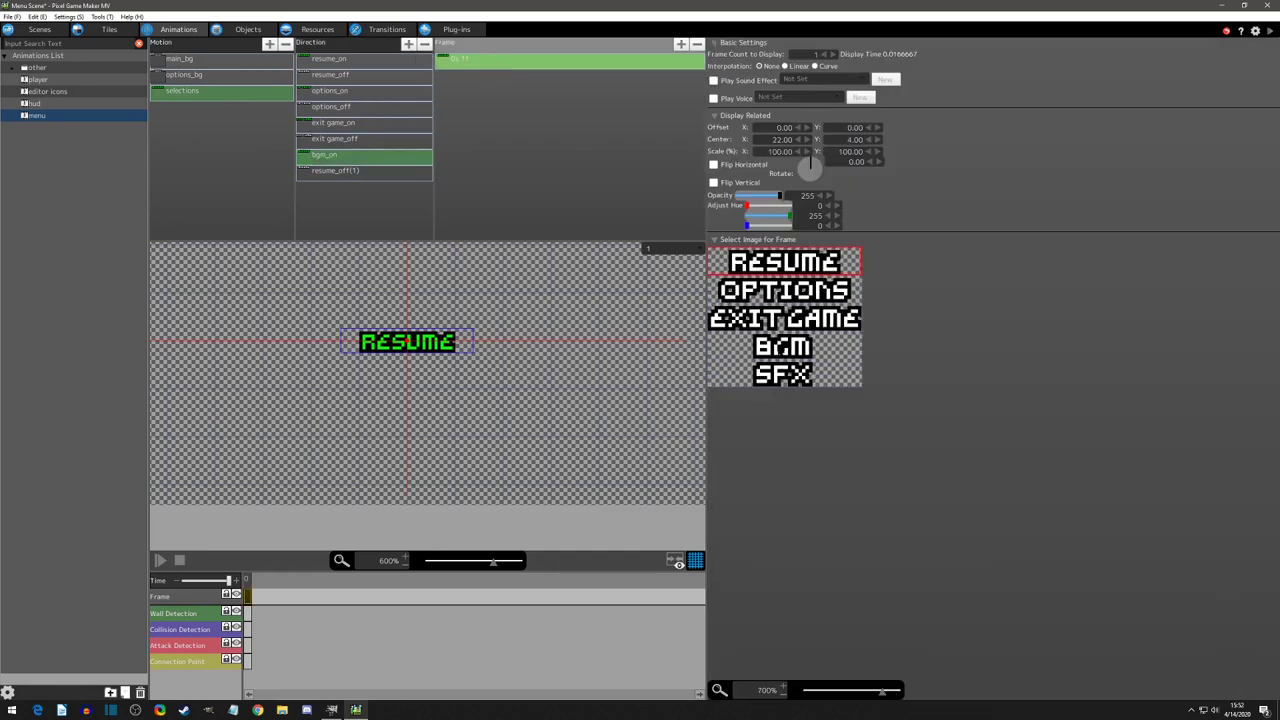
pyautogui.click(364, 171)
pyautogui.write('bgm_off')
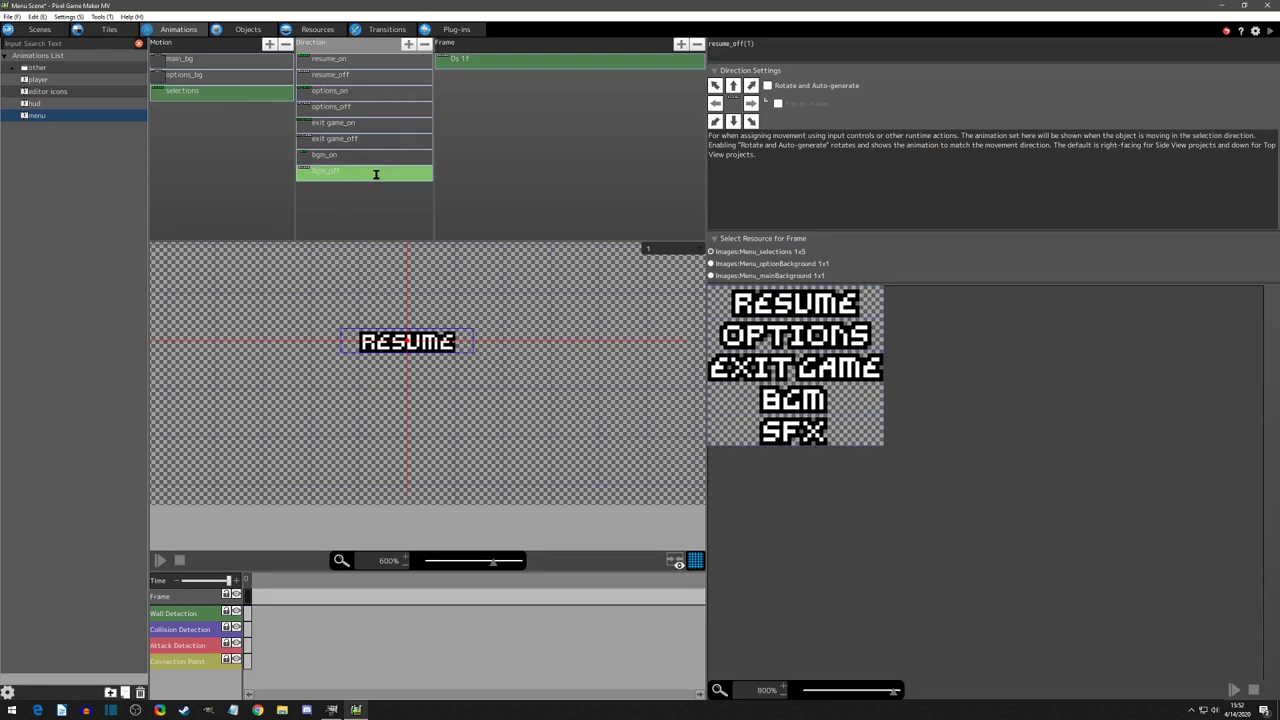
pyautogui.click(325, 170)
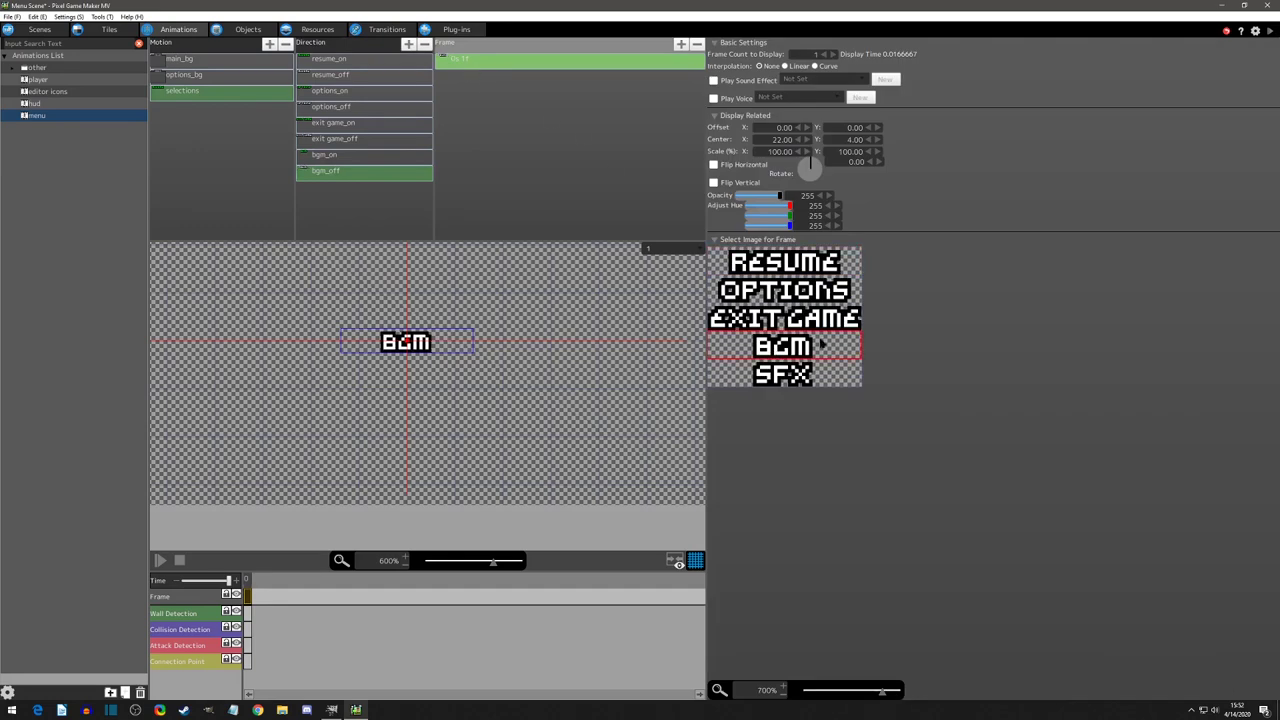
pyautogui.click(325, 170)
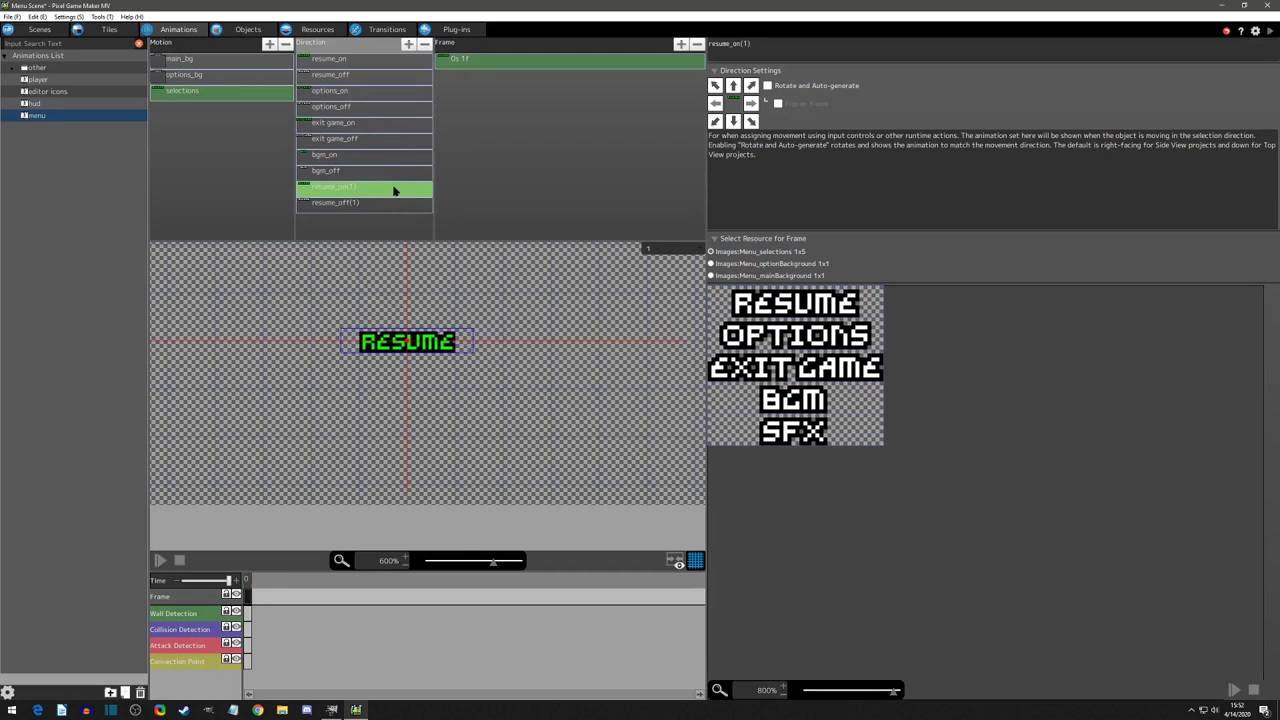
# Rename resume copies to sfx_on and sfx_off, giving sfx_on the SFX image.
pyautogui.doubleClick(360, 188)
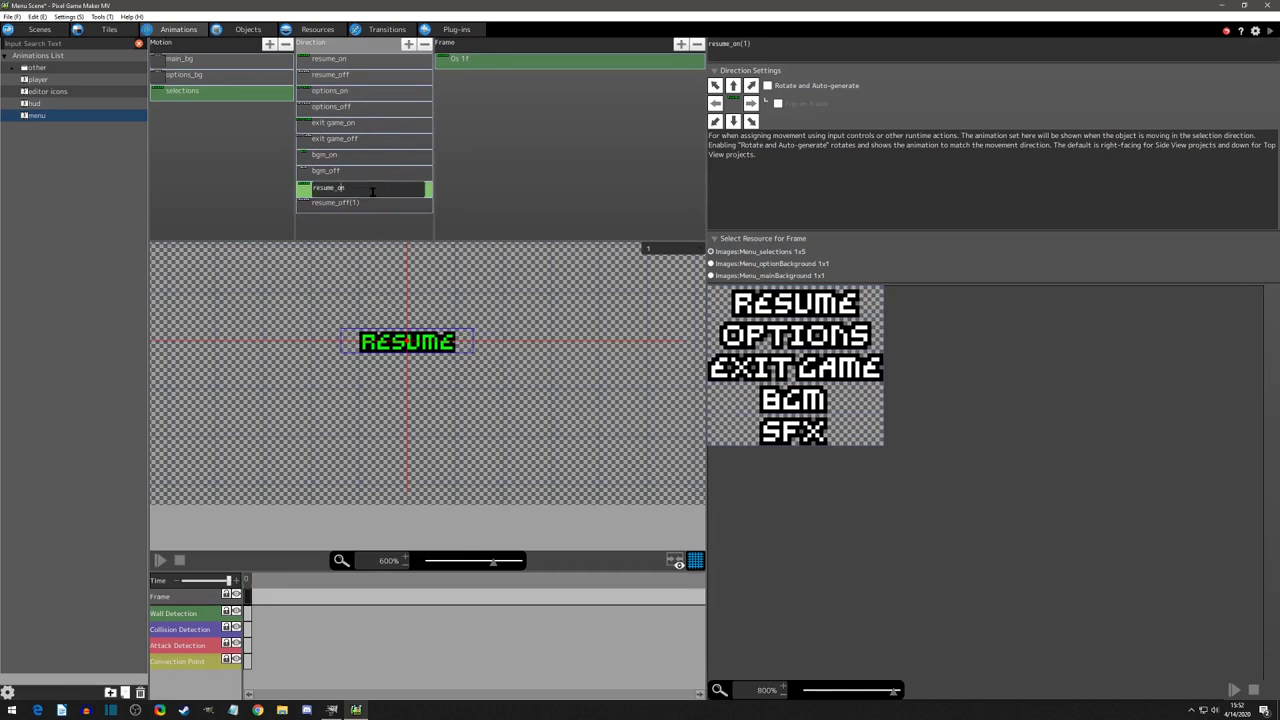
pyautogui.write('sfx_on')
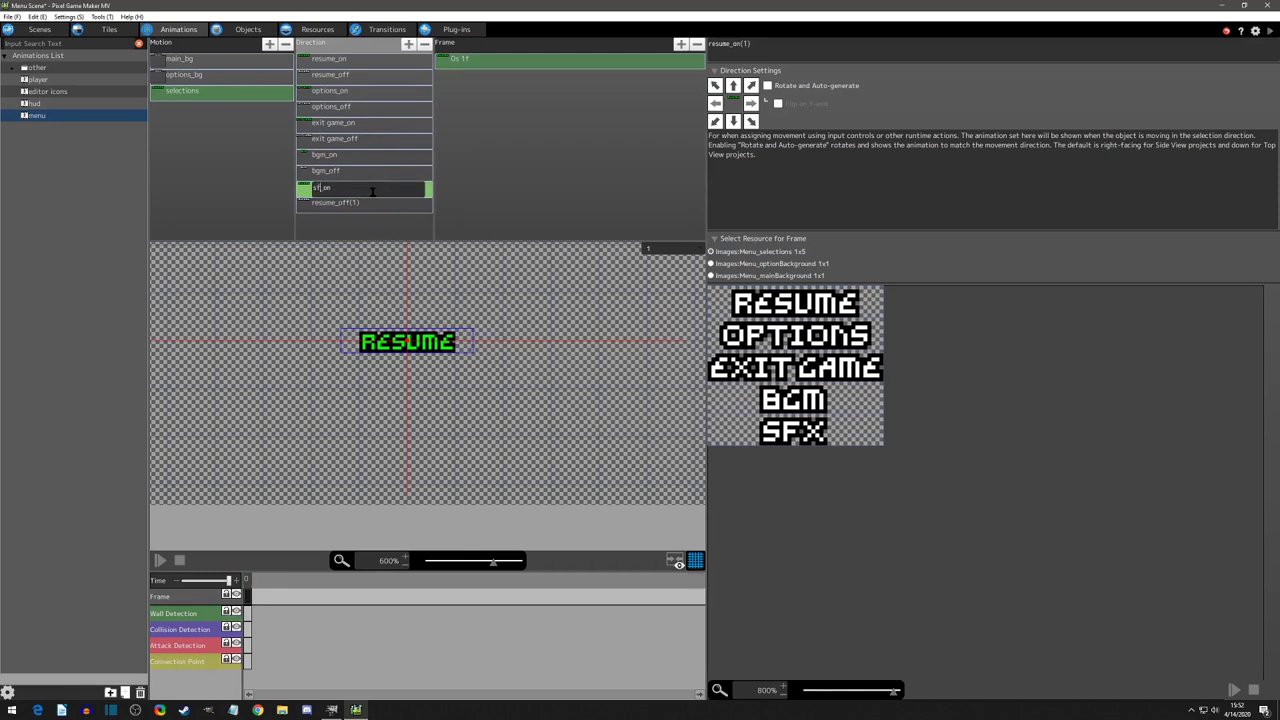
pyautogui.click(570, 58)
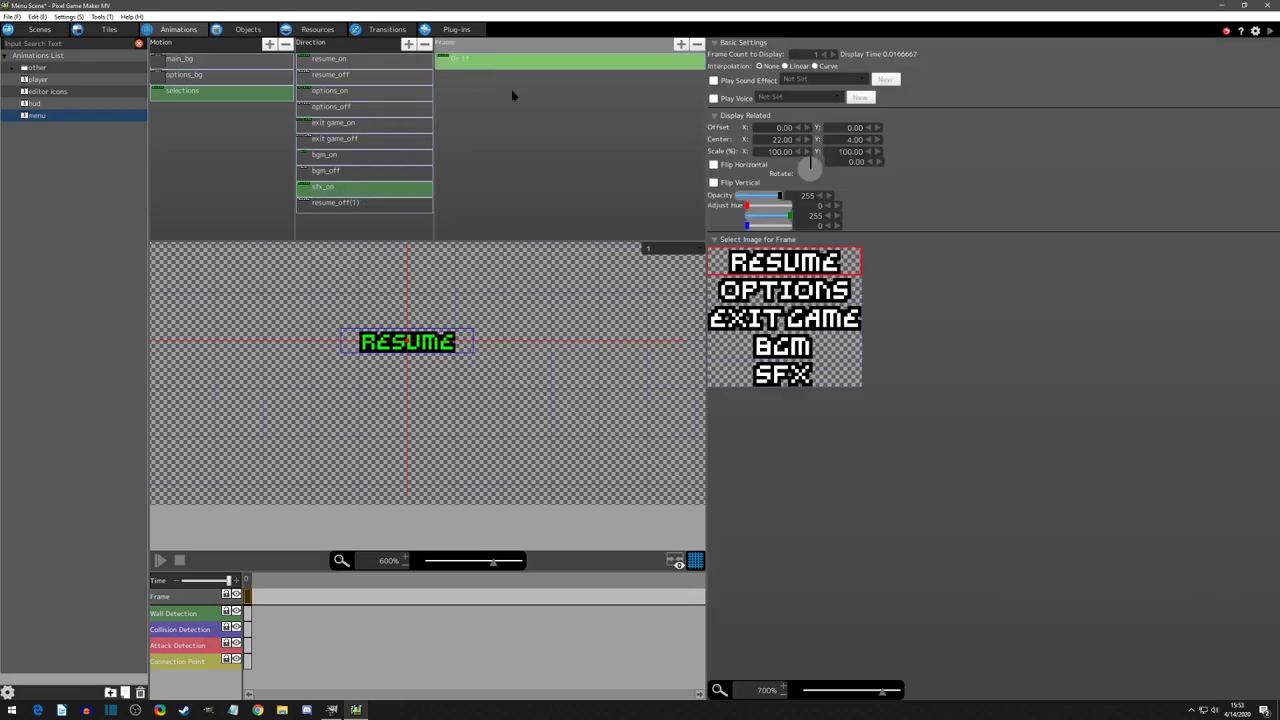
pyautogui.click(335, 203)
pyautogui.write('sfx_off')
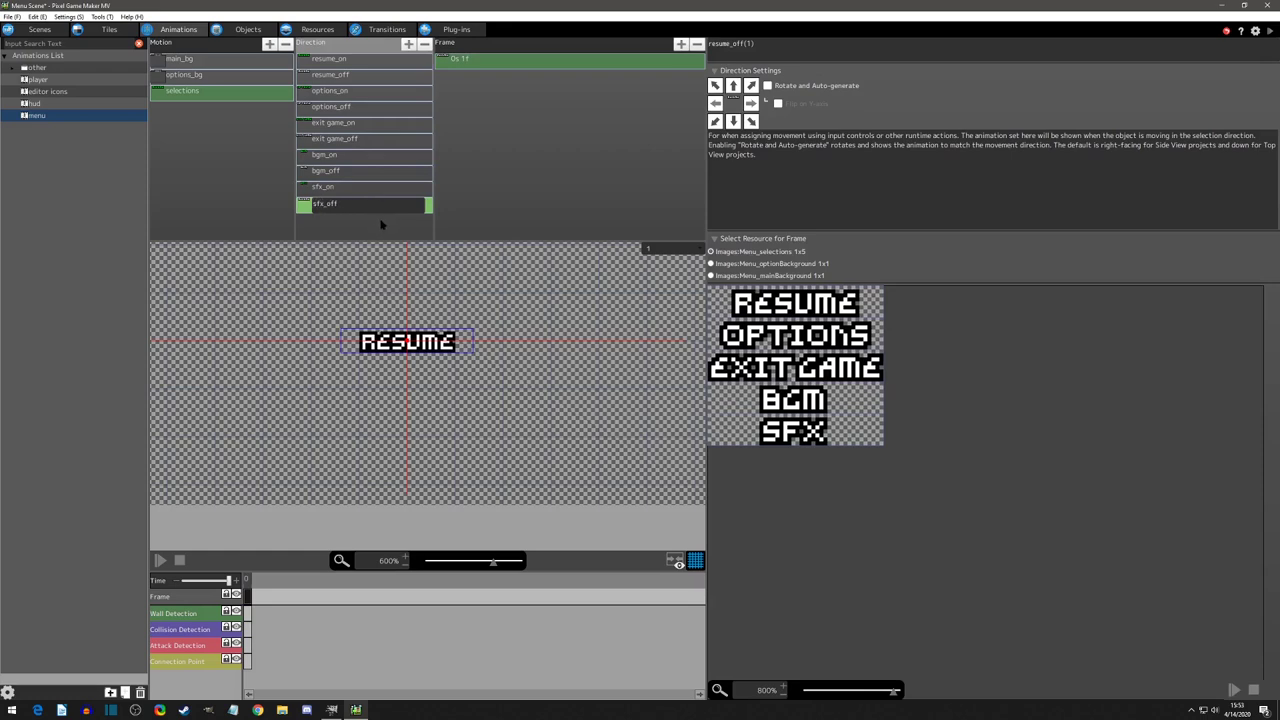
pyautogui.click(365, 203)
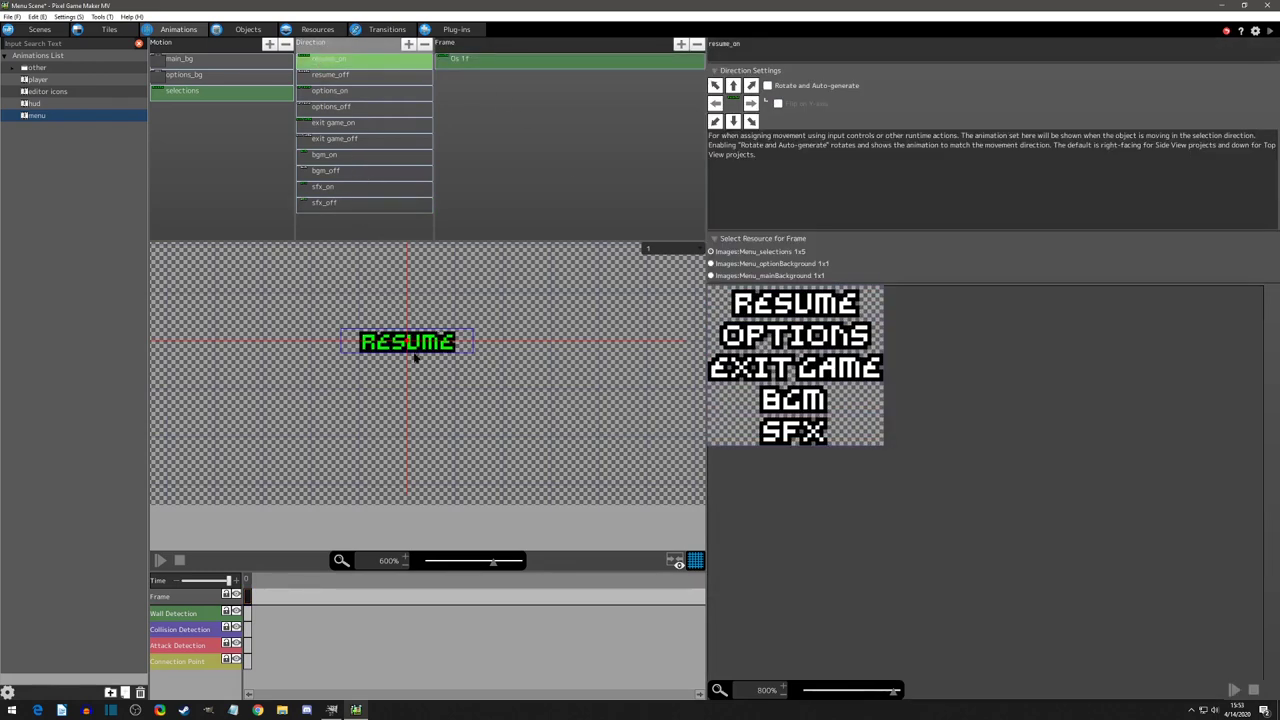
pyautogui.click(330, 74)
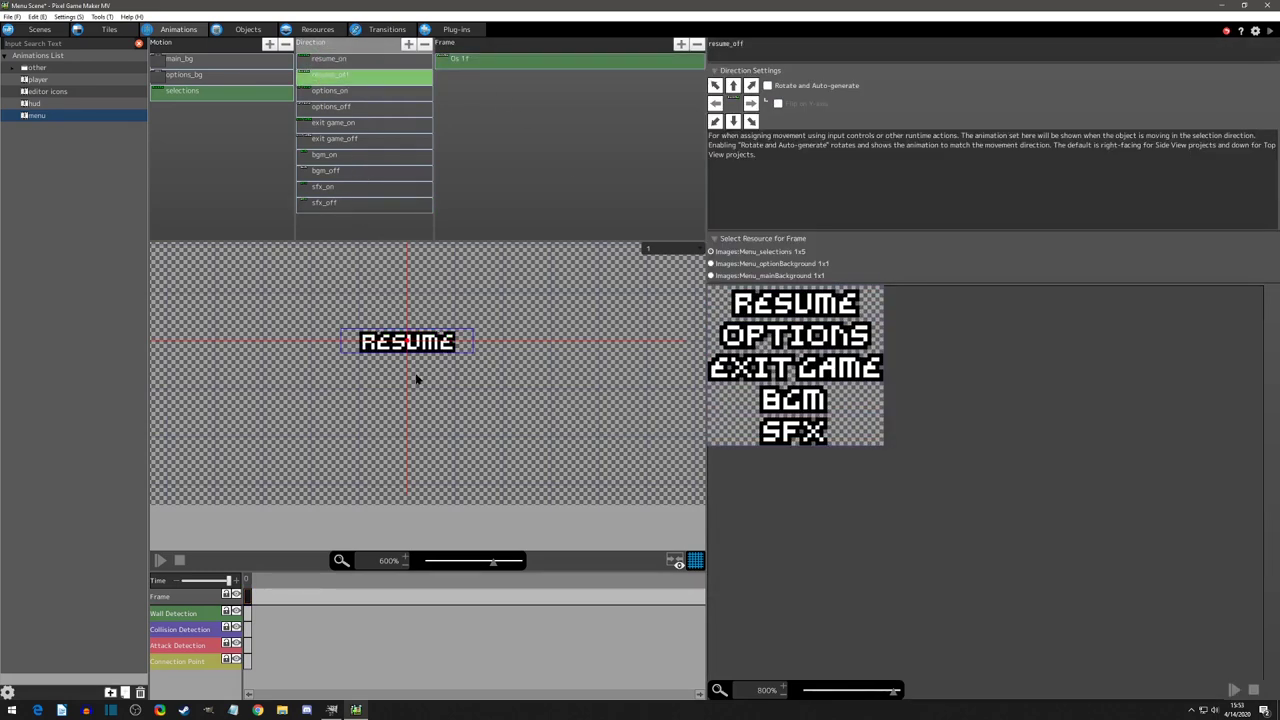
pyautogui.click(333, 122)
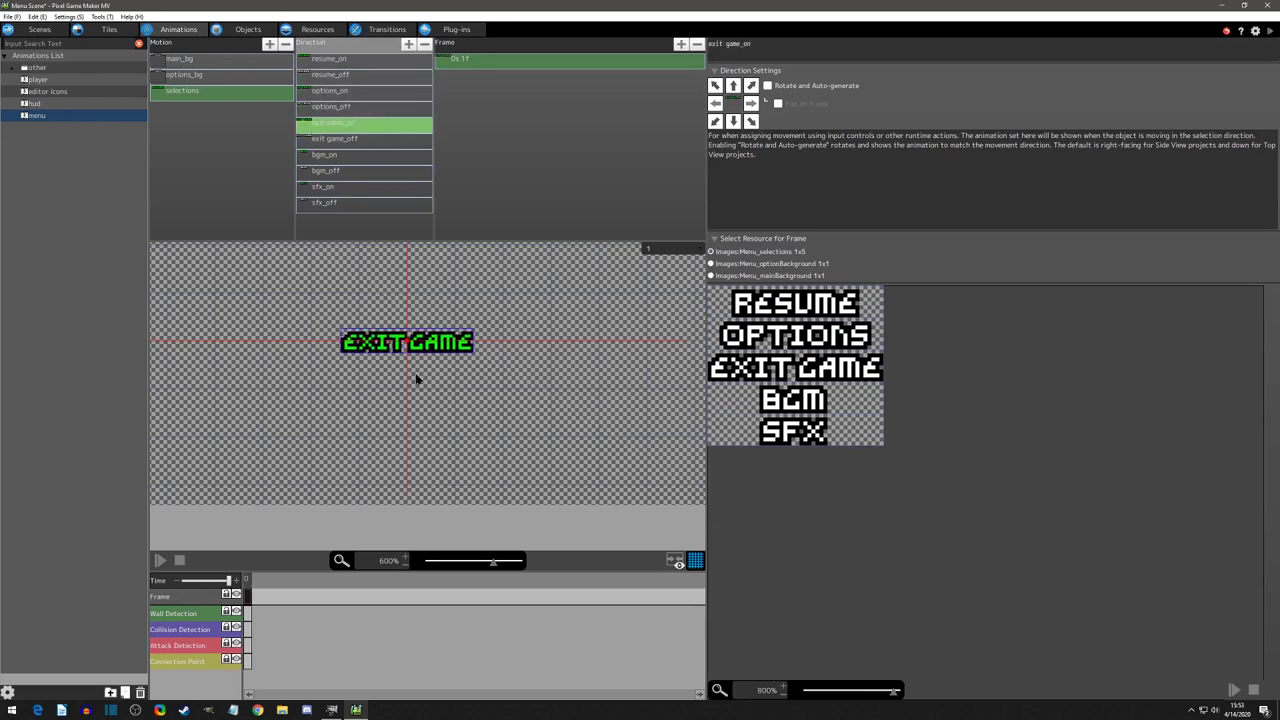
pyautogui.click(324, 155)
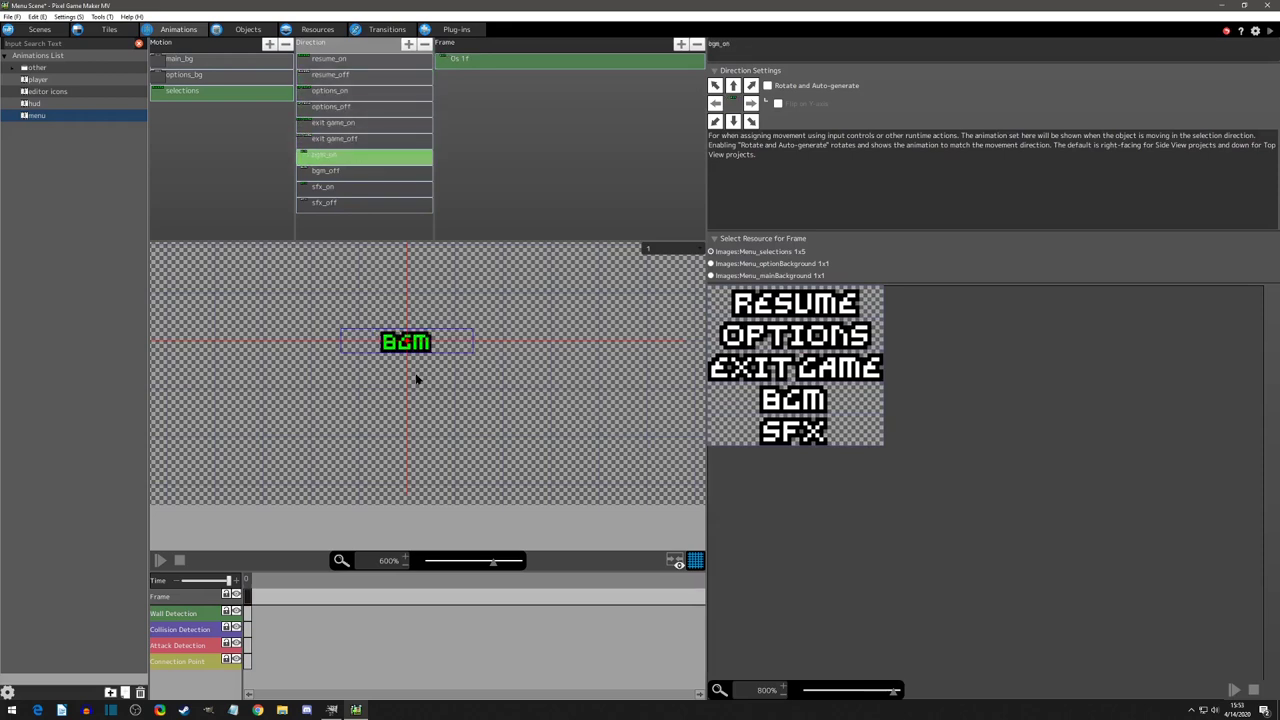
pyautogui.click(323, 203)
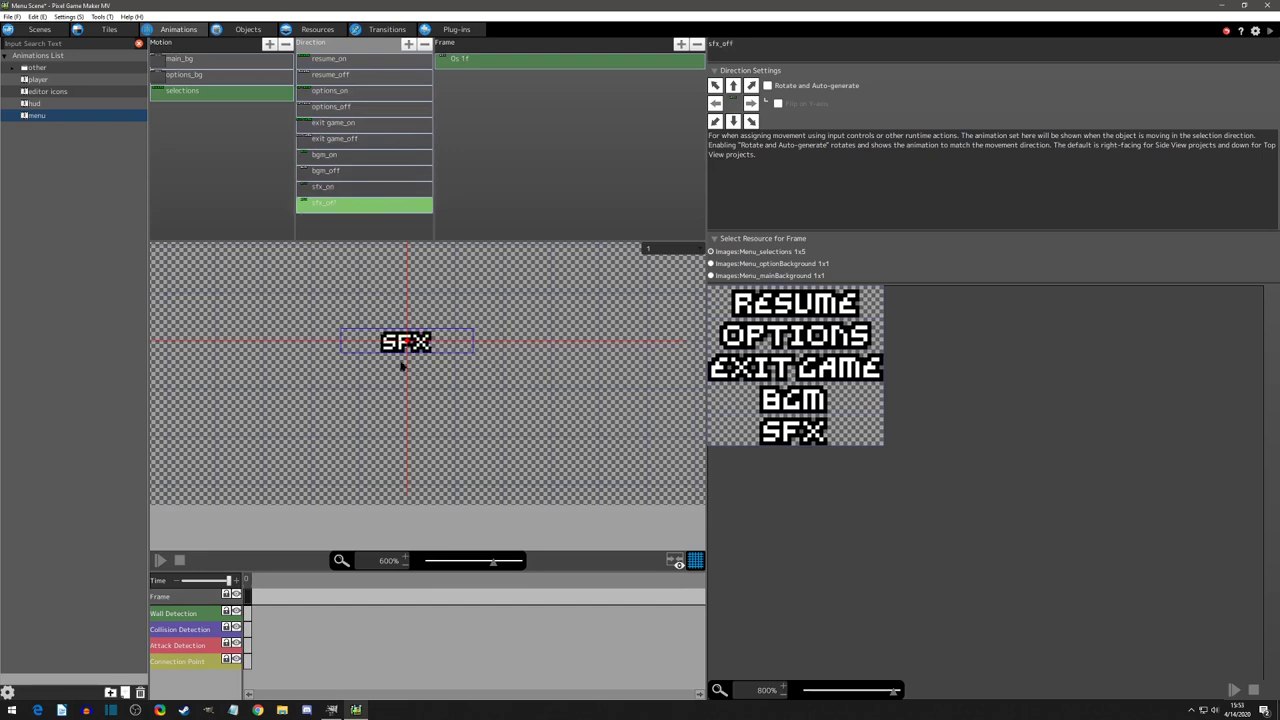
pyautogui.moveTo(228, 192)
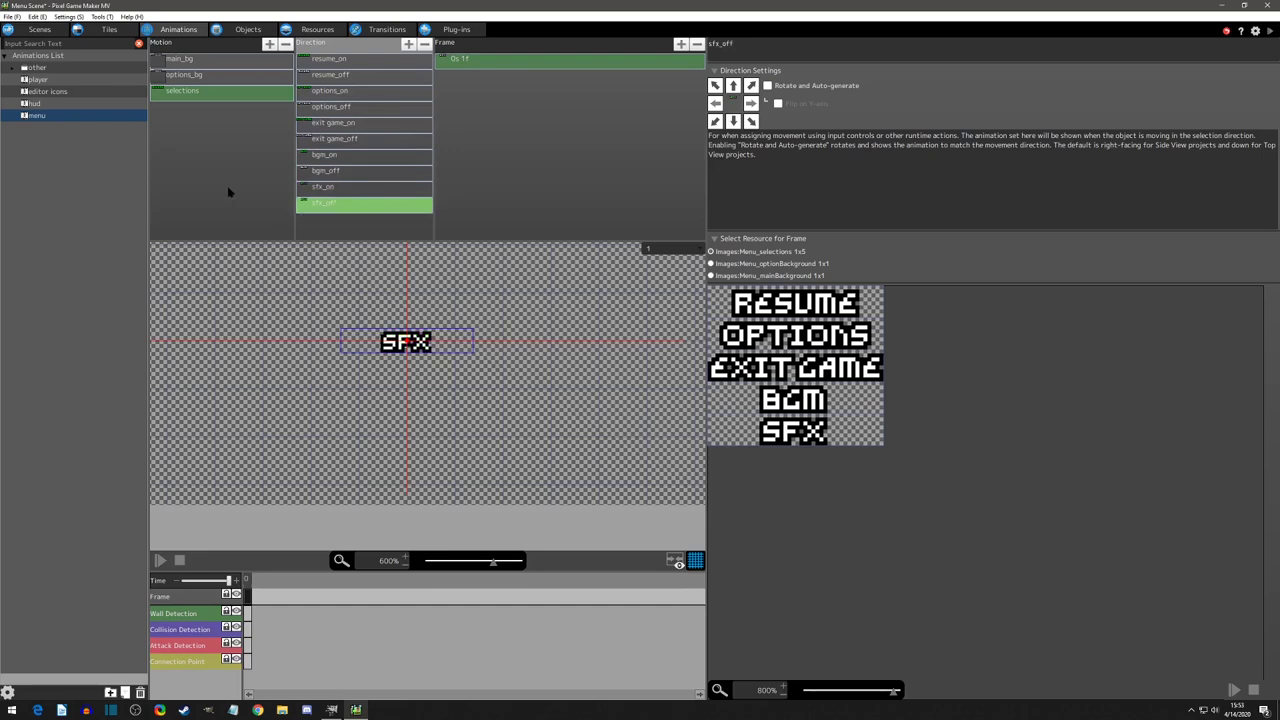